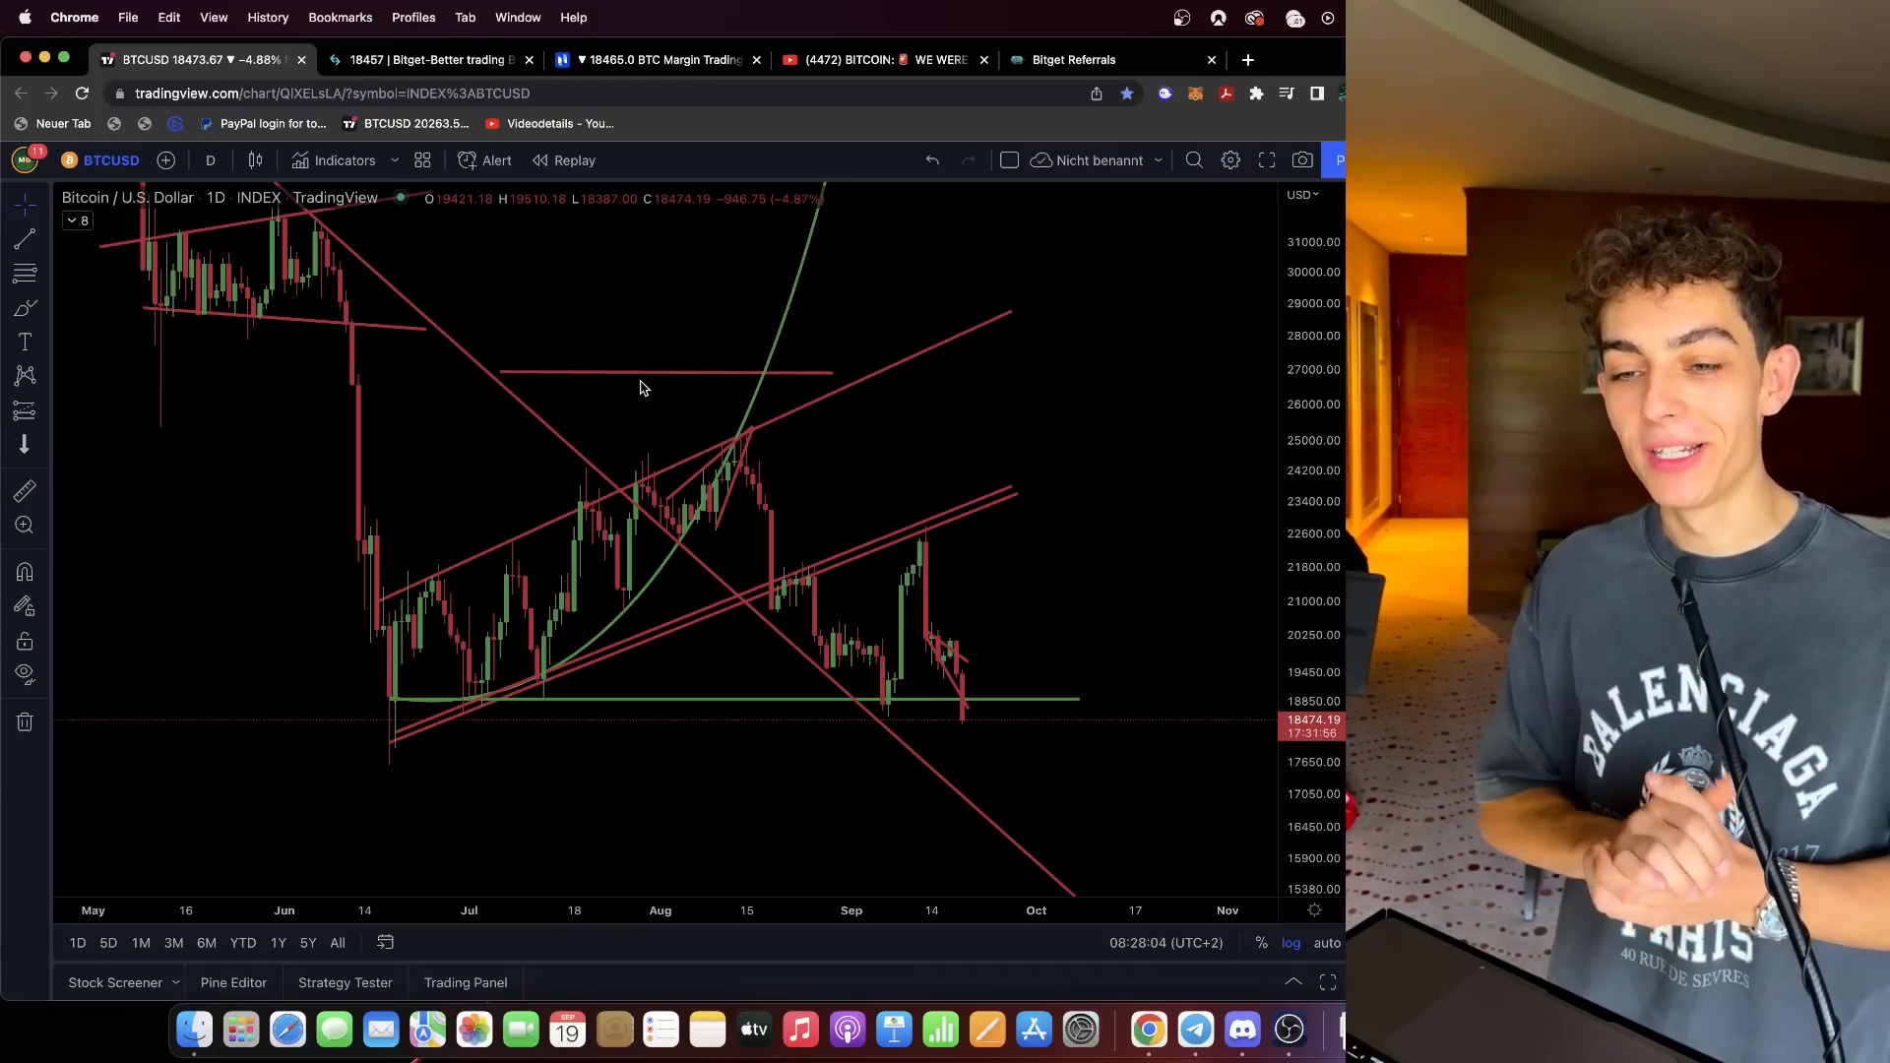
Show the Bitget ETH/BTC shorts and the Phemex BTCUSD short, then return to the TradingView chart.
{"action": "left_click", "coordinate": [427, 59]}
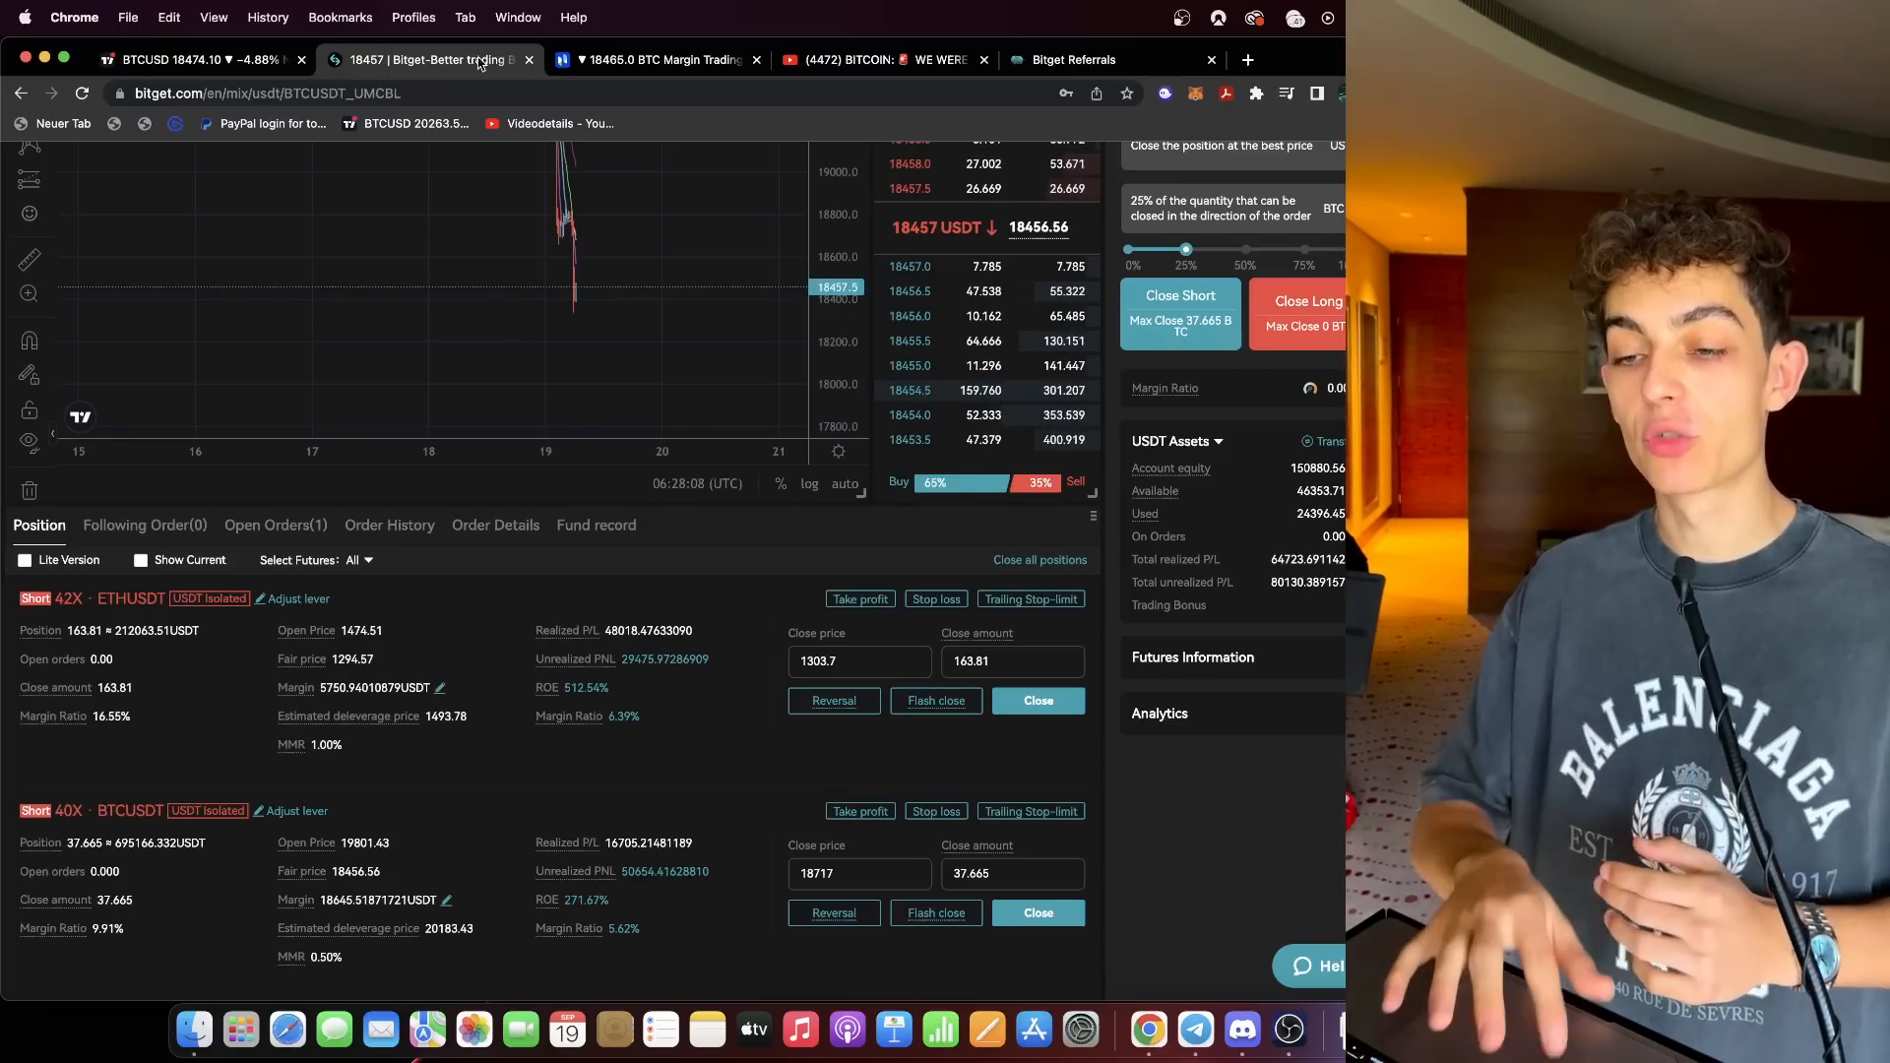
{"action": "left_click", "coordinate": [657, 59]}
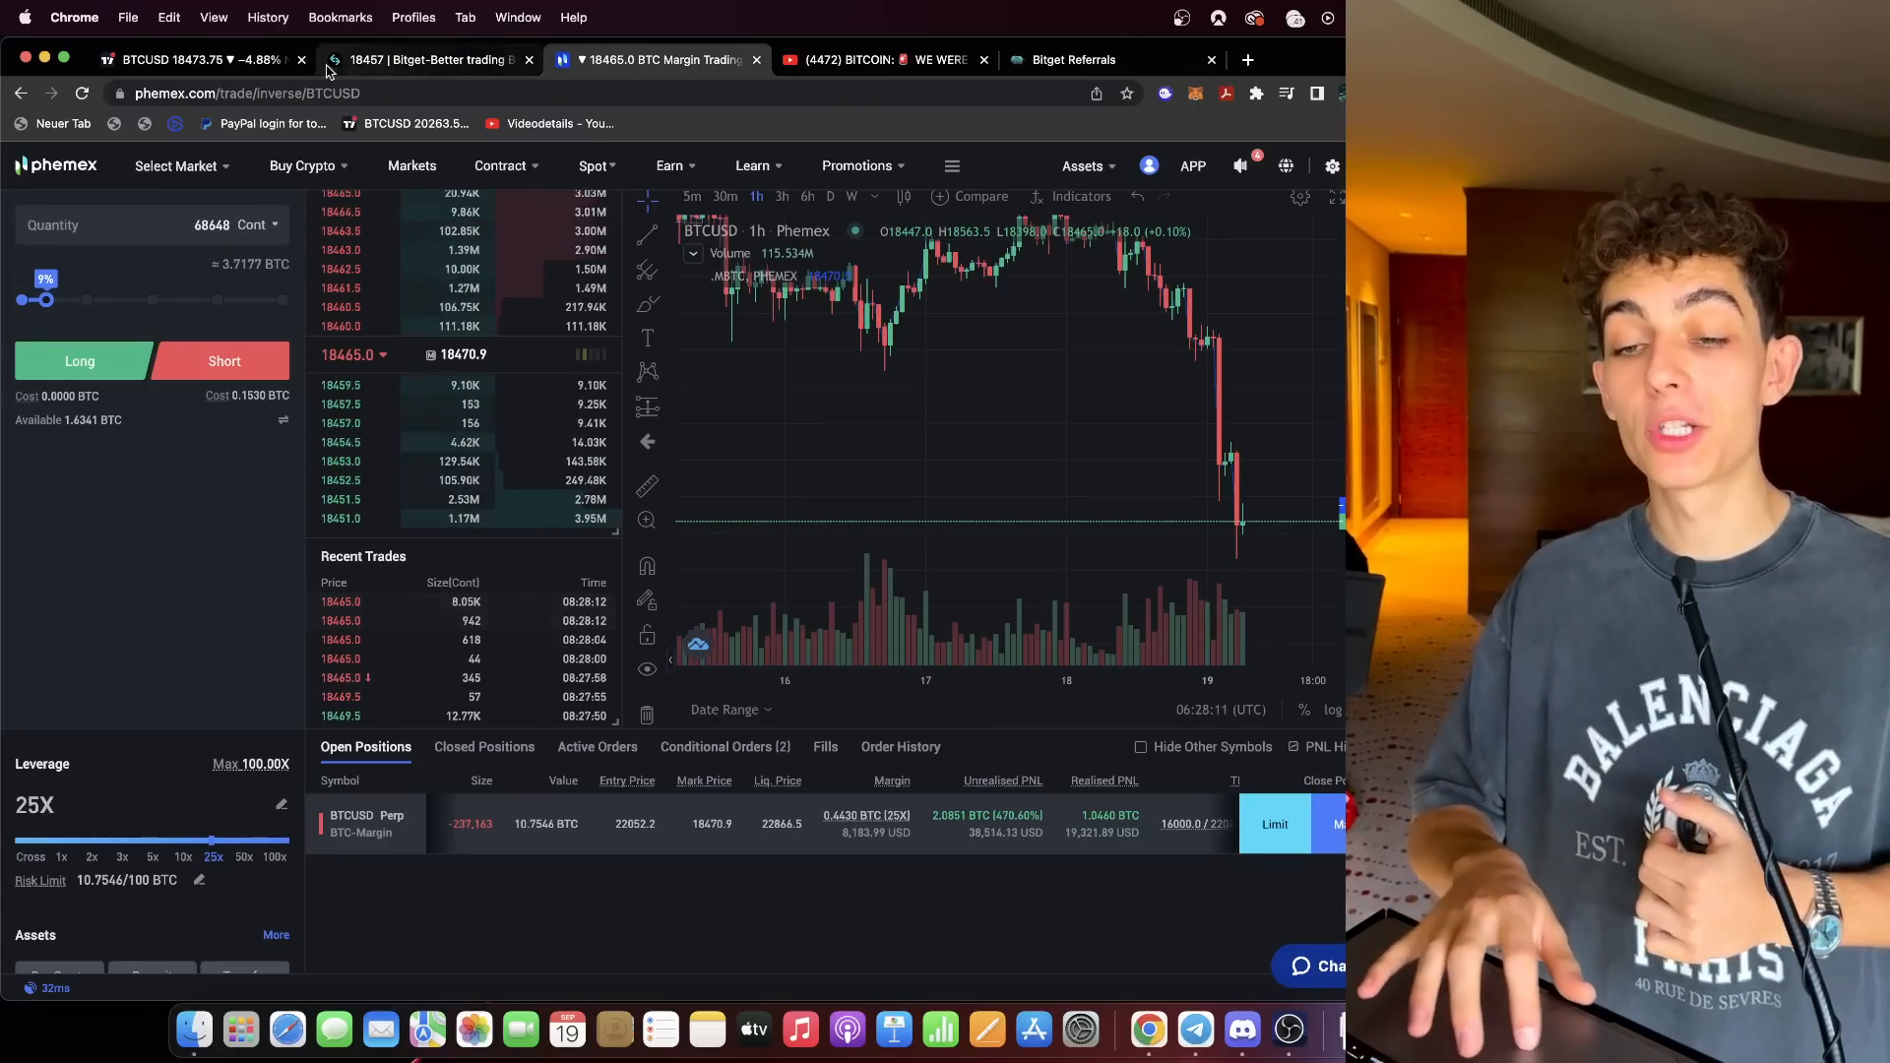
{"action": "left_click", "coordinate": [193, 59]}
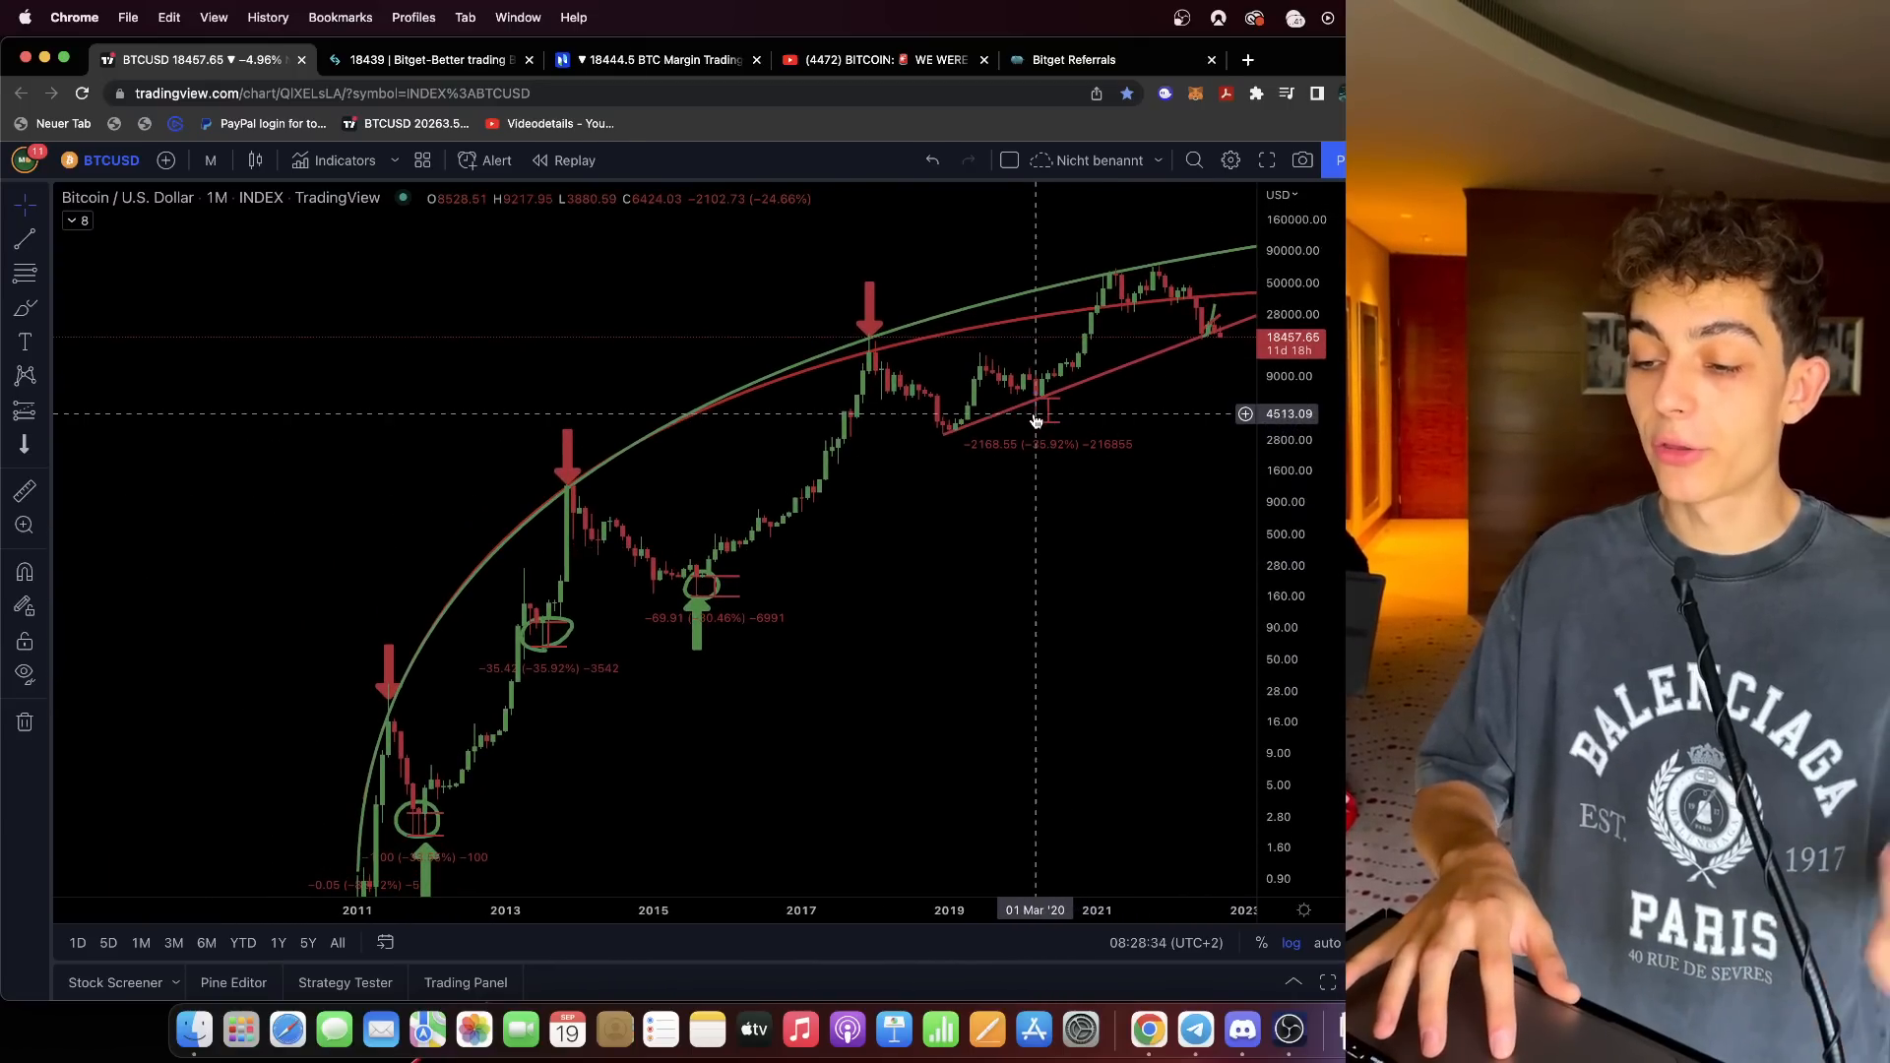
{"action": "mouse_move", "coordinate": [550, 638]}
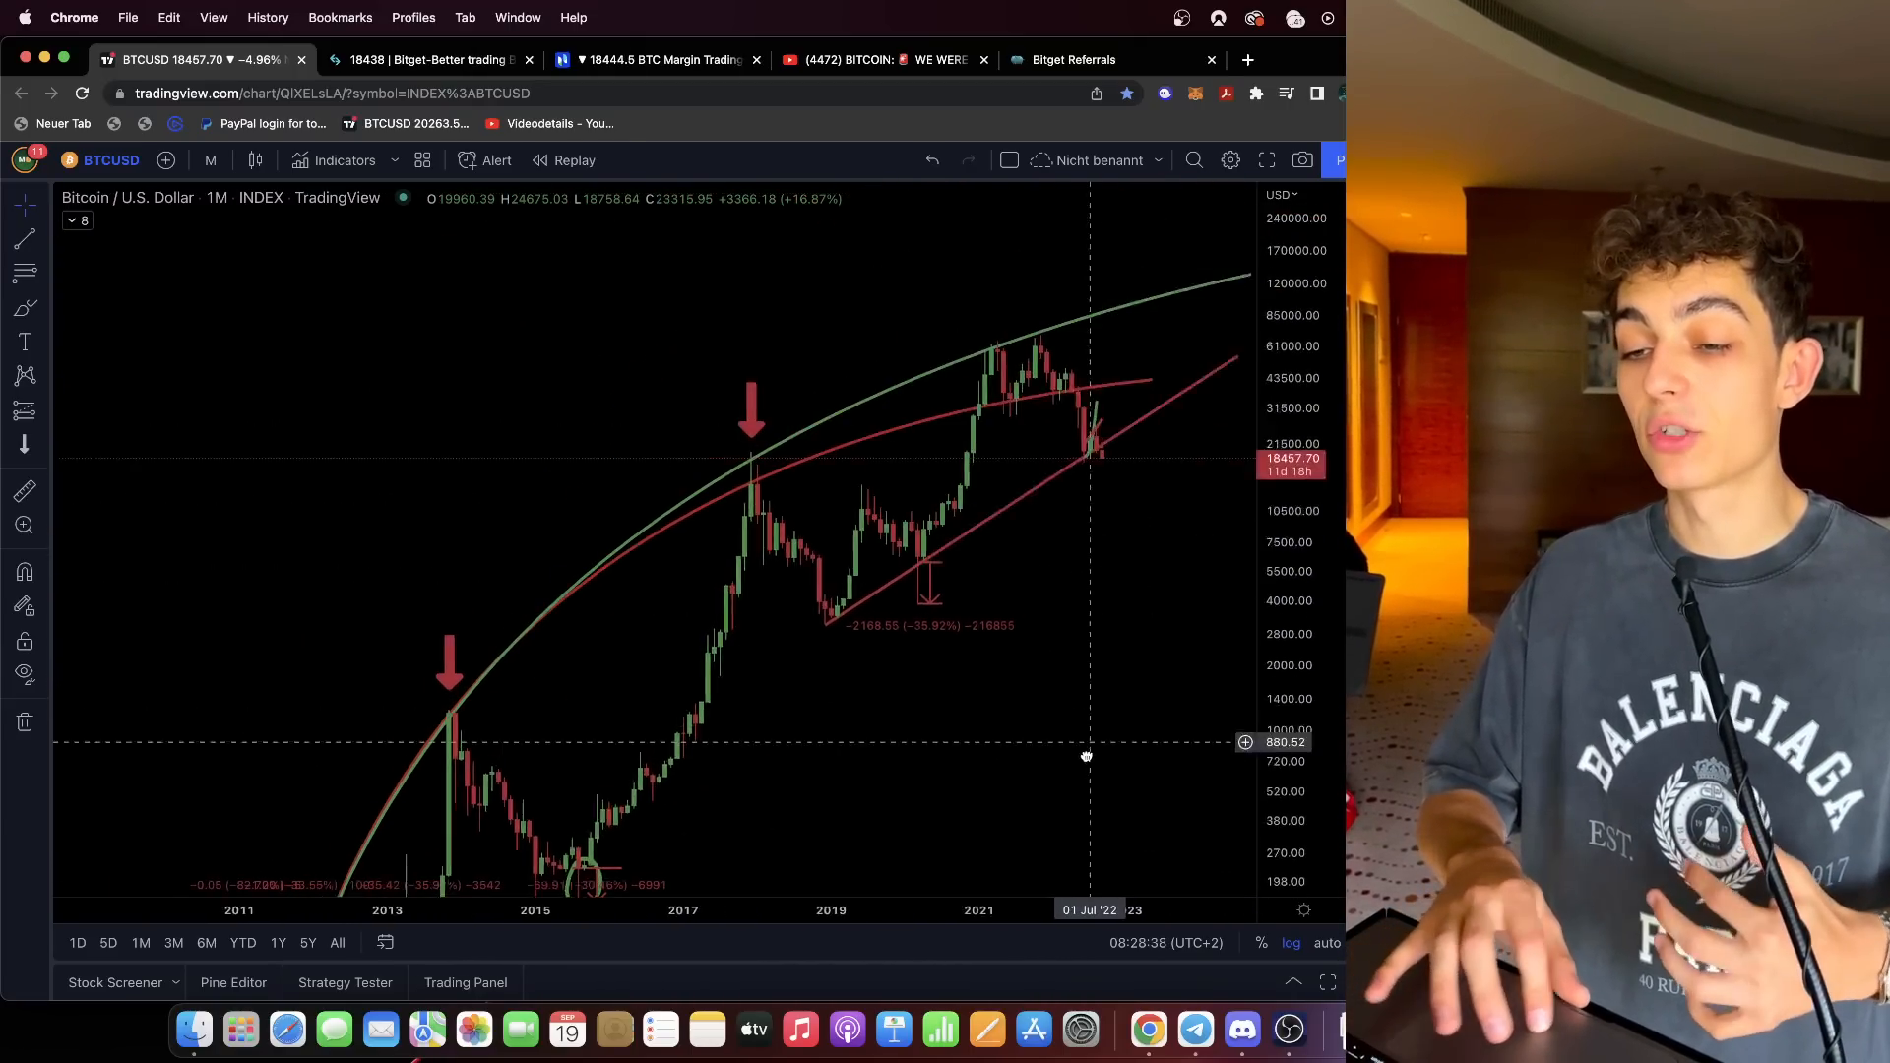
Revisit the Phemex BTCUSD short and the Bitget short positions, finishing on Phemex.
{"action": "left_click", "coordinate": [658, 60]}
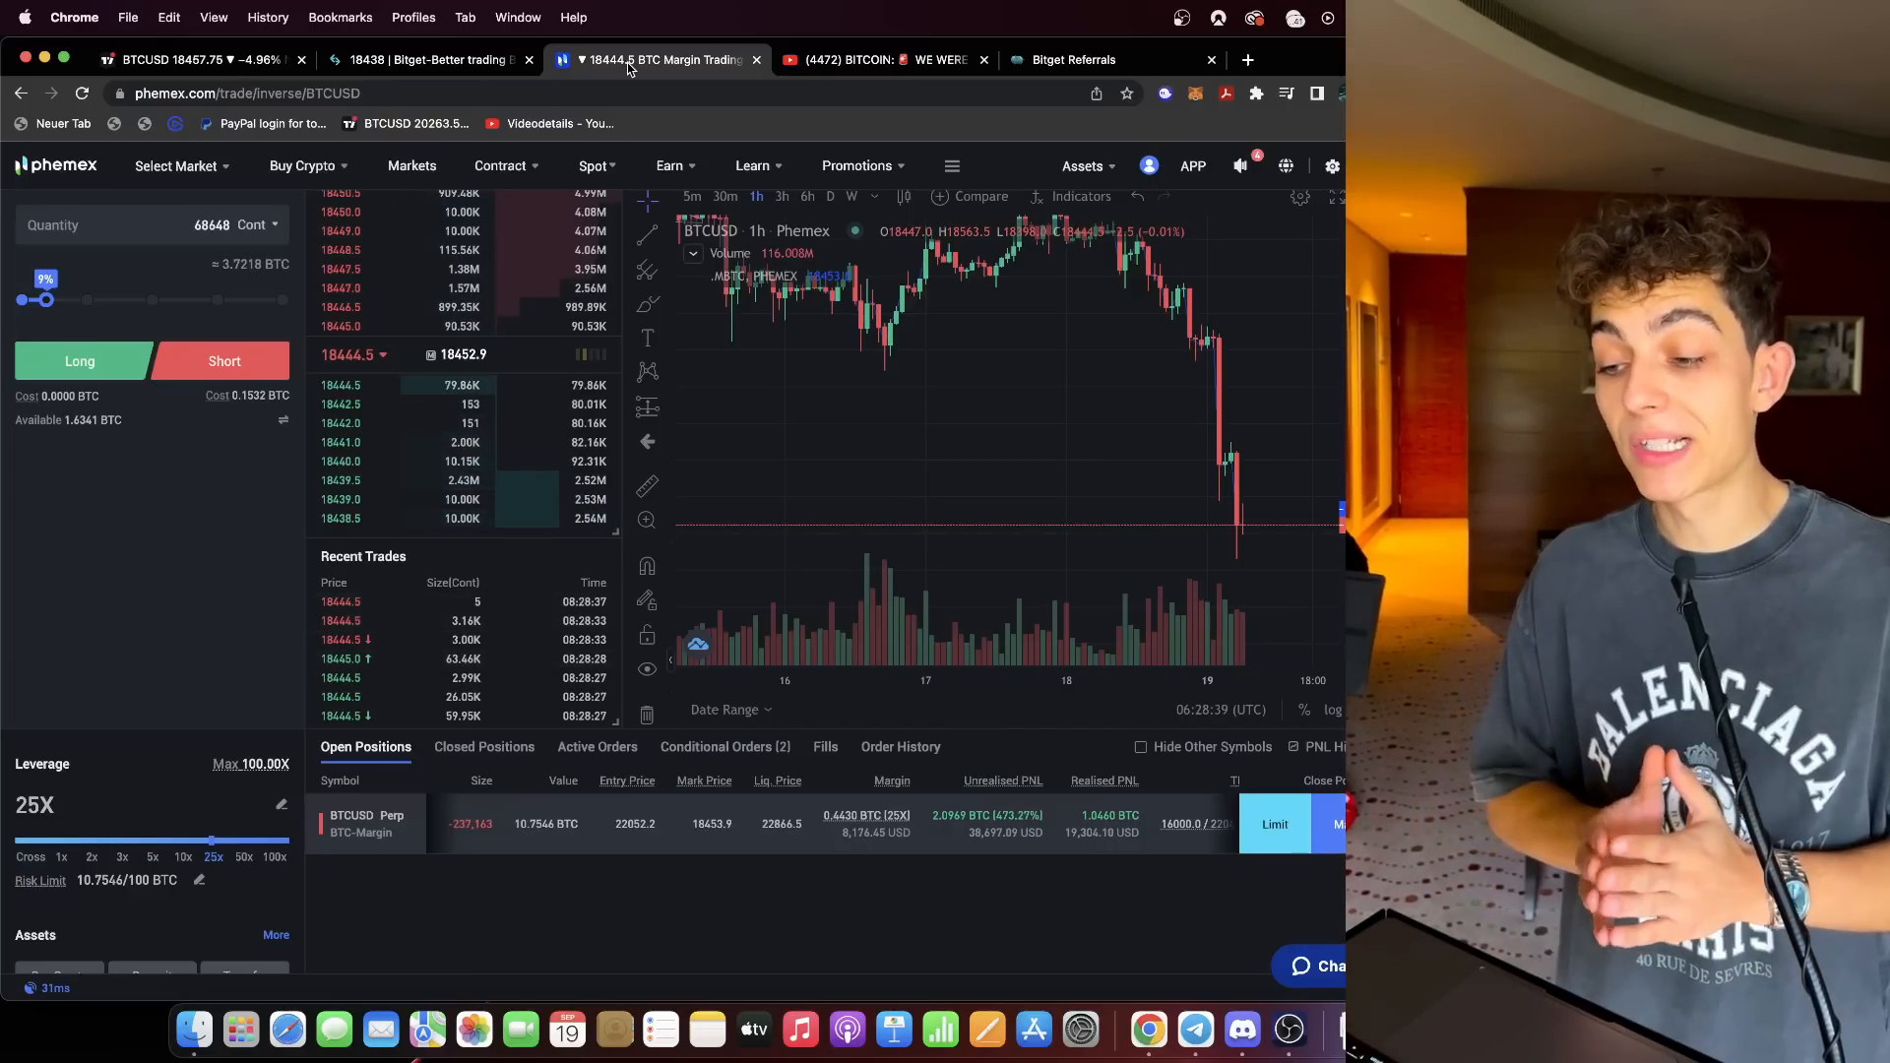
{"action": "left_click", "coordinate": [427, 59]}
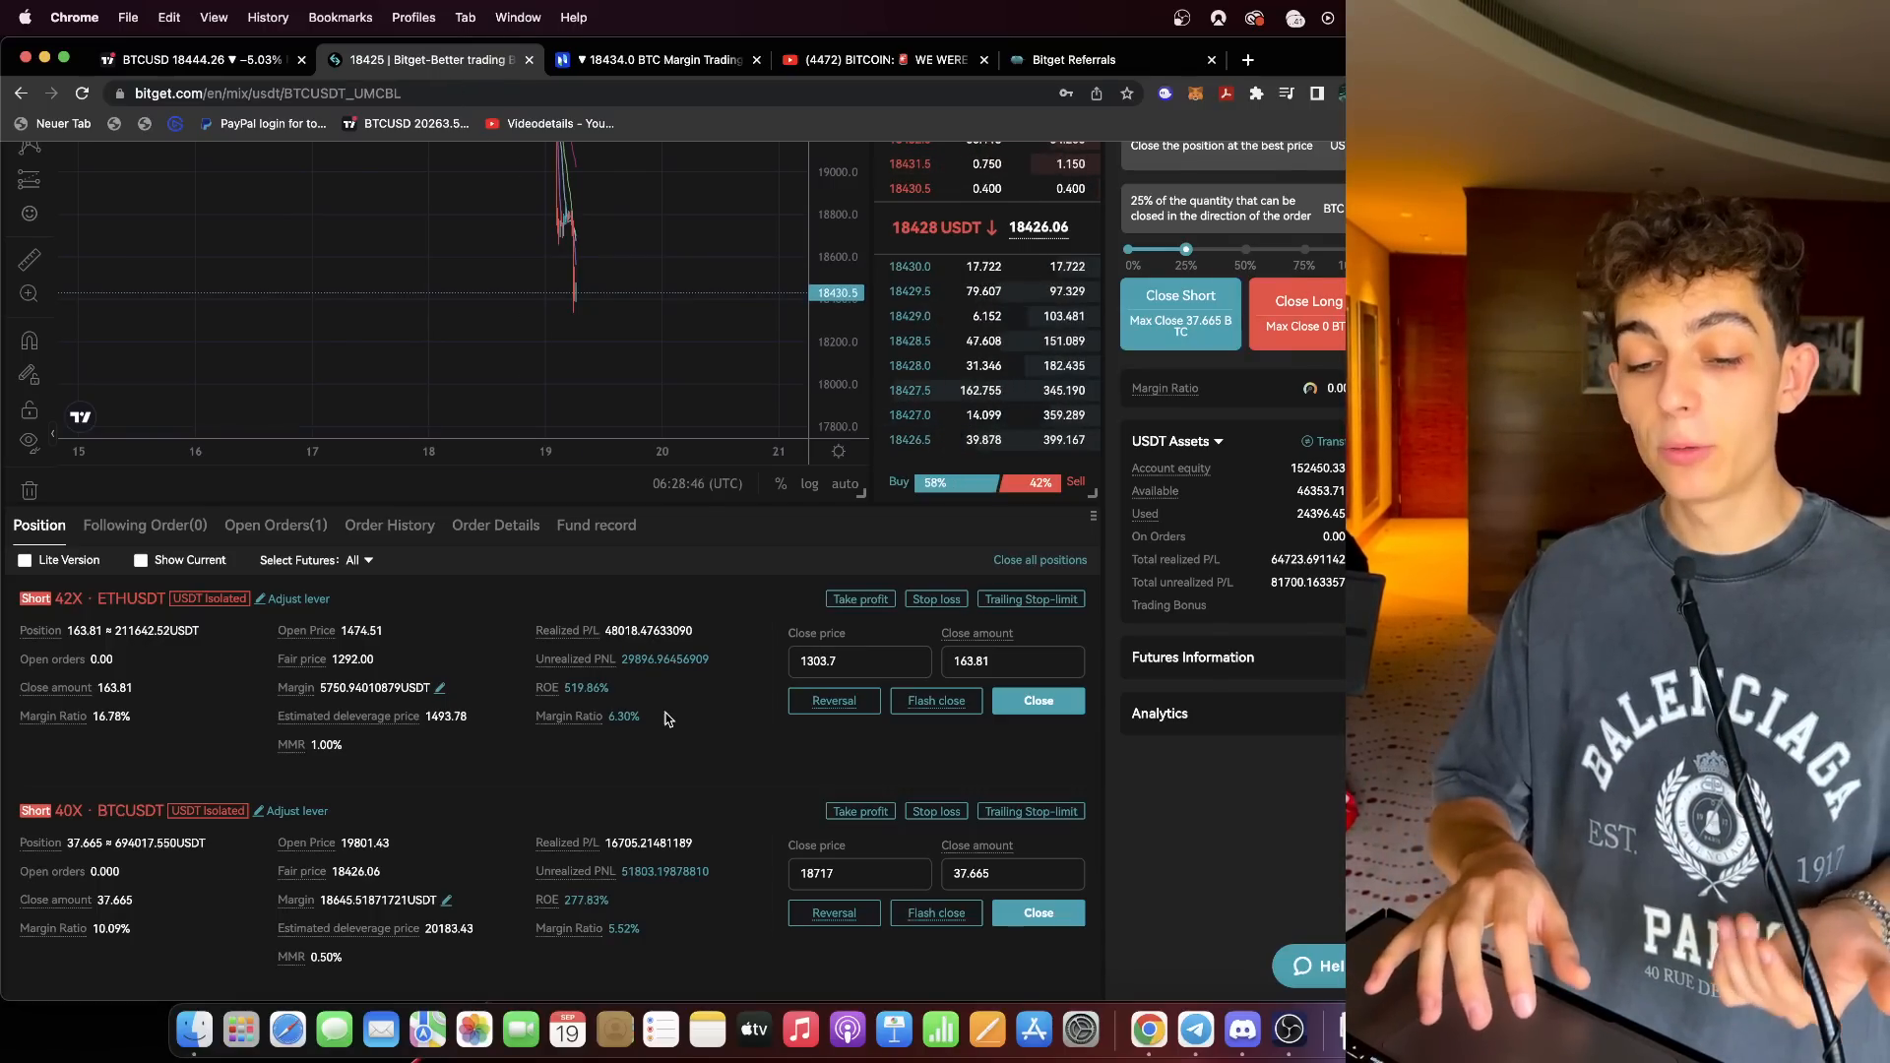
{"action": "double_click", "coordinate": [625, 630]}
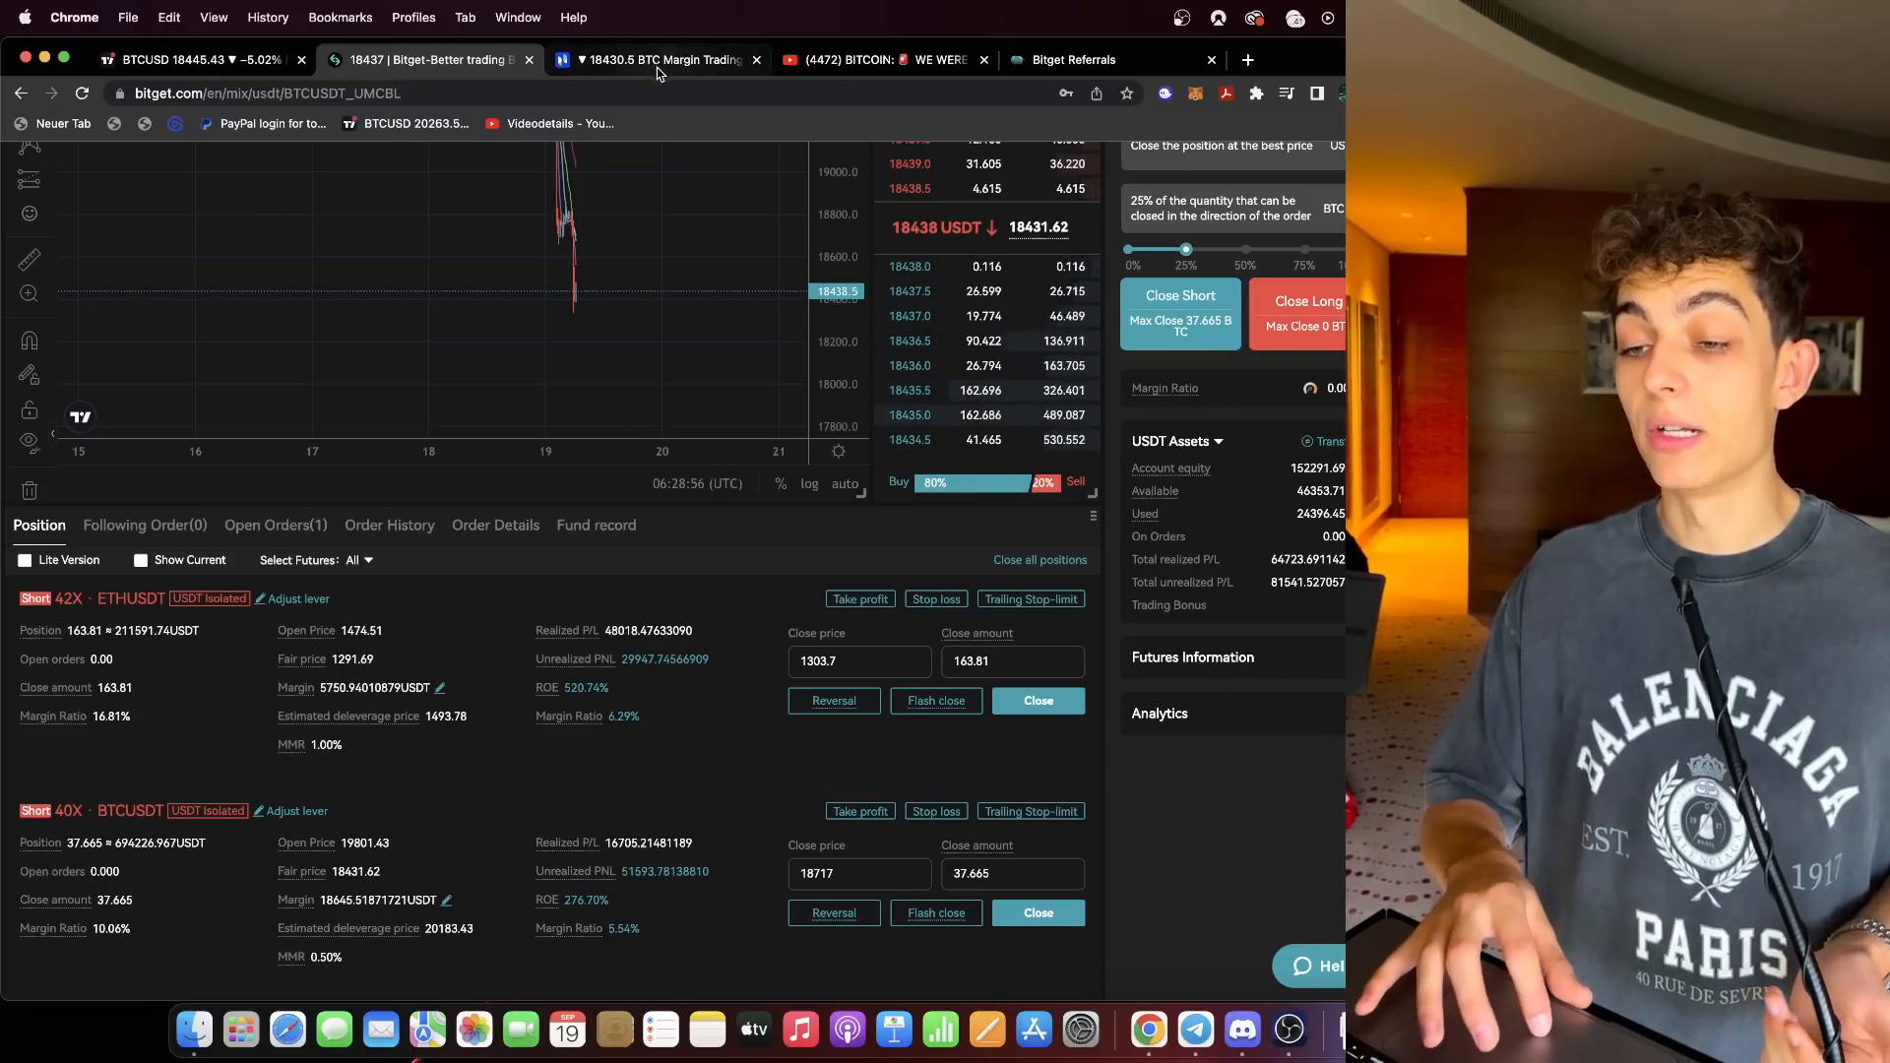
{"action": "left_click", "coordinate": [658, 59]}
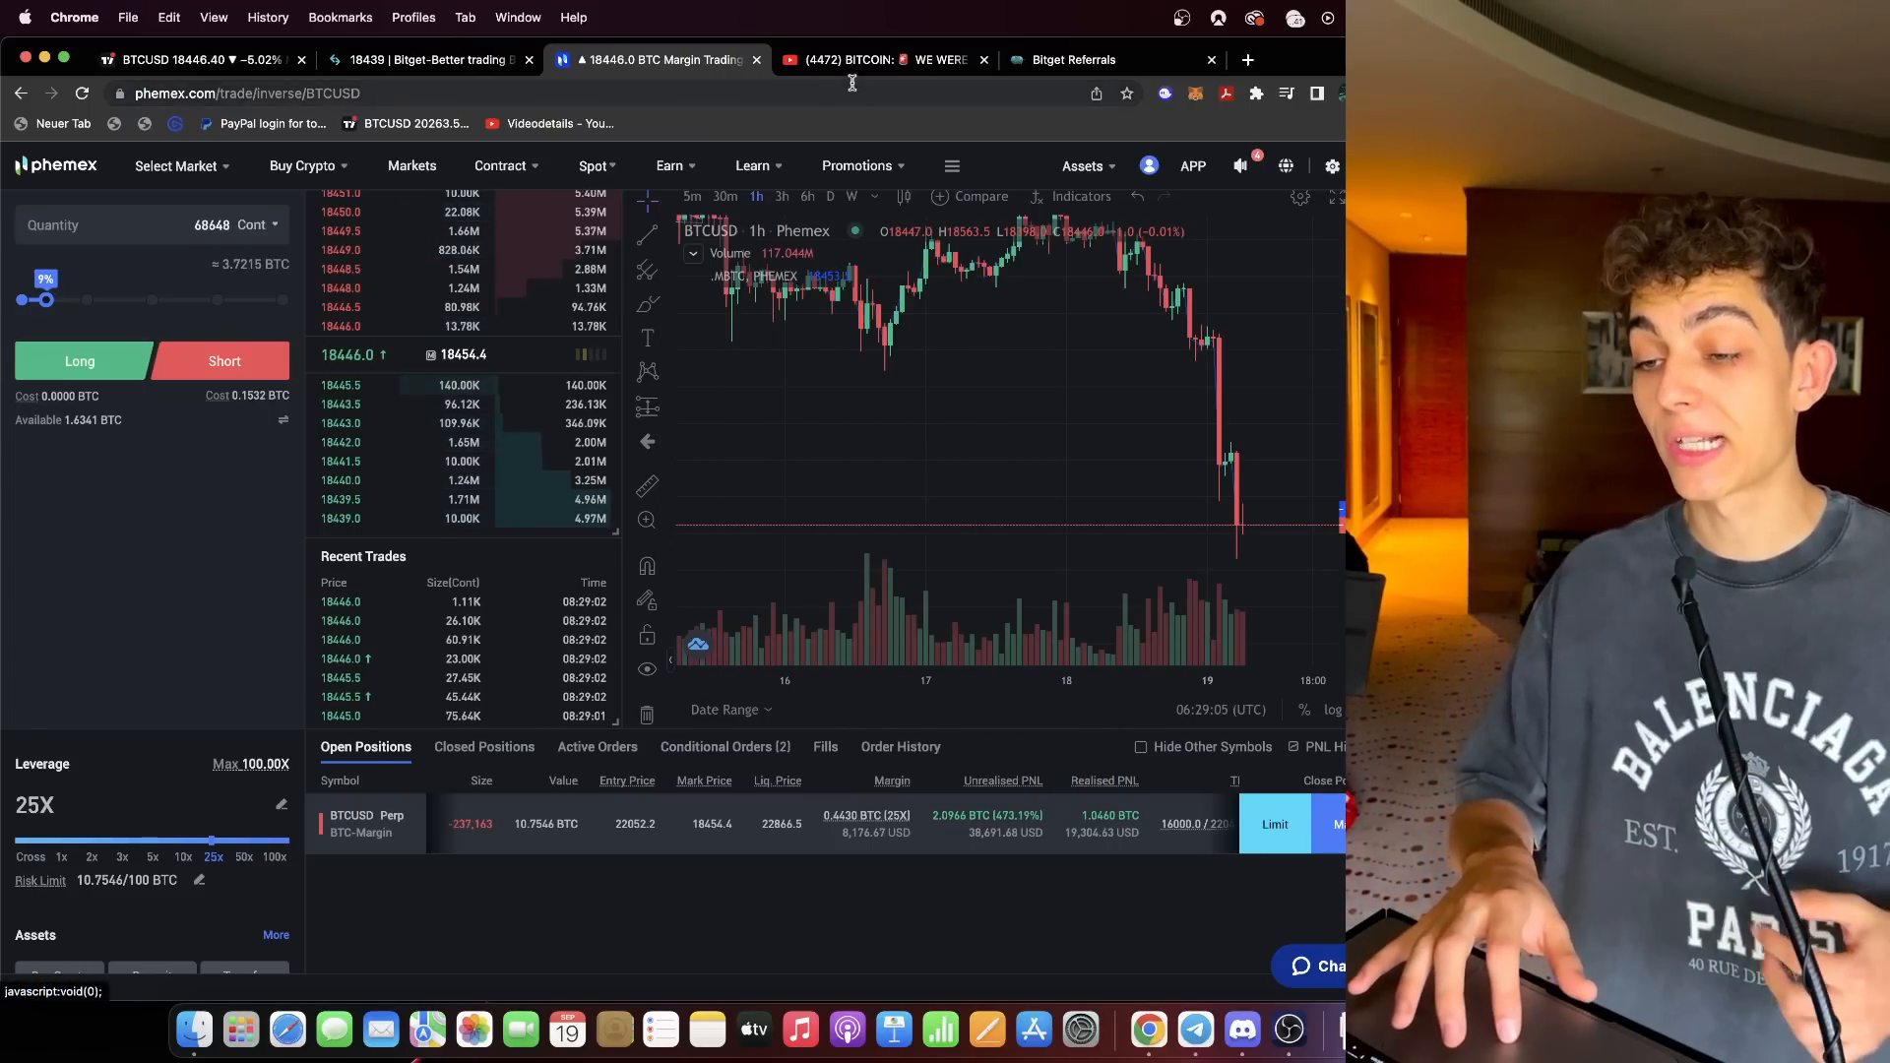
{"action": "mouse_move", "coordinate": [863, 59]}
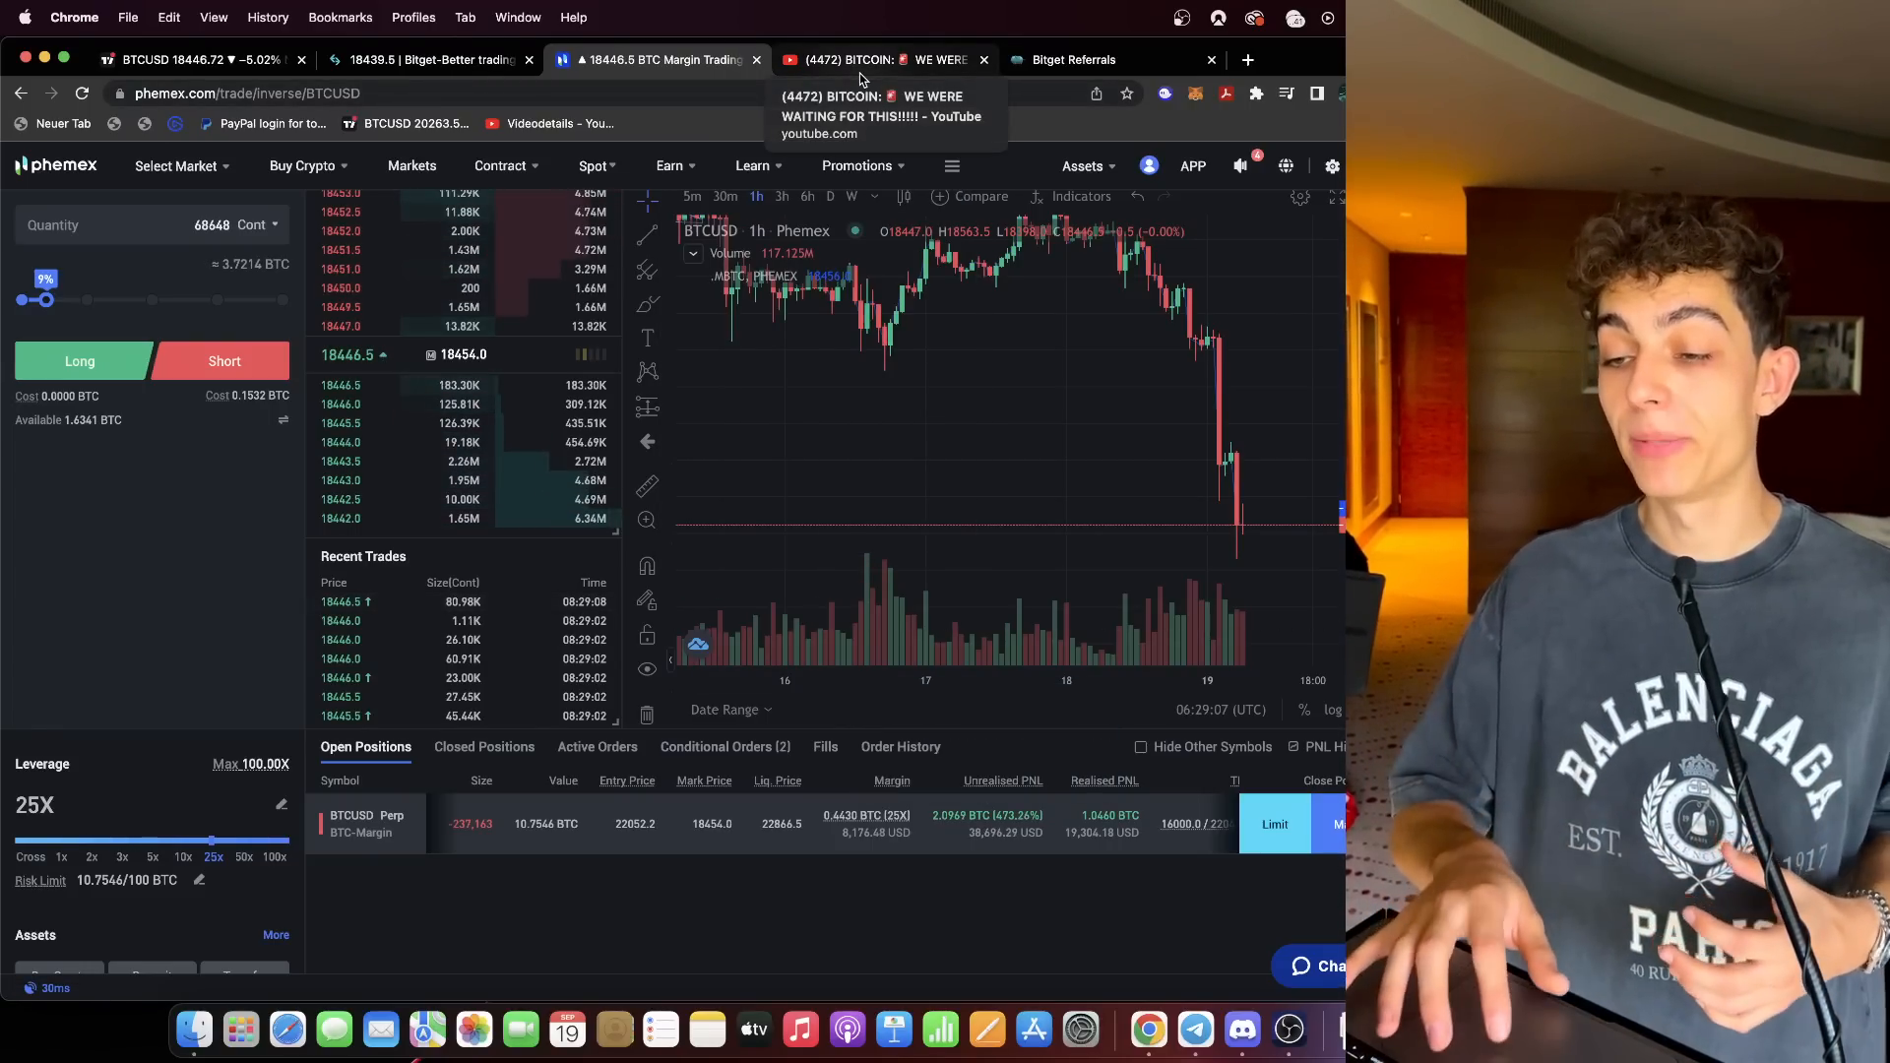
Like the Bitcoin video on YouTube, bringing it to 790 likes, then return to the chart.
{"action": "left_click", "coordinate": [881, 59]}
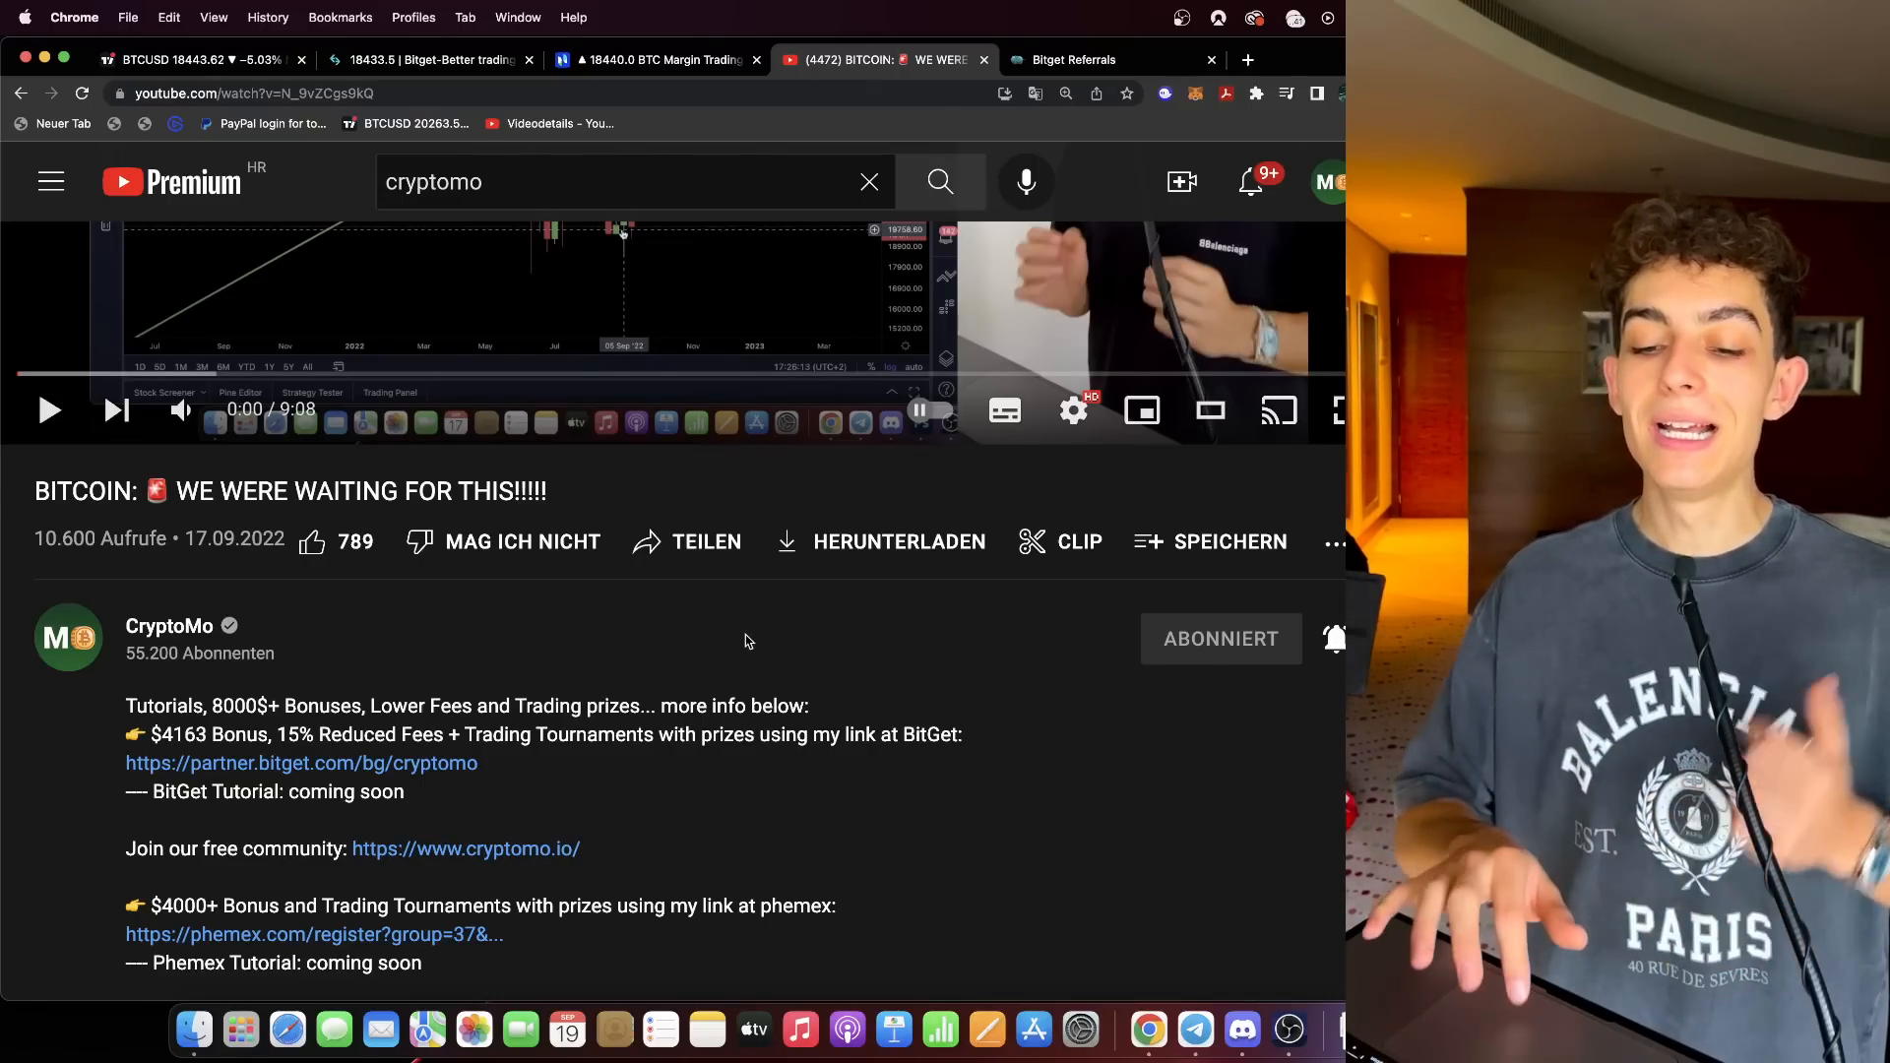
{"action": "left_click", "coordinate": [311, 542]}
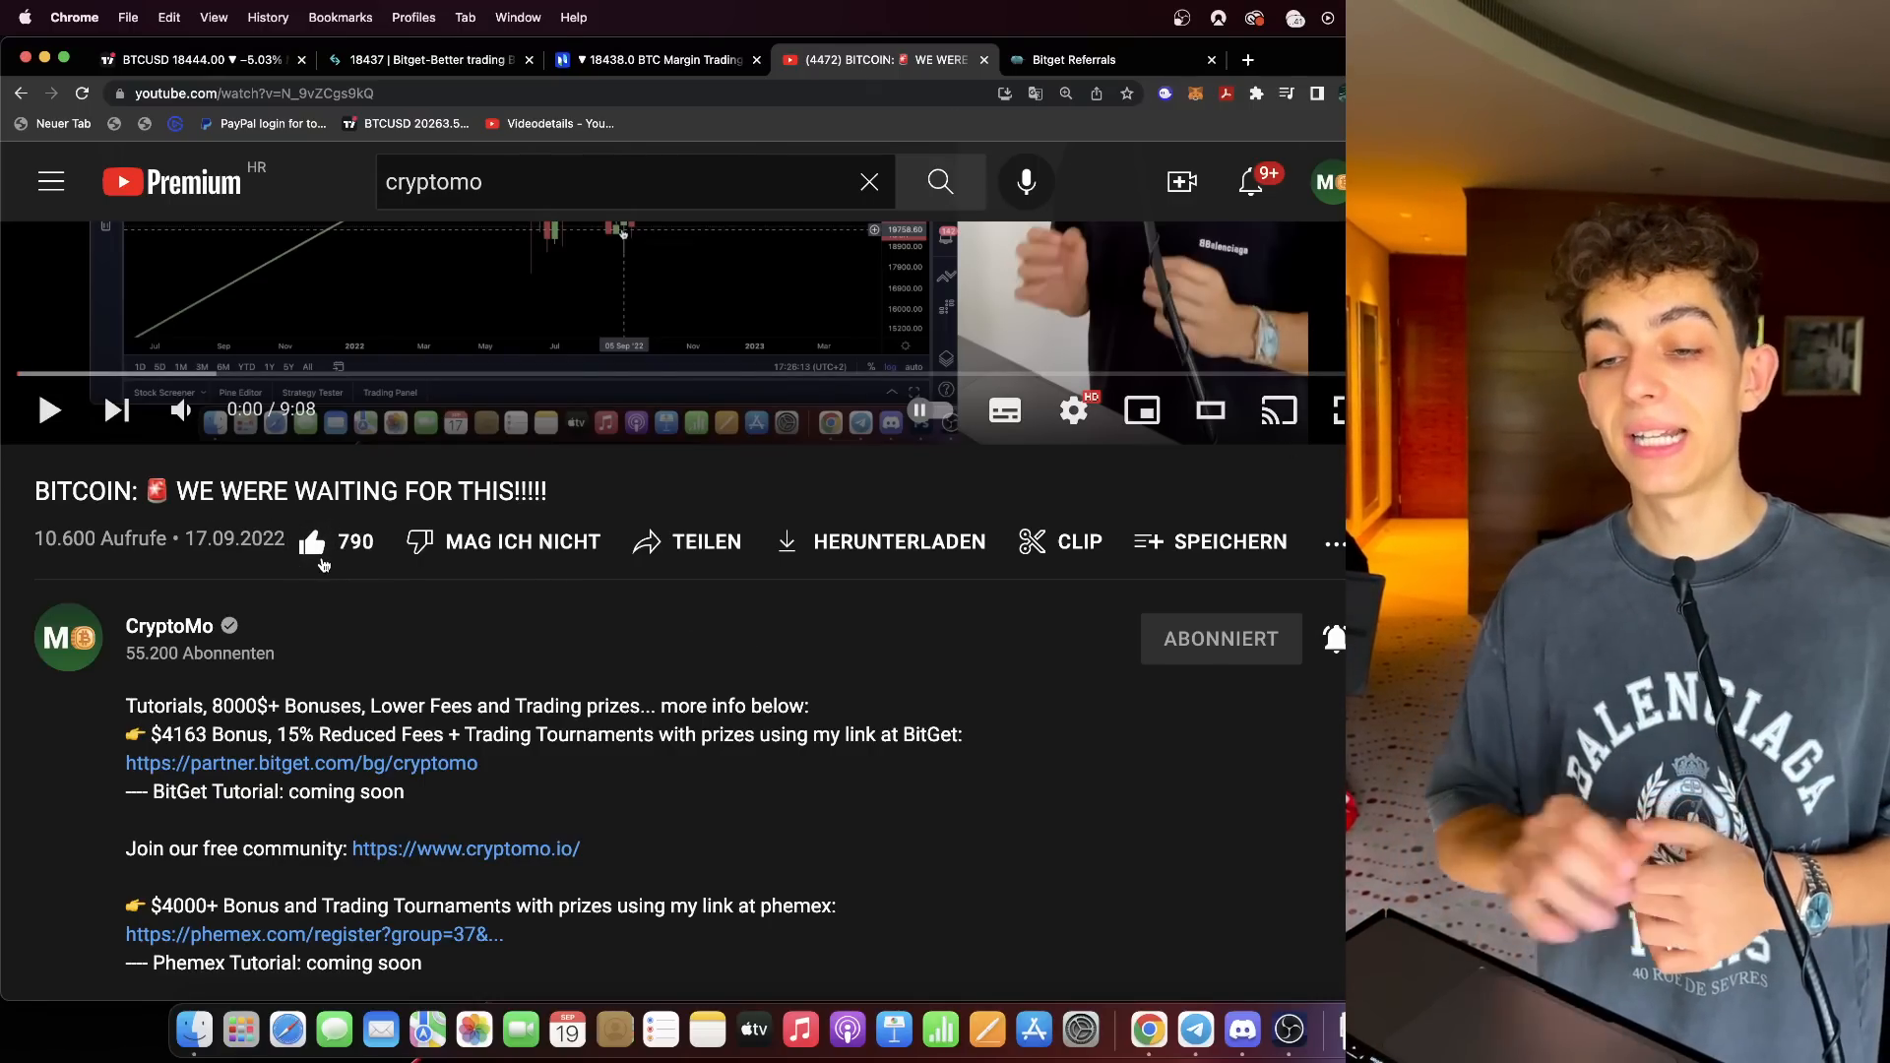
{"action": "left_click", "coordinate": [199, 59]}
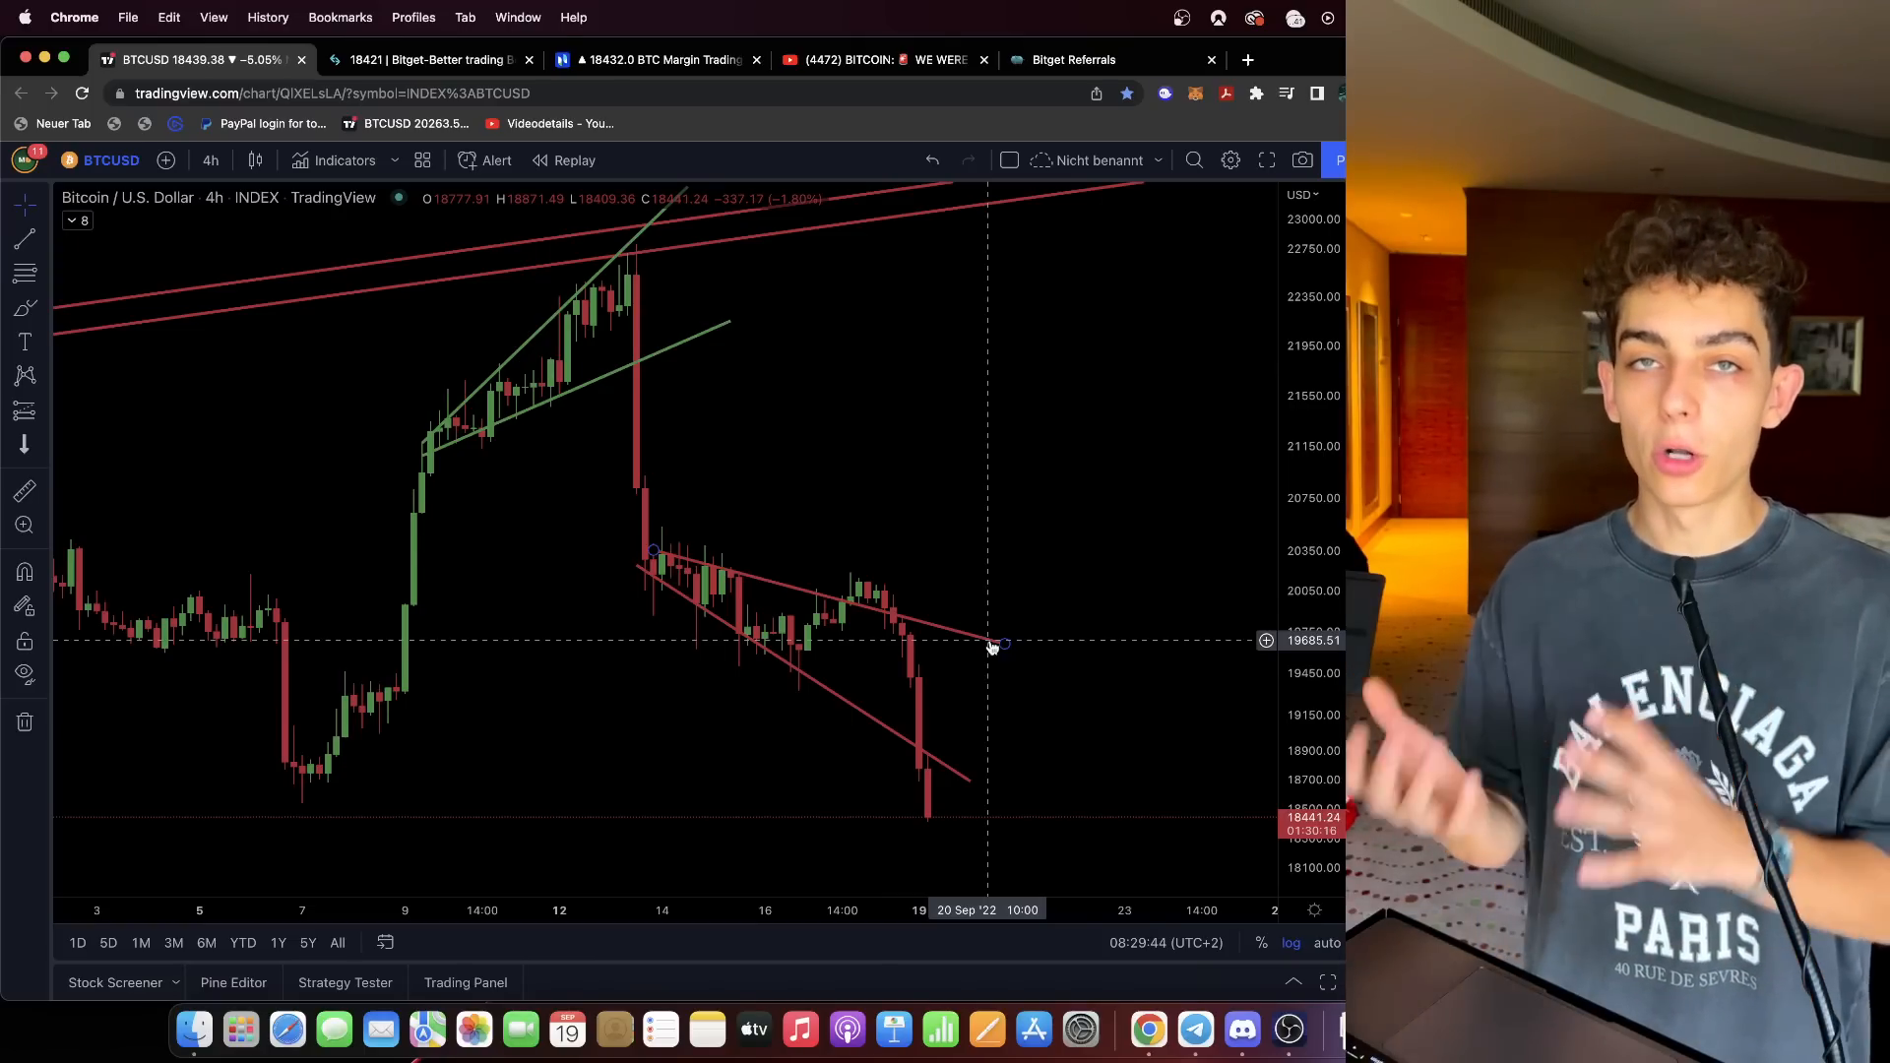
{"action": "mouse_move", "coordinate": [1012, 533]}
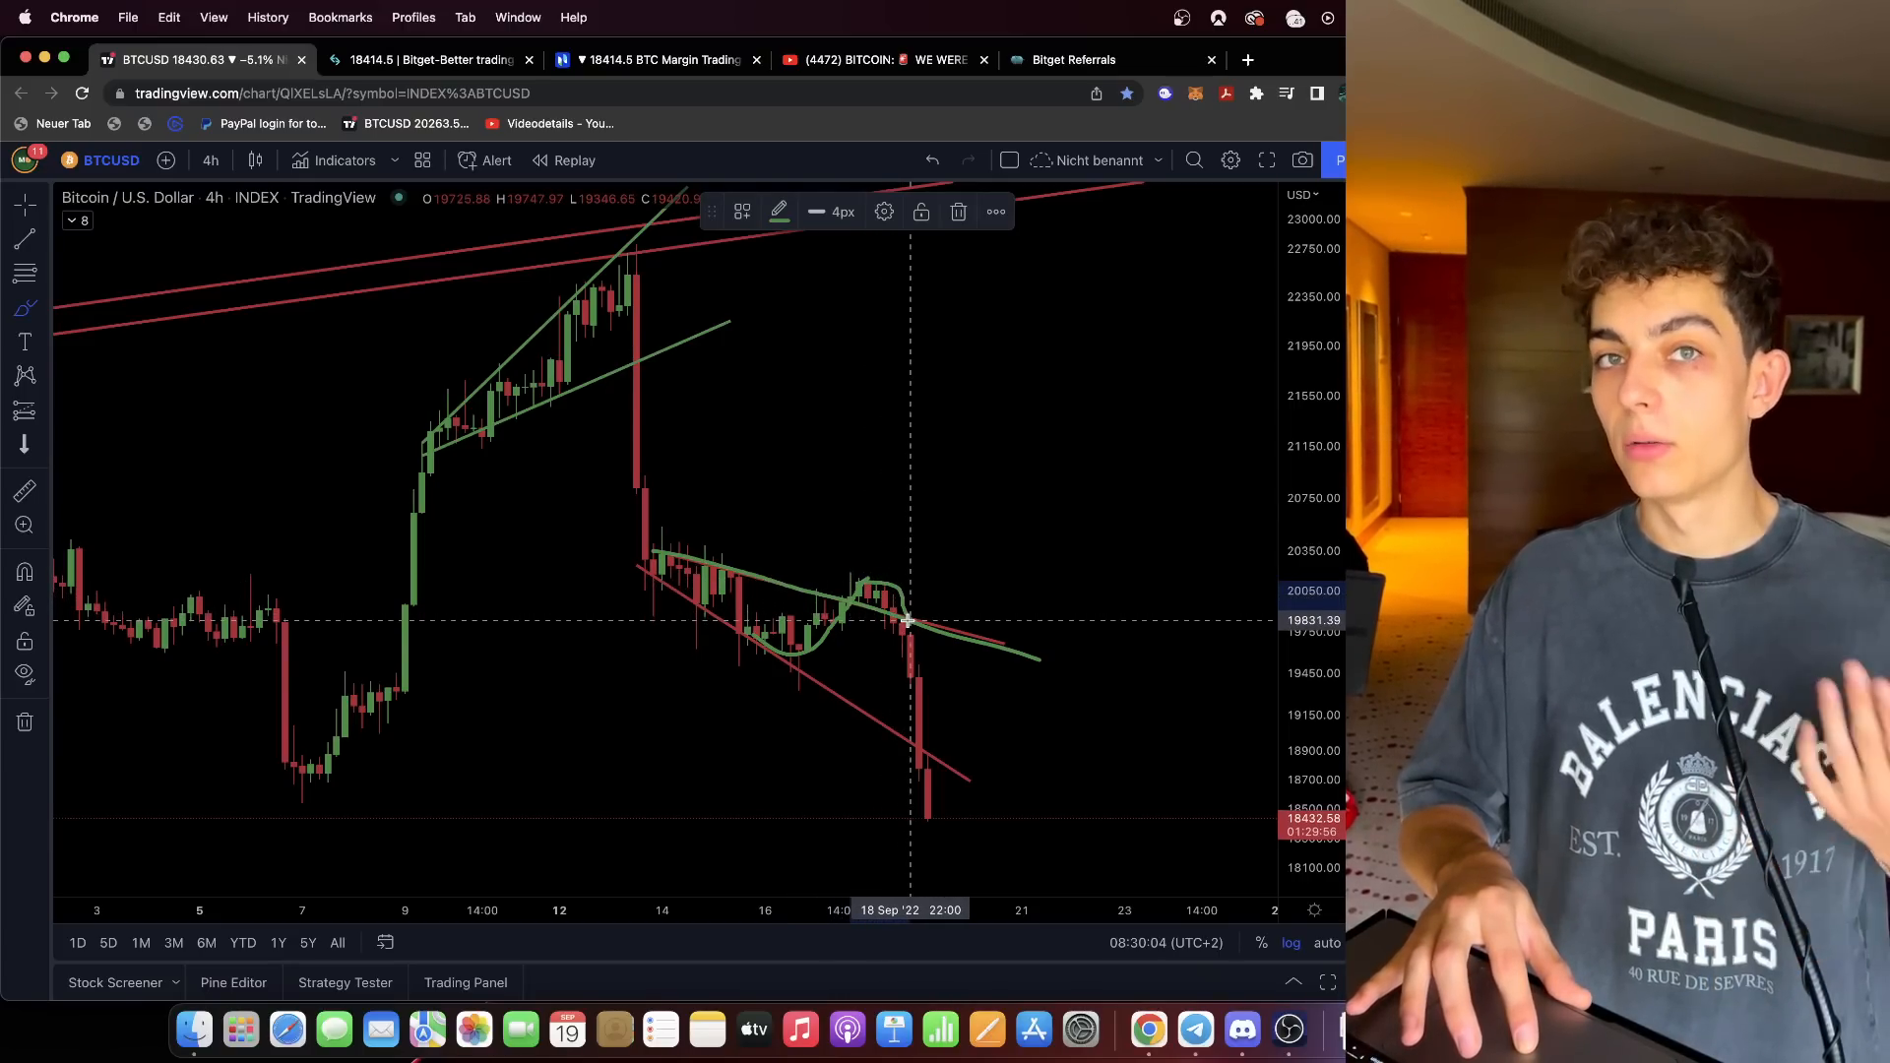
{"action": "mouse_move", "coordinate": [941, 594]}
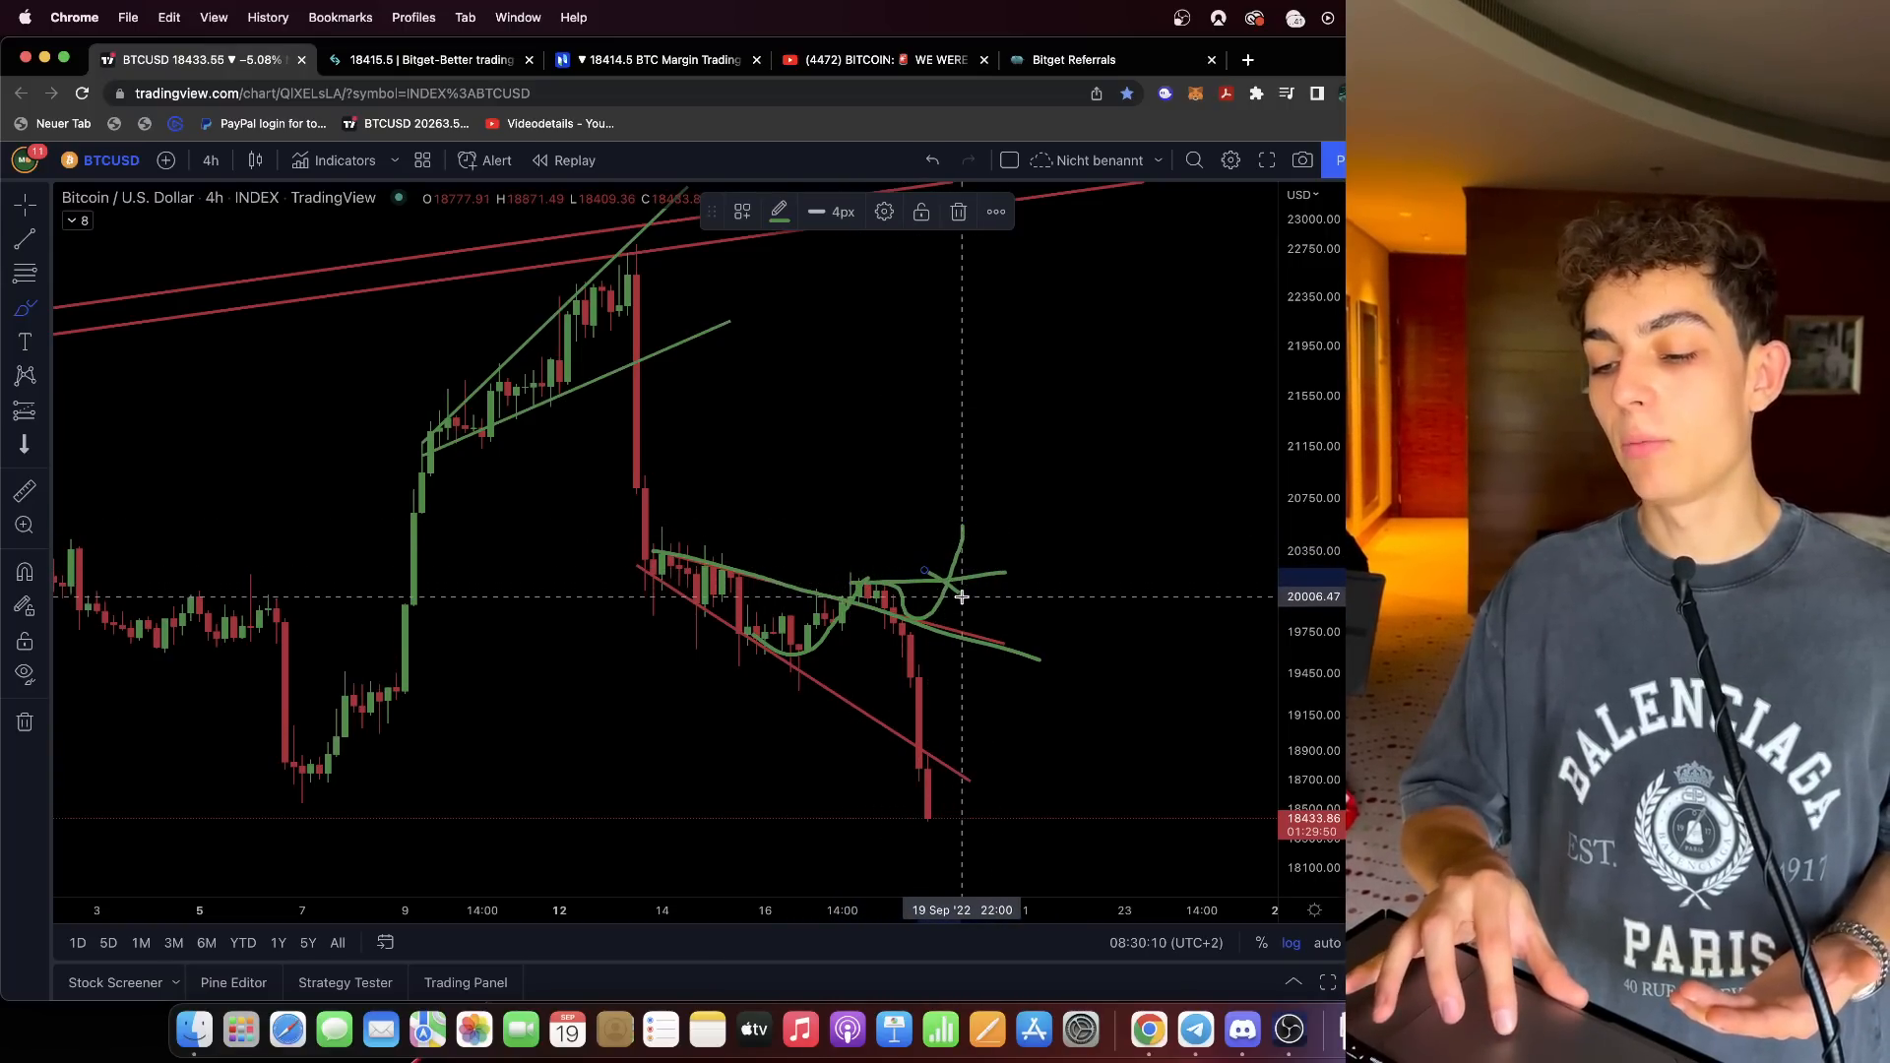
{"action": "mouse_move", "coordinate": [979, 563]}
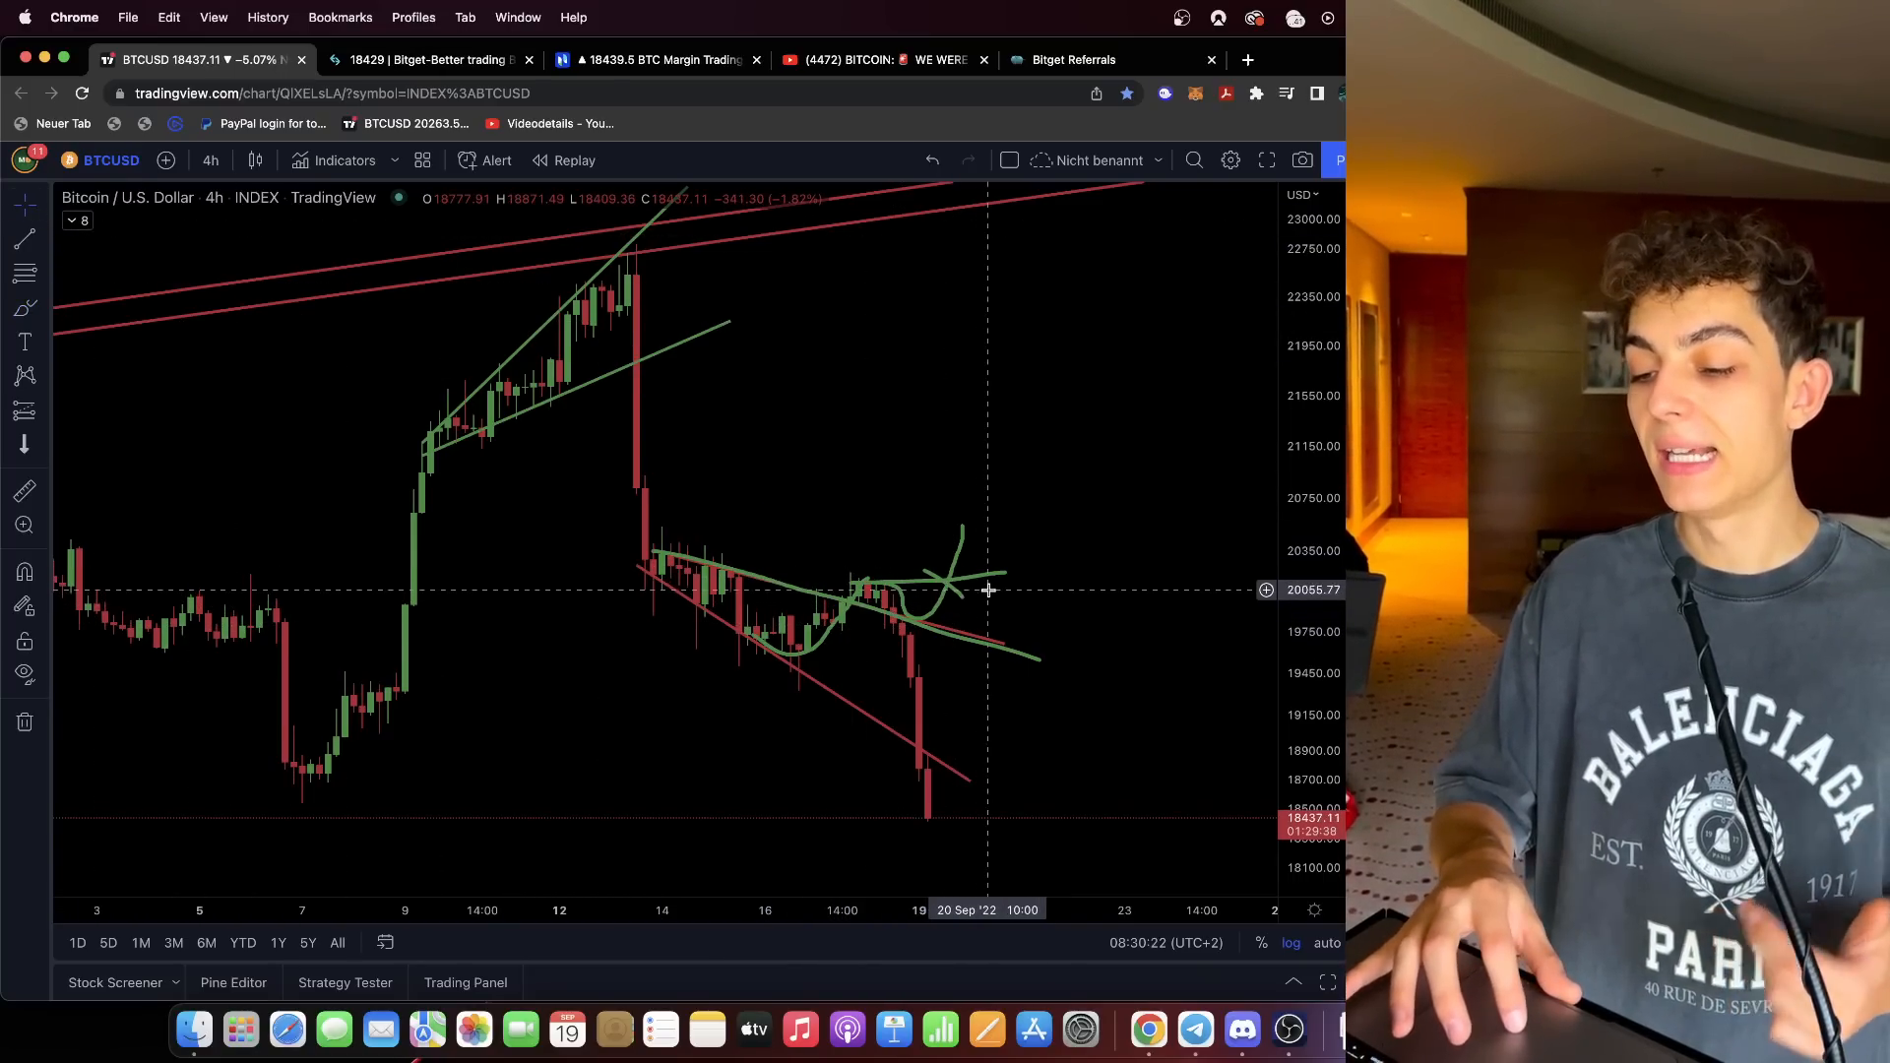
{"action": "mouse_move", "coordinate": [977, 577]}
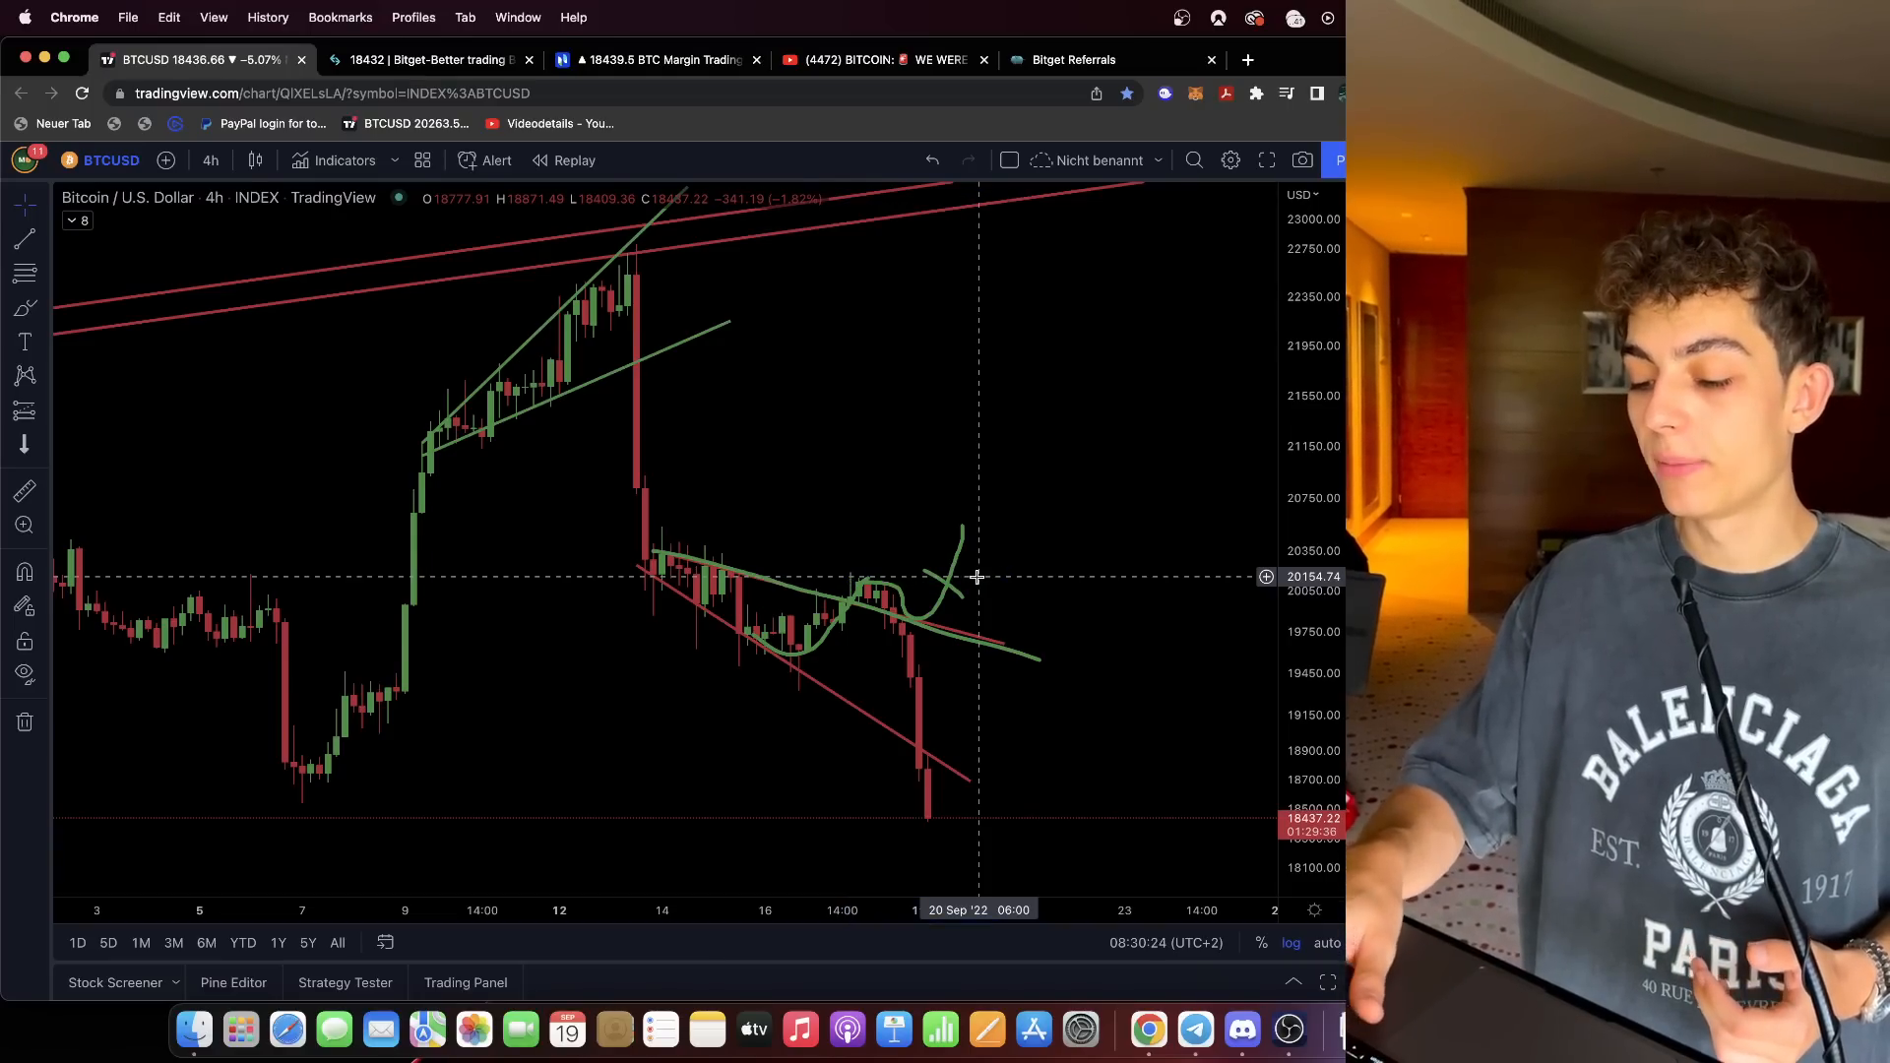
{"action": "mouse_move", "coordinate": [943, 590]}
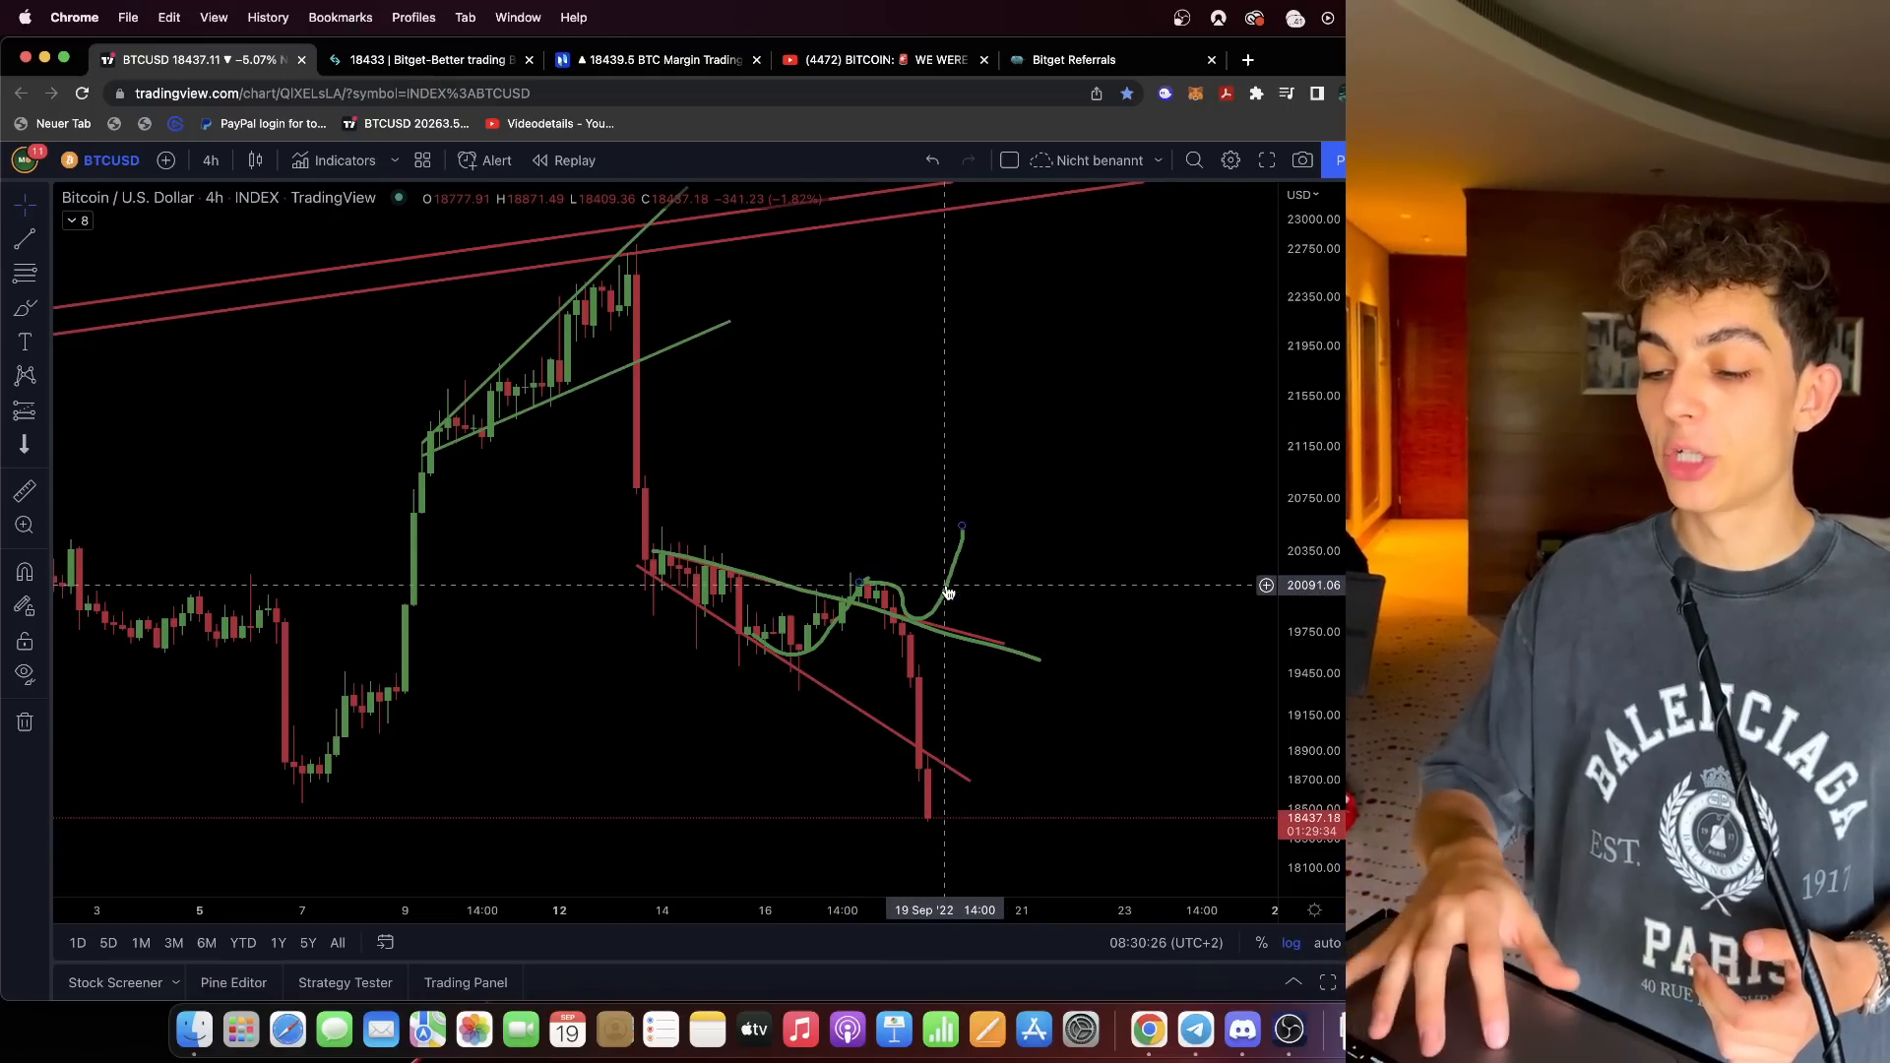
Bring up the Bitget open short positions after sketching the bounce path.
{"action": "left_click", "coordinate": [427, 59]}
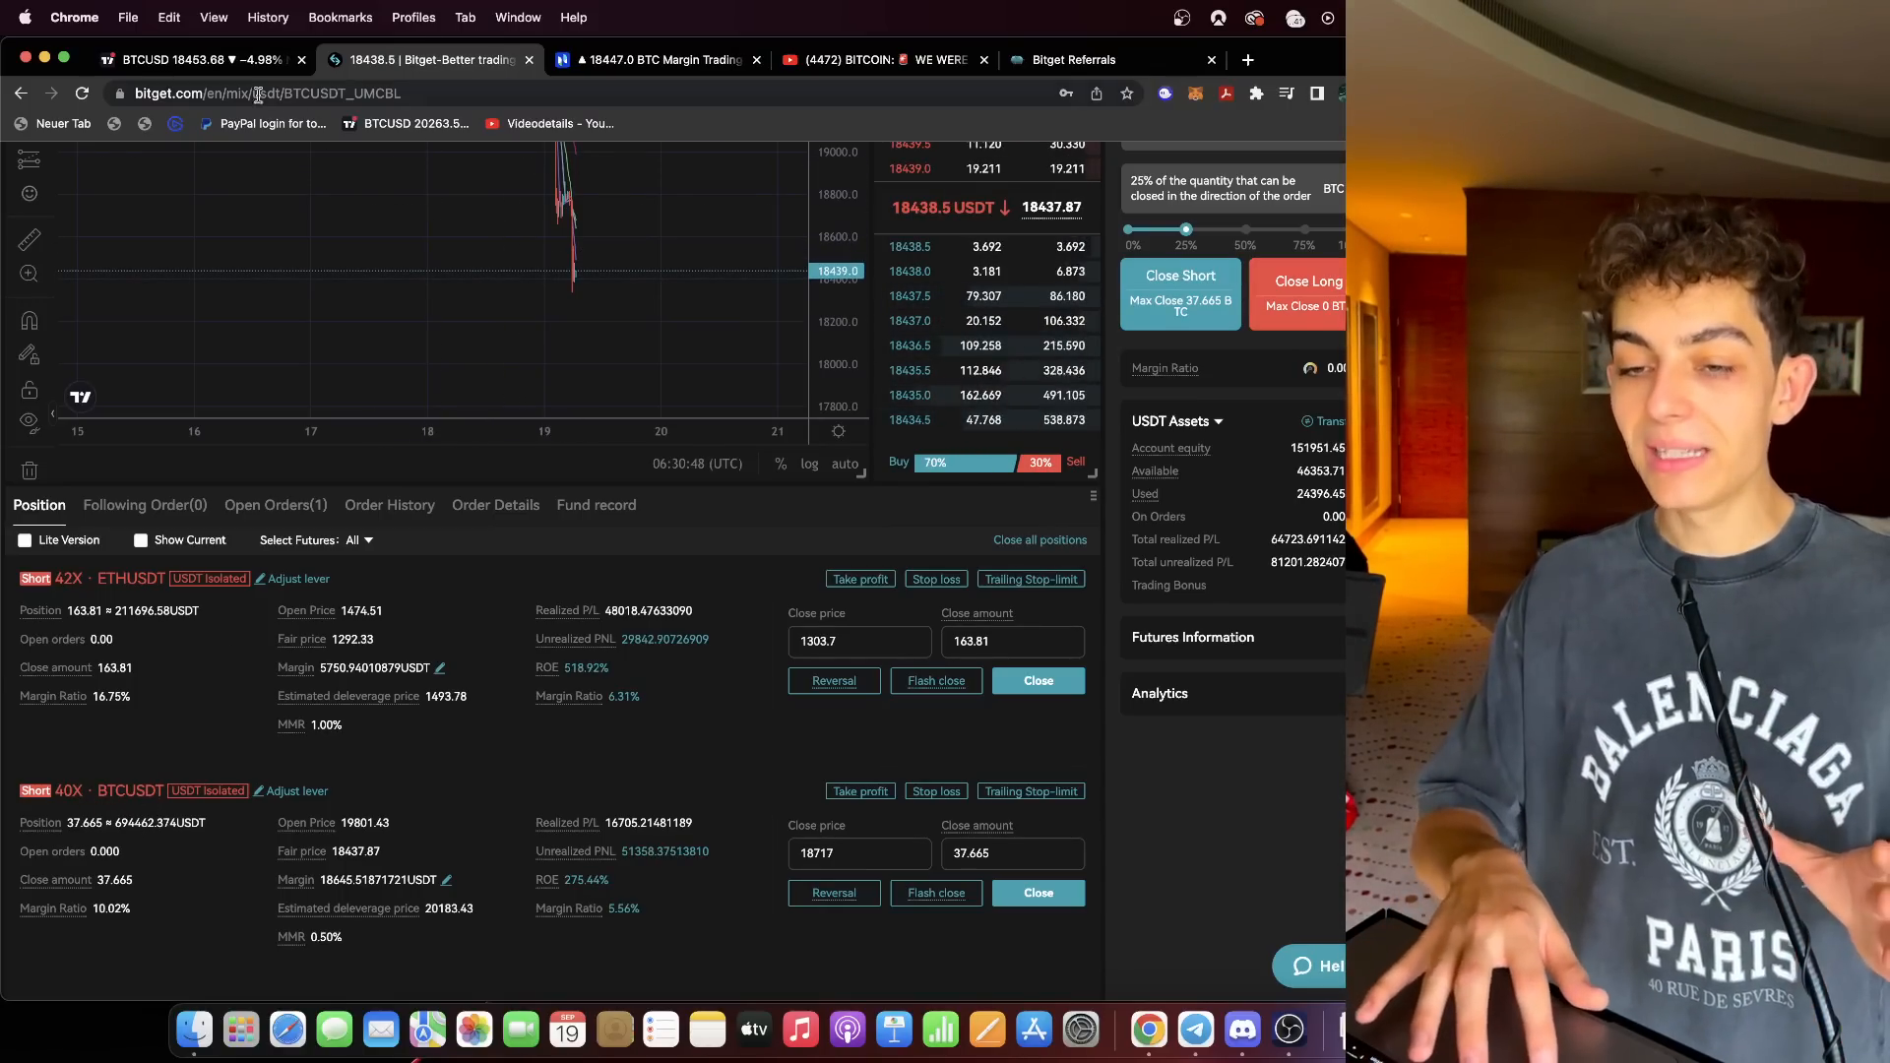
Return to the YouTube Bitcoin video and scroll through its description of bonuses and links.
{"action": "left_click", "coordinate": [193, 59]}
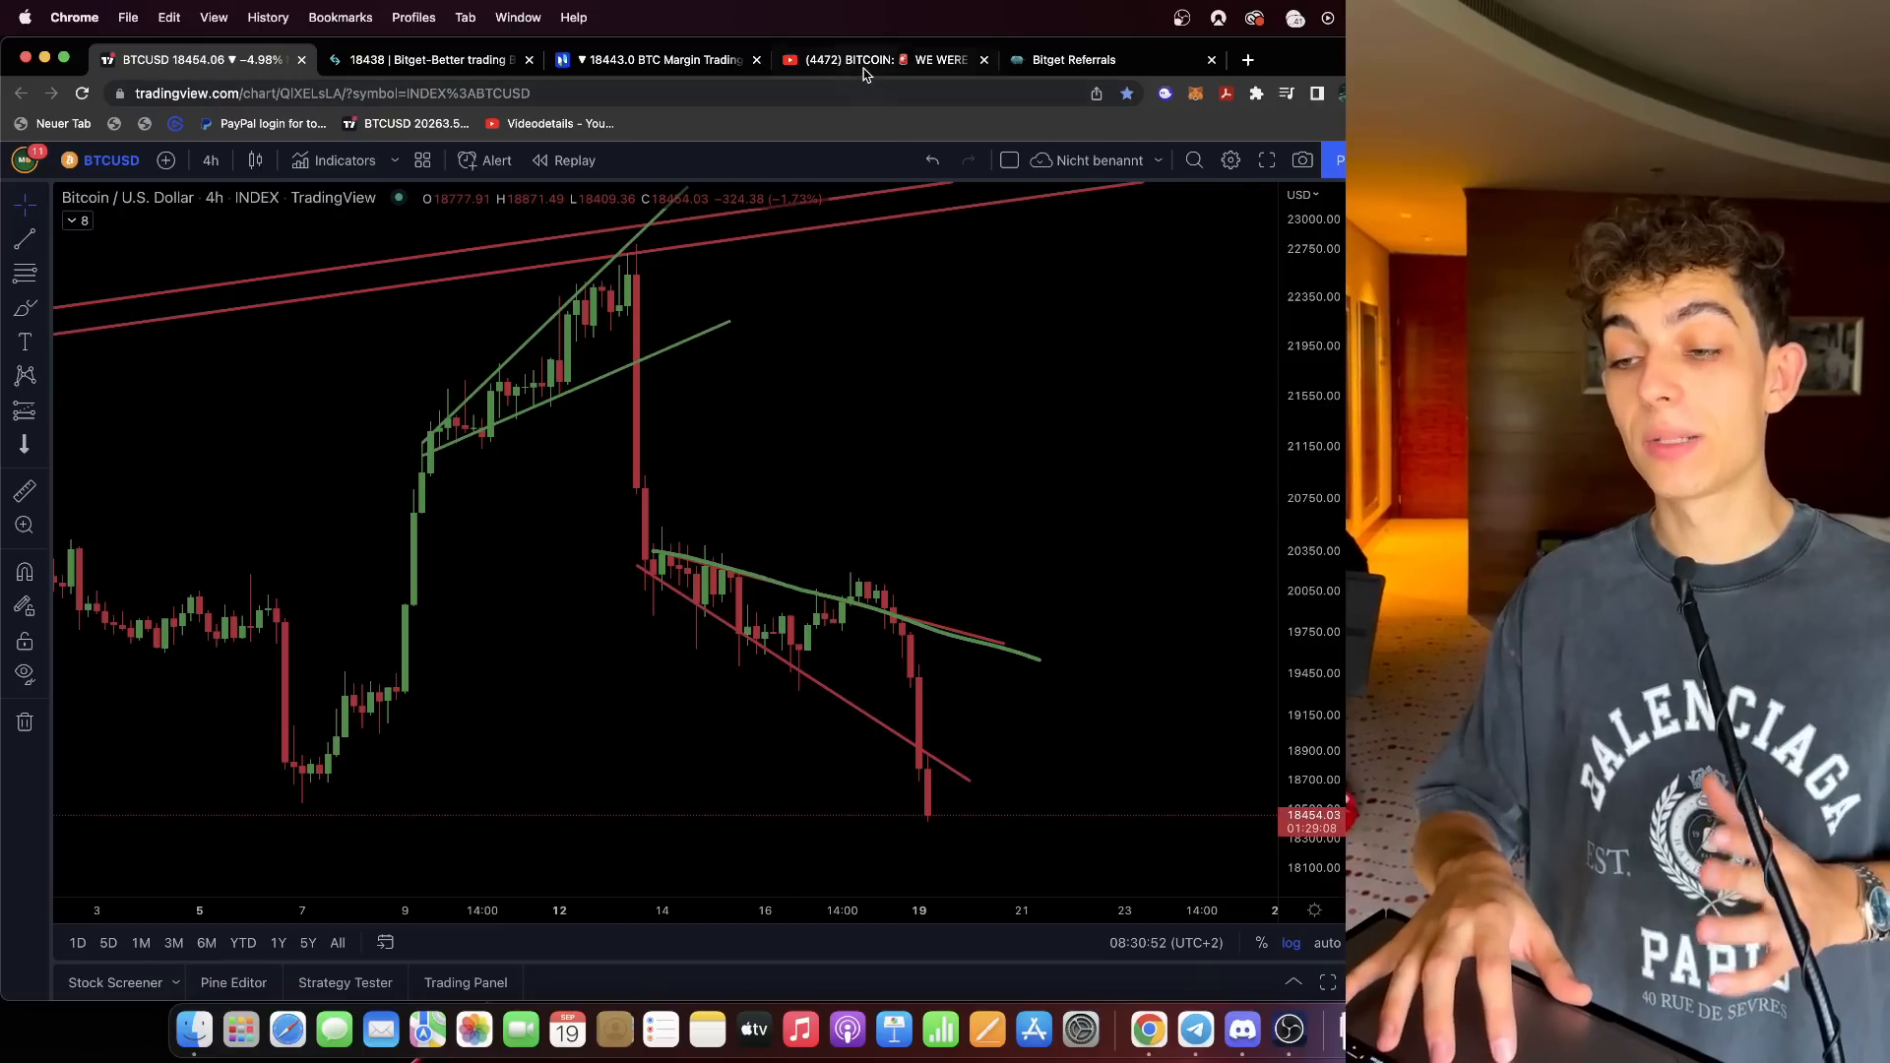
{"action": "left_click", "coordinate": [880, 59]}
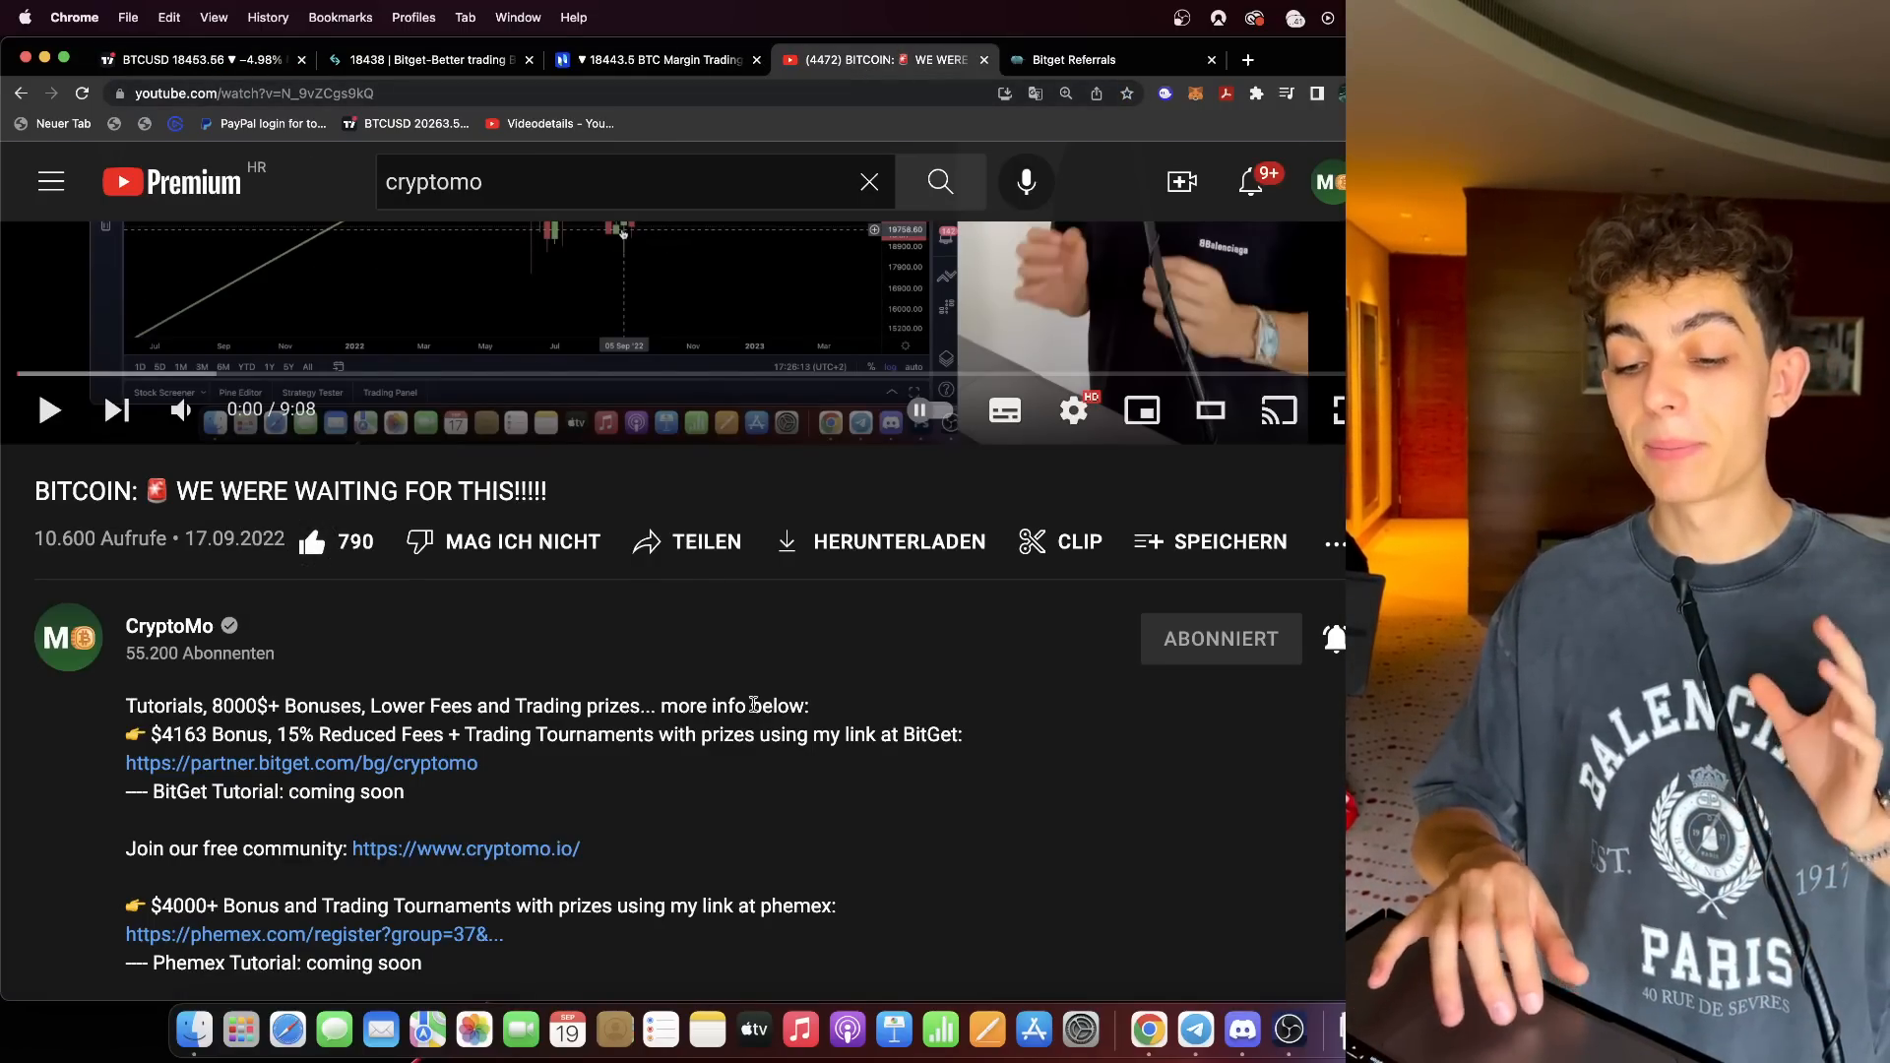
{"action": "scroll", "scroll_direction": "down", "scroll_amount": 3}
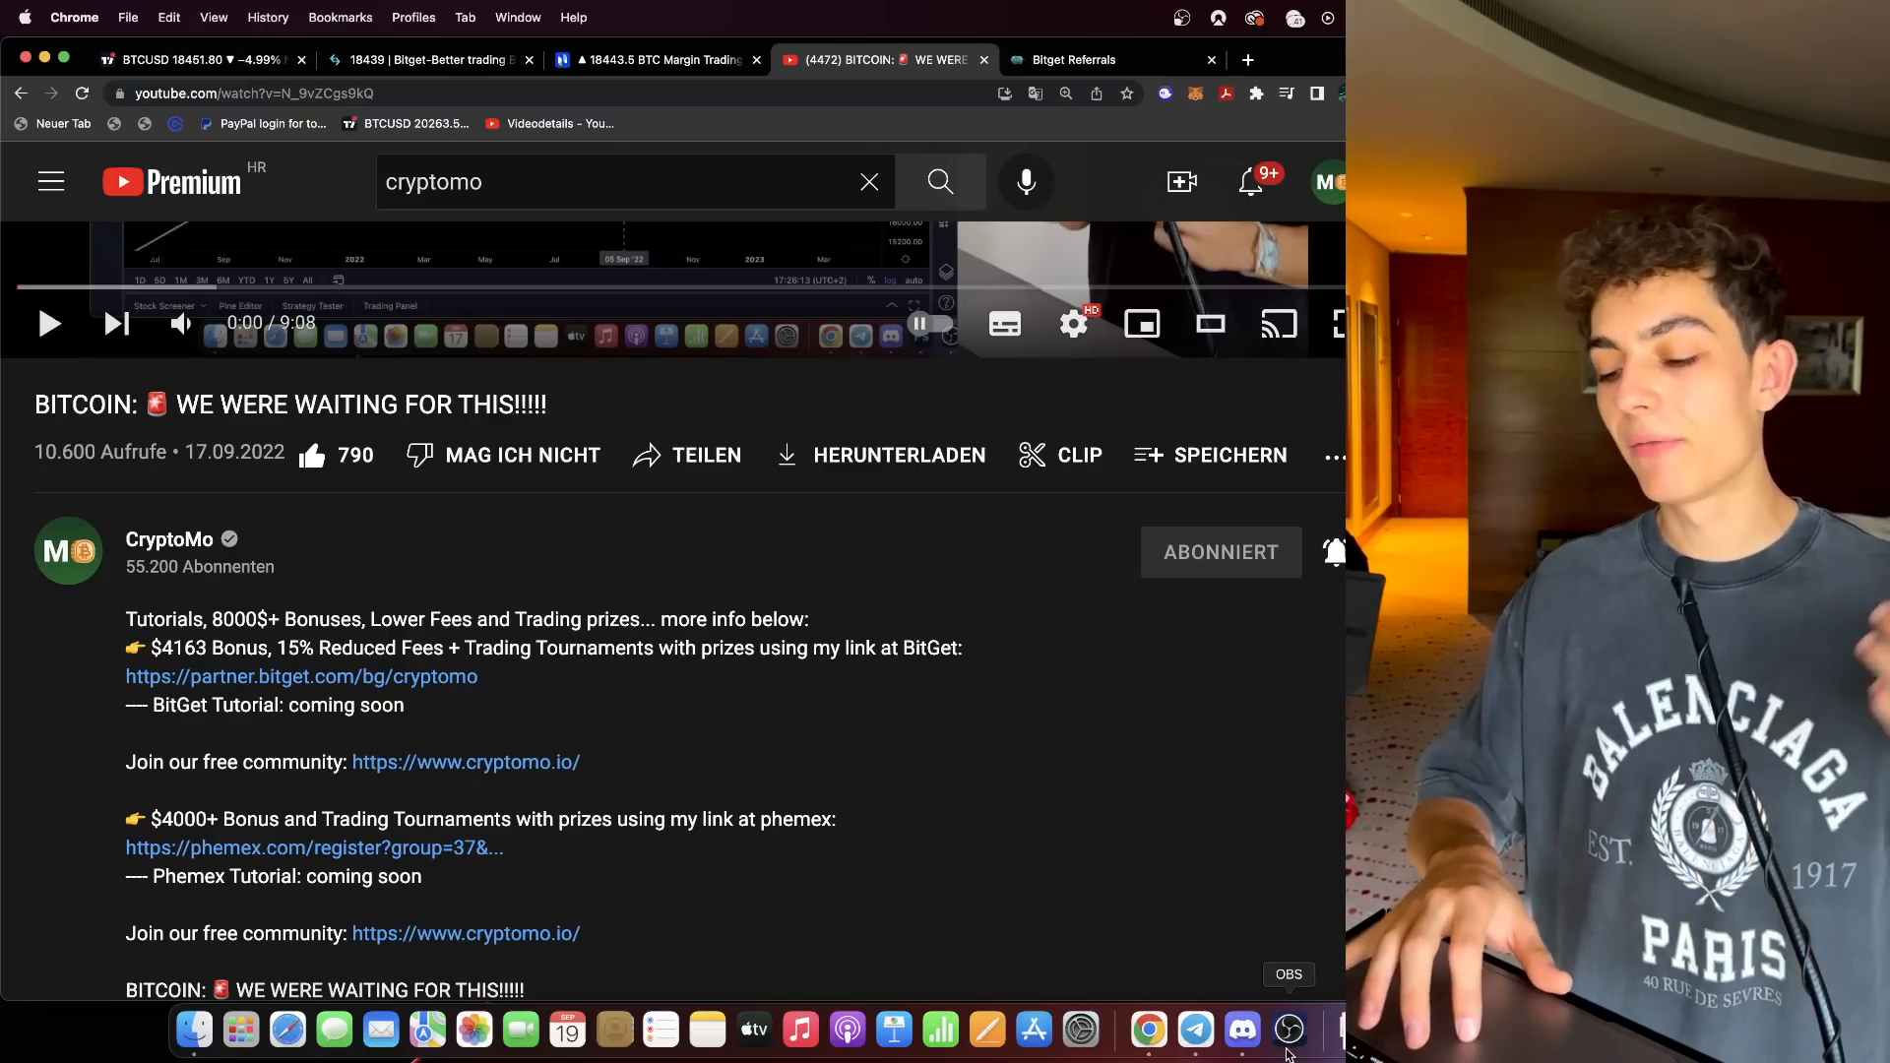
Show the Discord community server and its altcoin-discussion channel.
{"action": "left_click", "coordinate": [1240, 1030]}
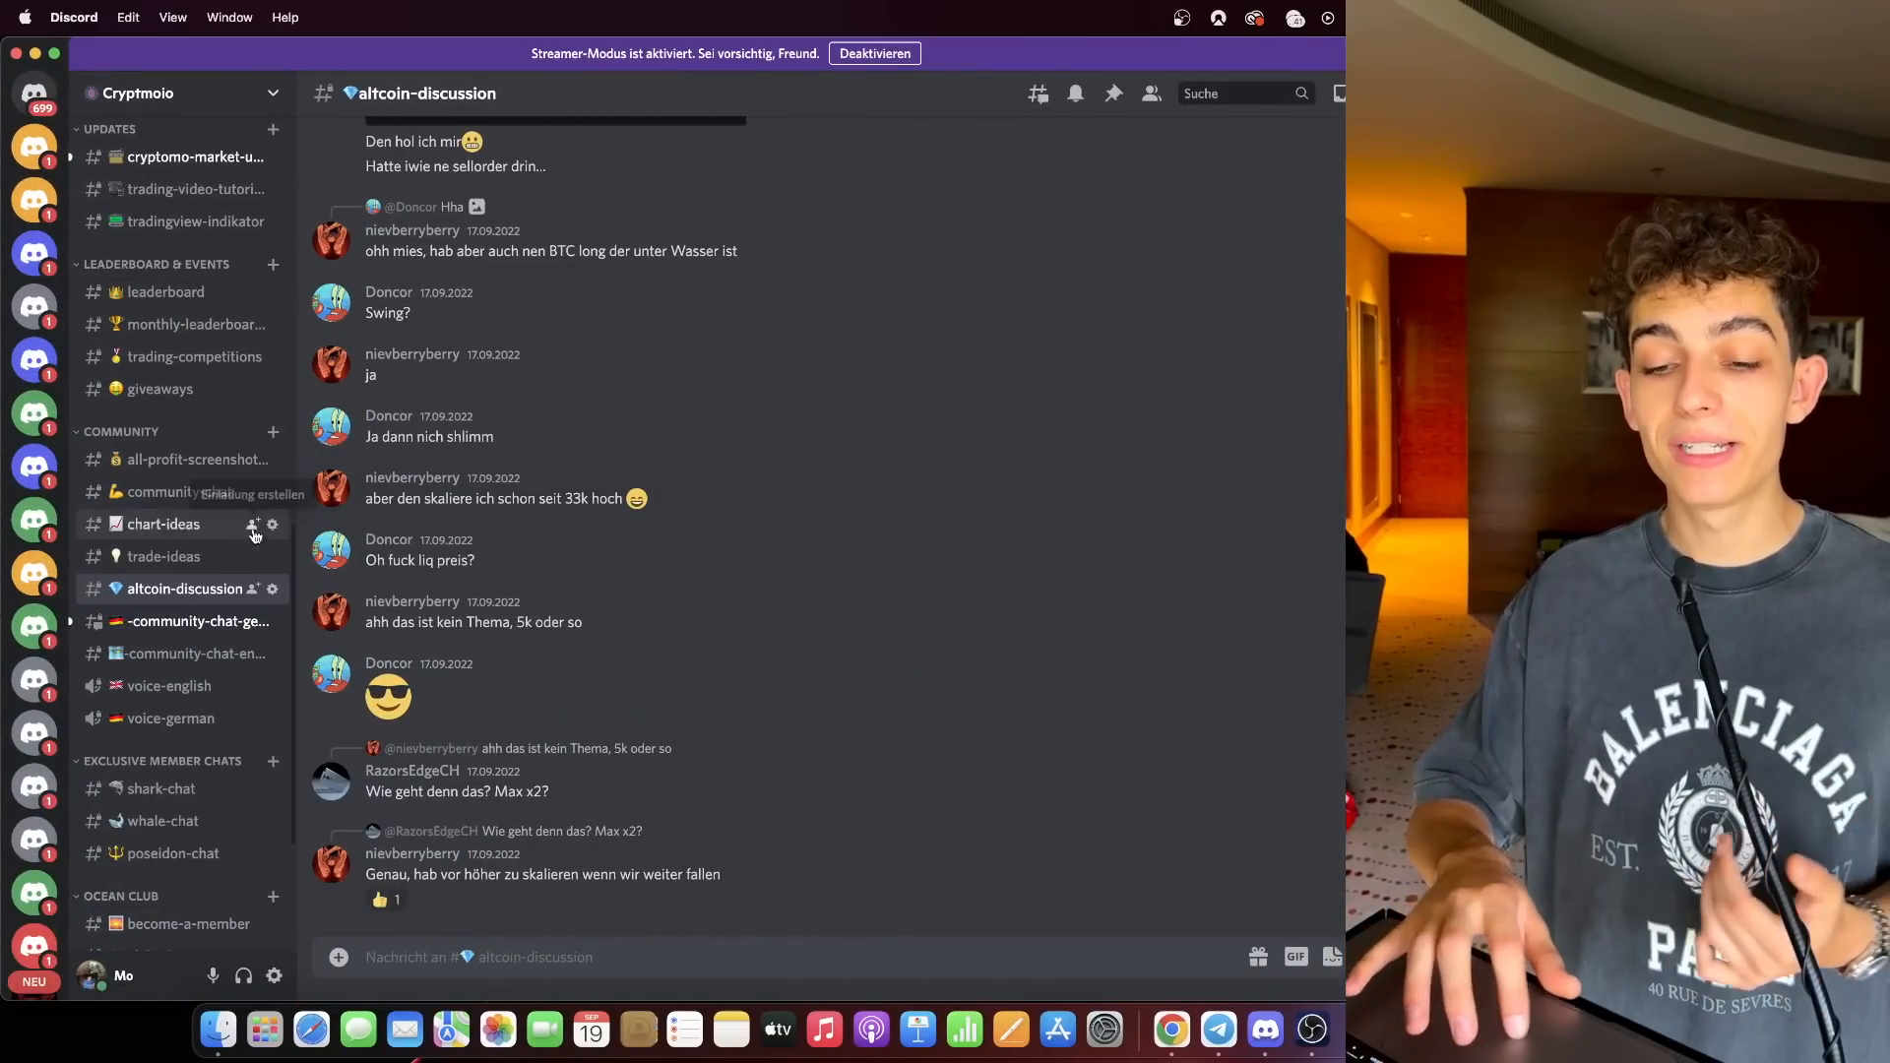
{"action": "left_click", "coordinate": [179, 492]}
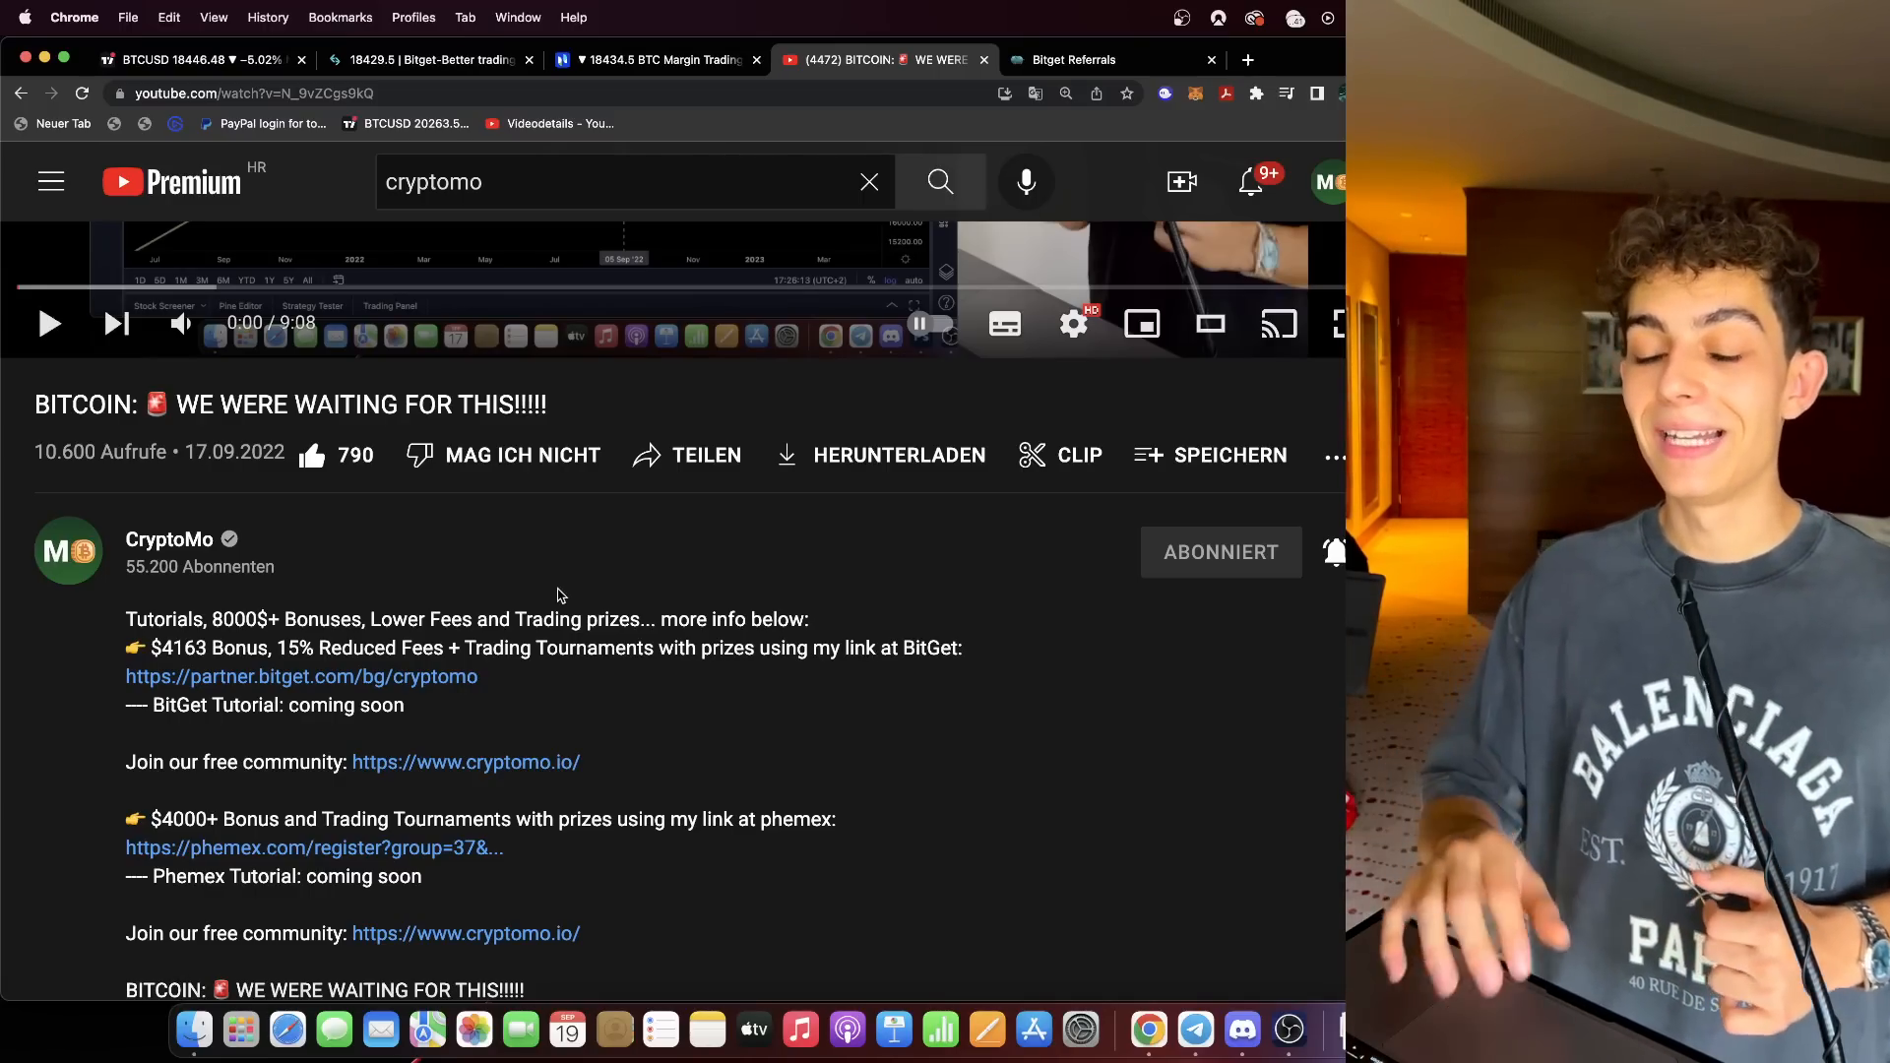
Review the 4-hour falling wedge, visit the YouTube page, and come back to the Bitcoin chart.
{"action": "left_click", "coordinate": [193, 60]}
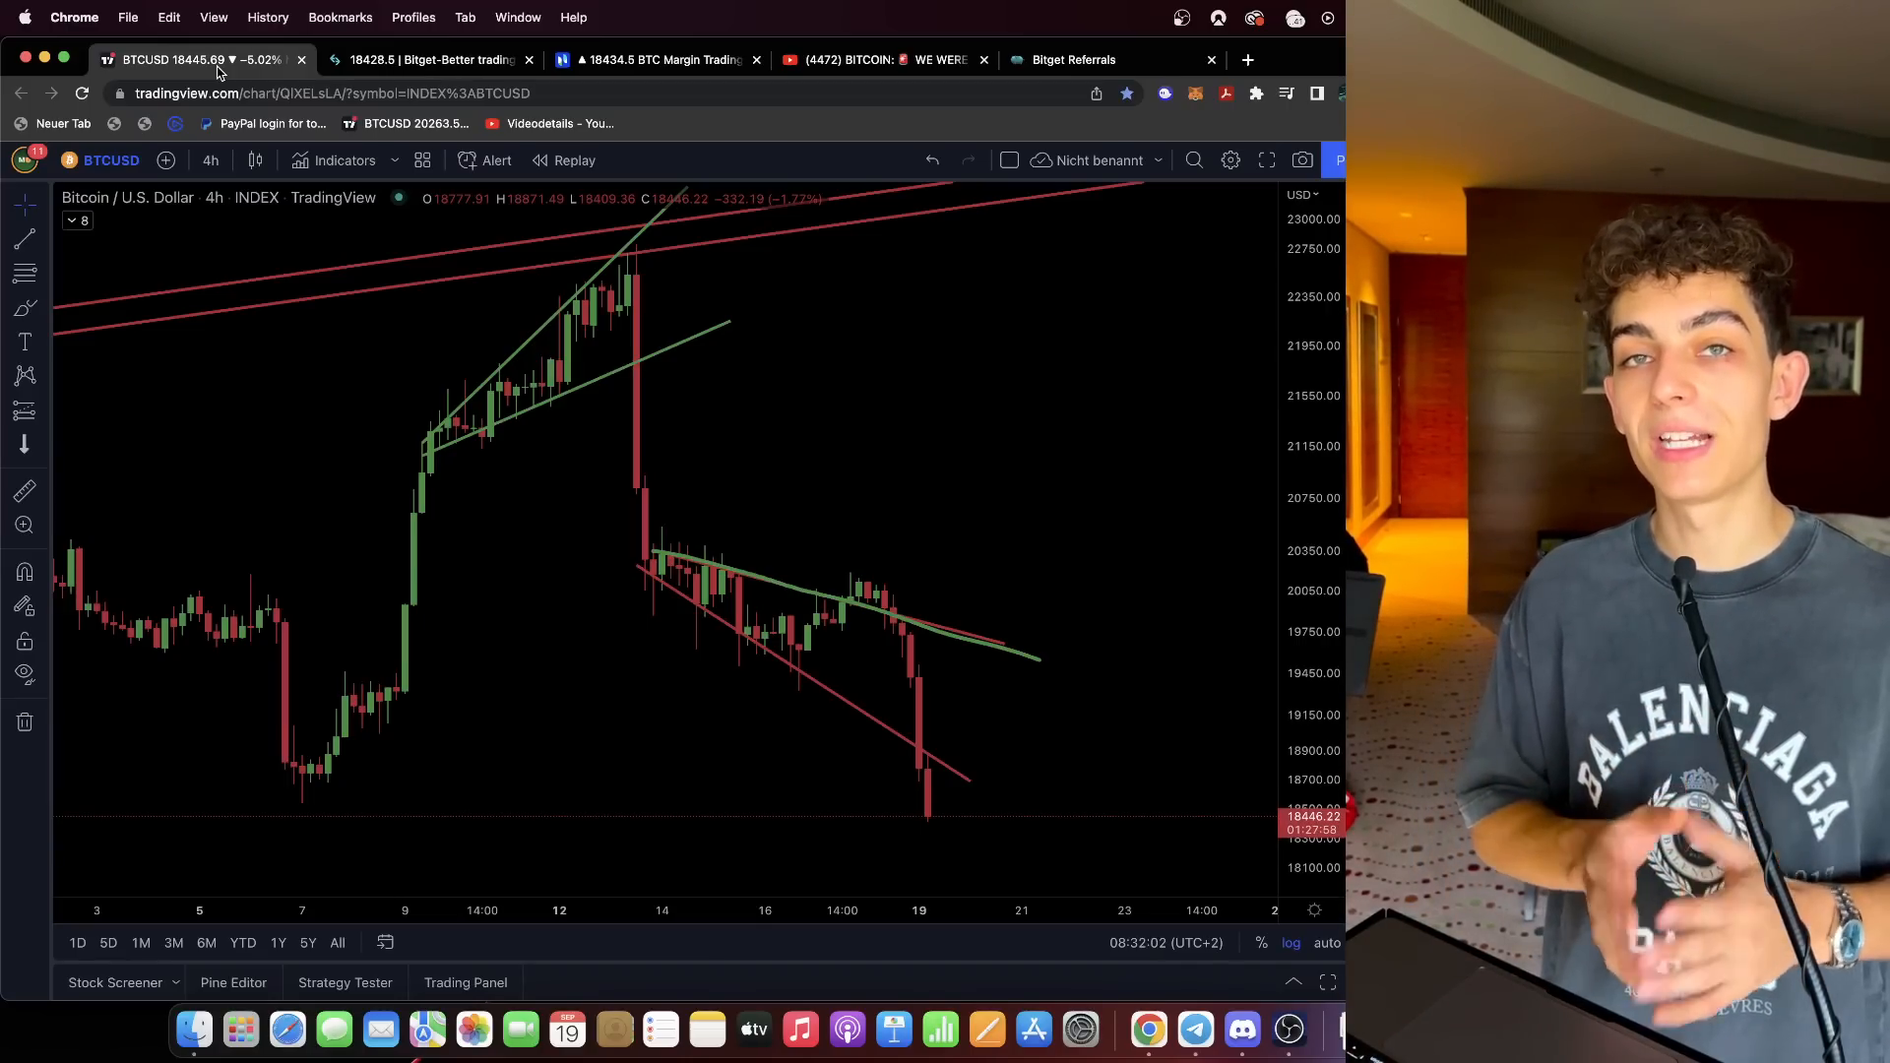
{"action": "mouse_move", "coordinate": [906, 421]}
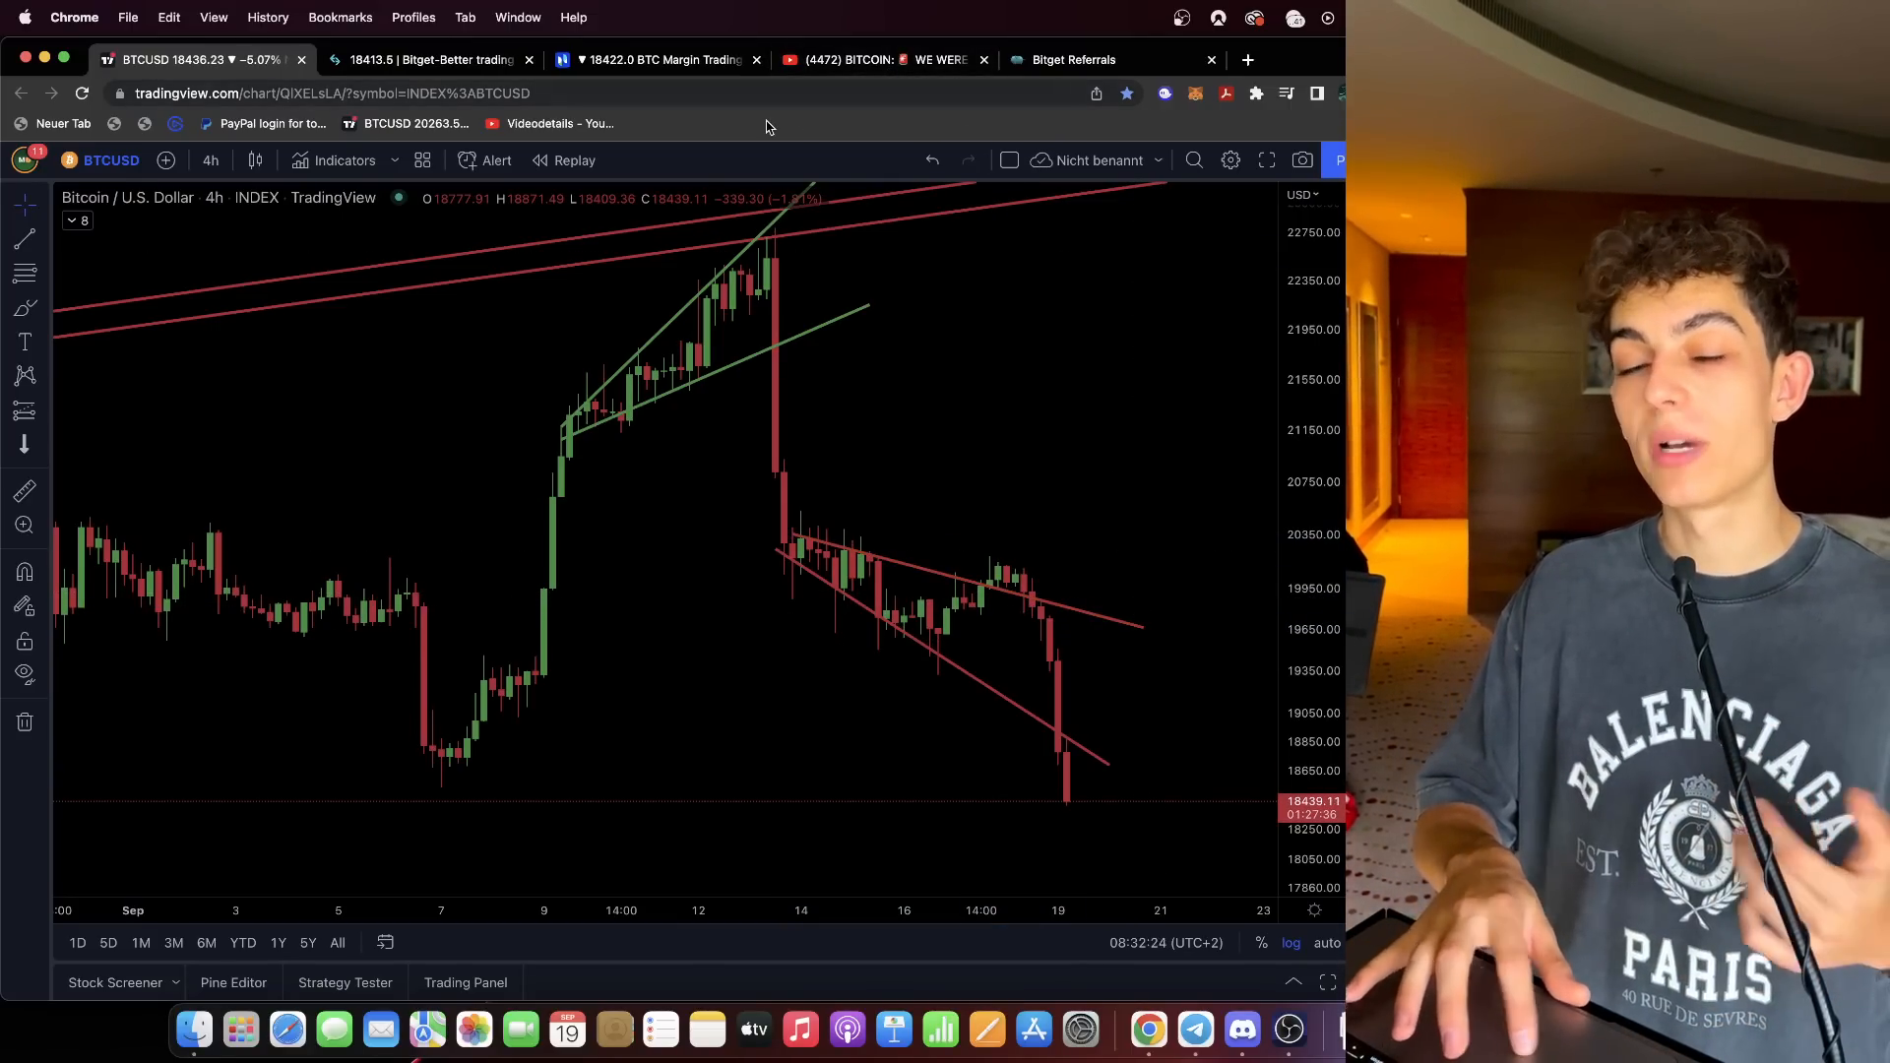
{"action": "left_click", "coordinate": [883, 59]}
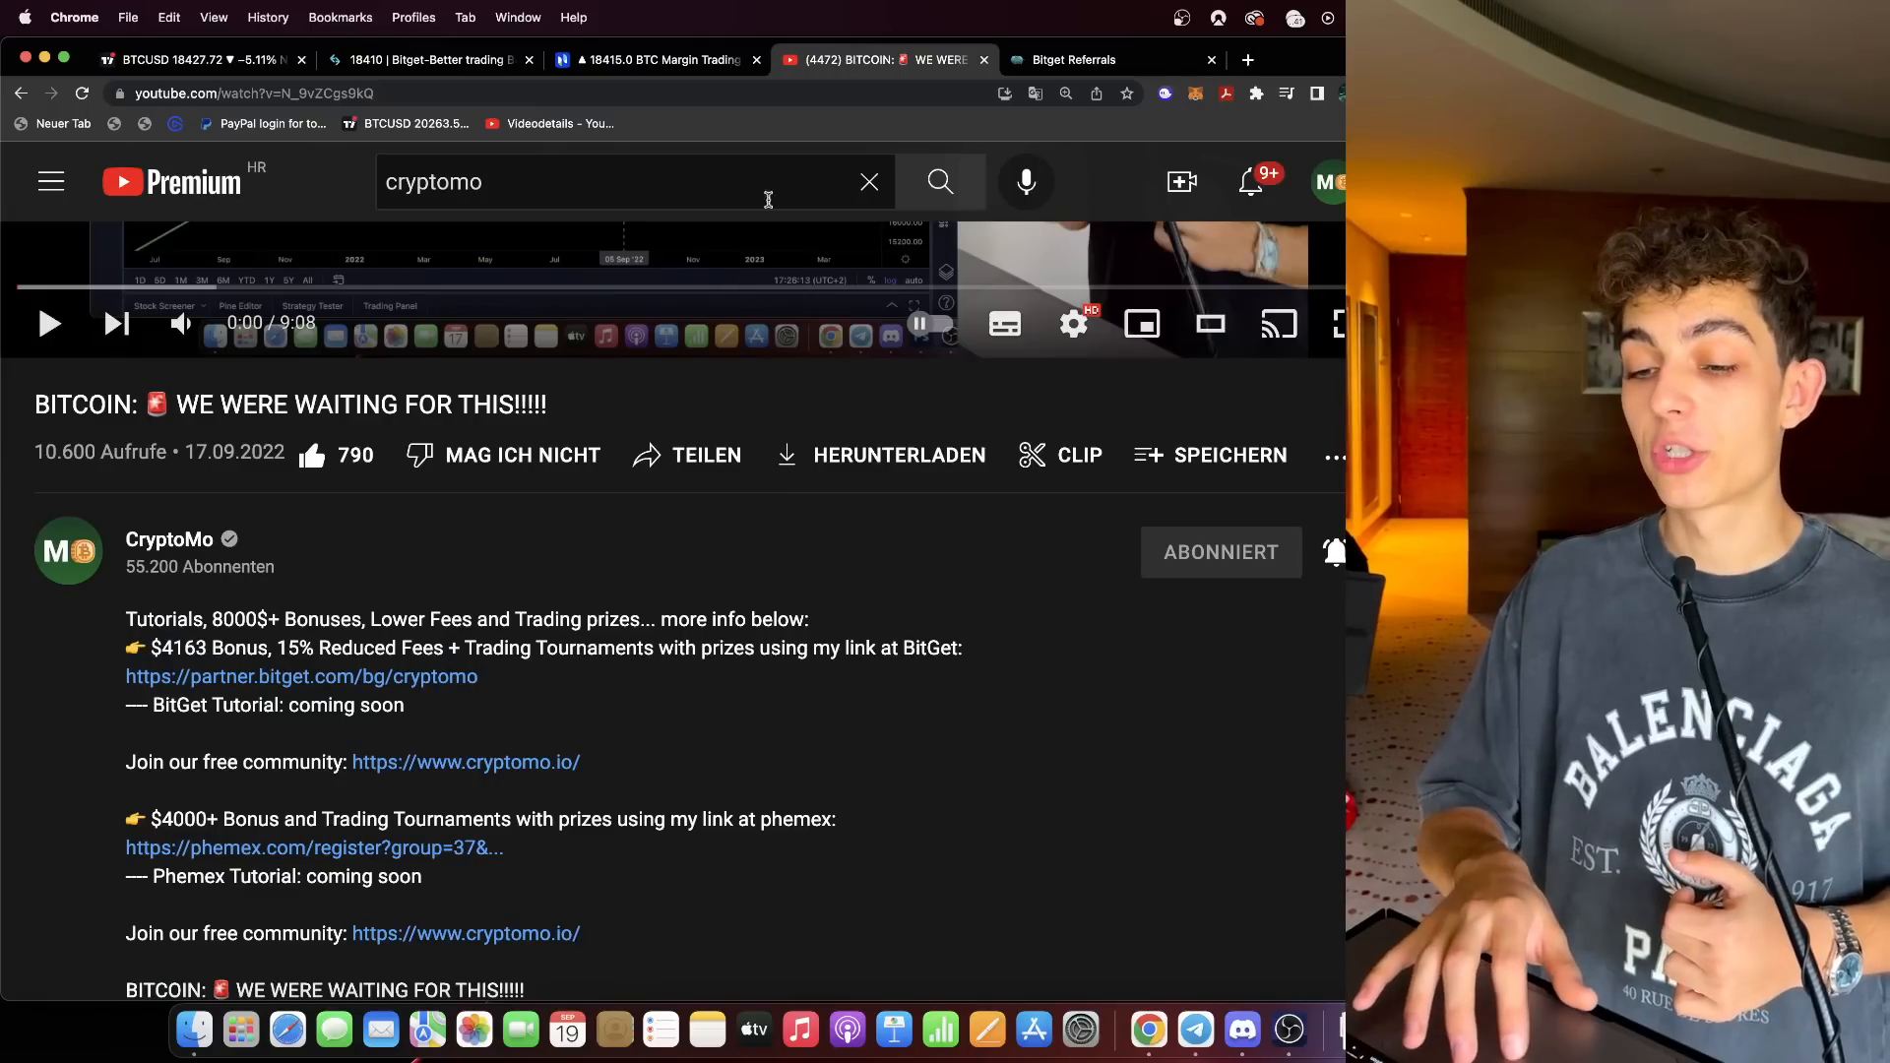
{"action": "left_click", "coordinate": [199, 59]}
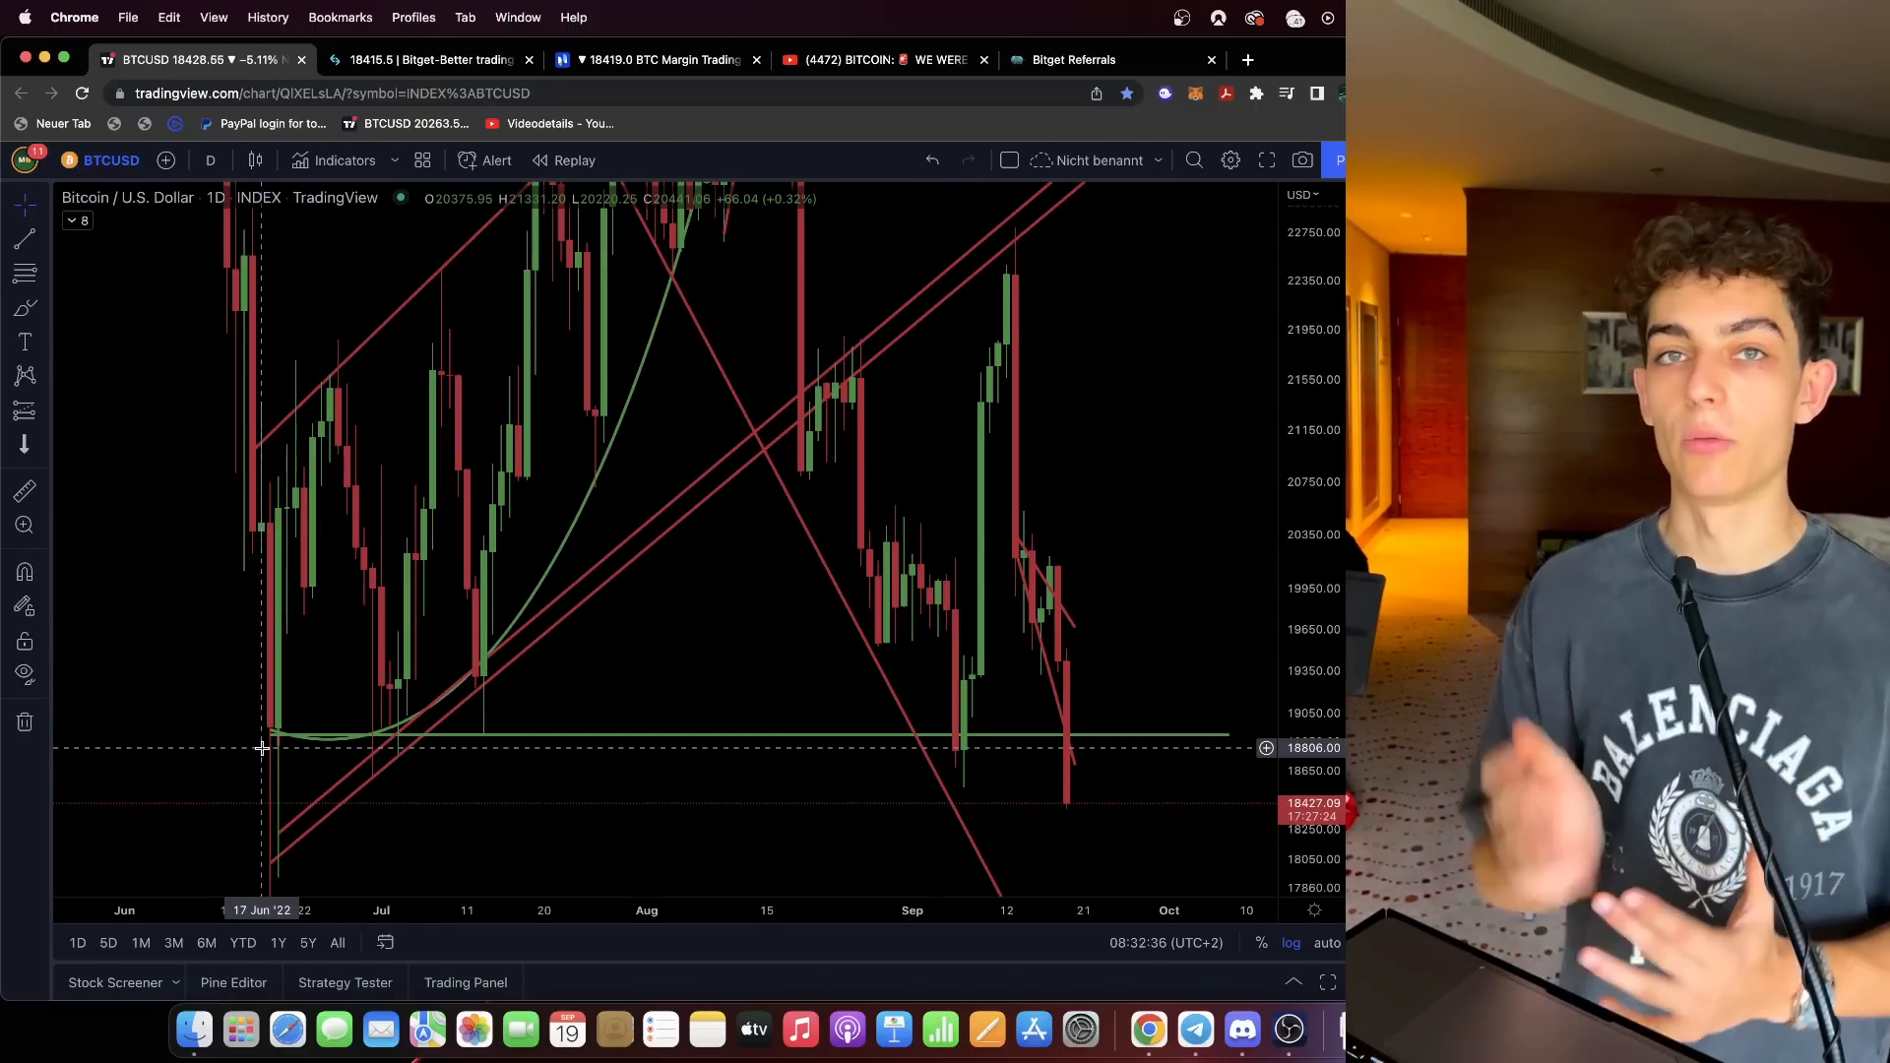
{"action": "mouse_move", "coordinate": [1238, 309]}
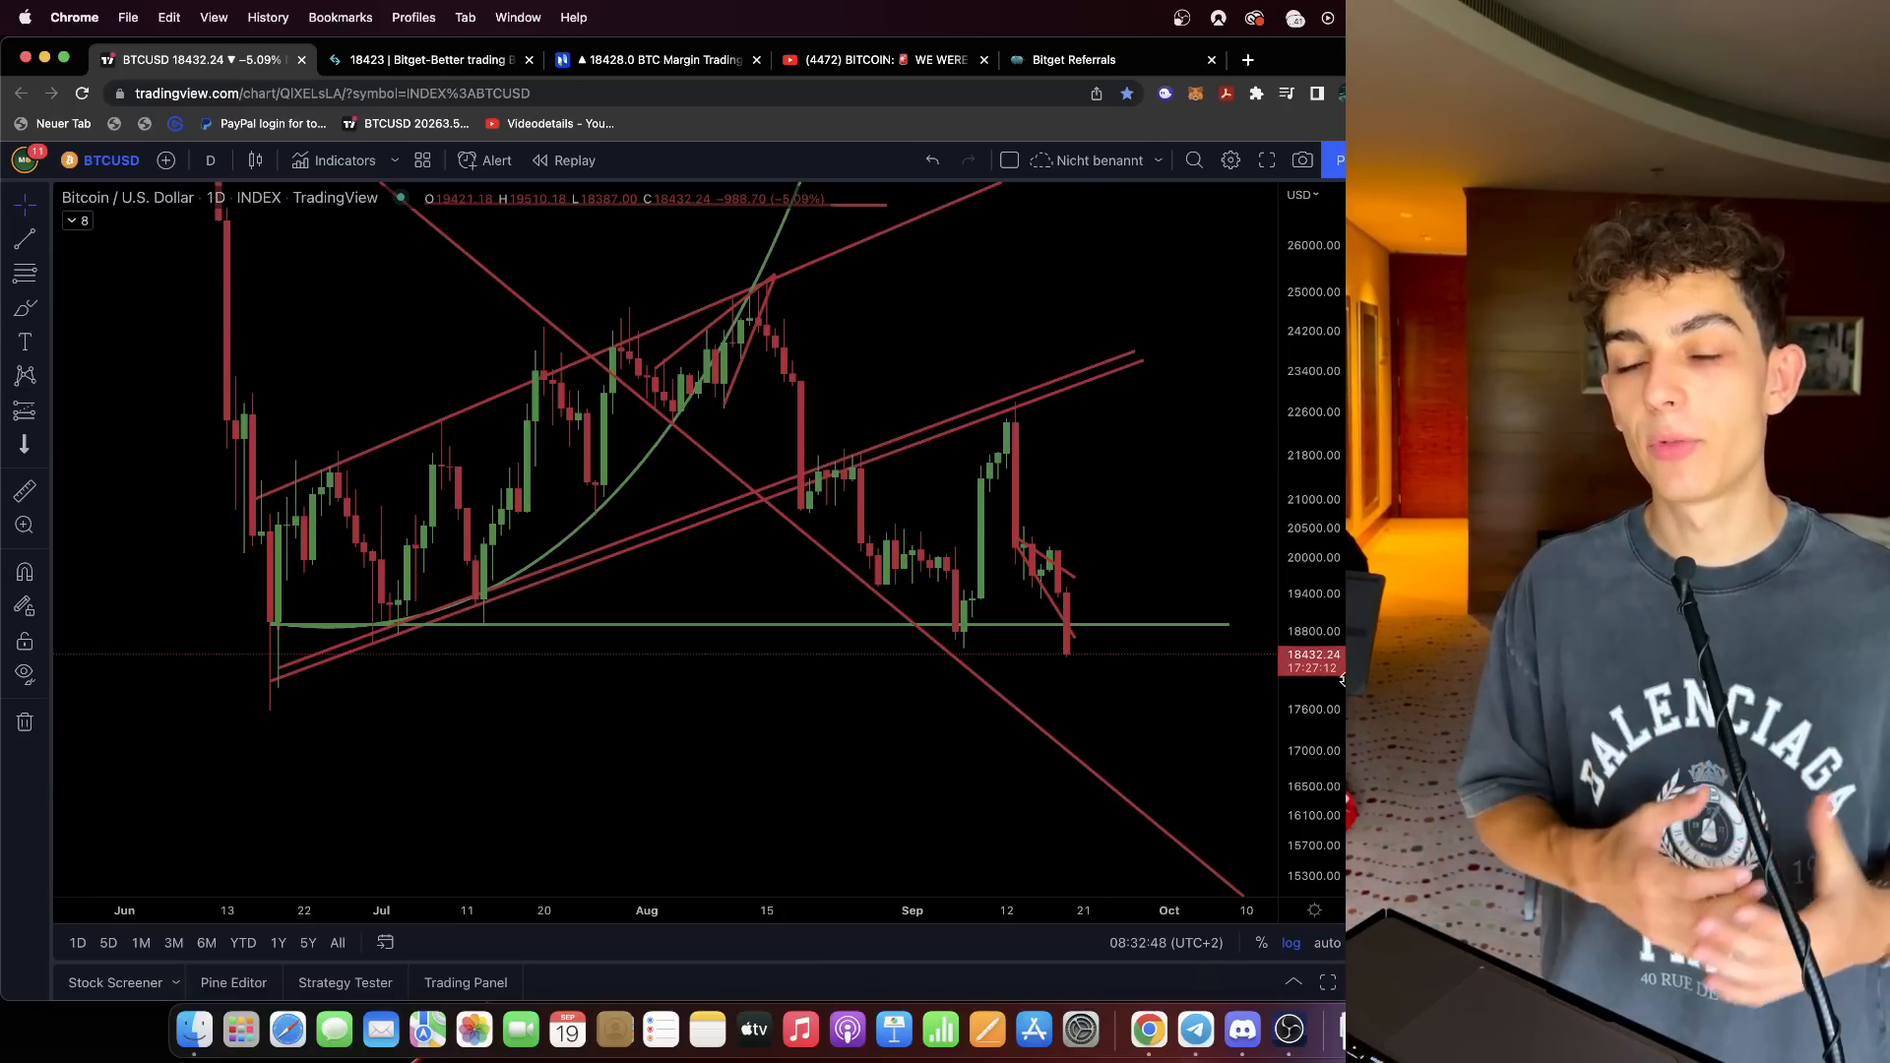
{"action": "mouse_move", "coordinate": [1093, 640]}
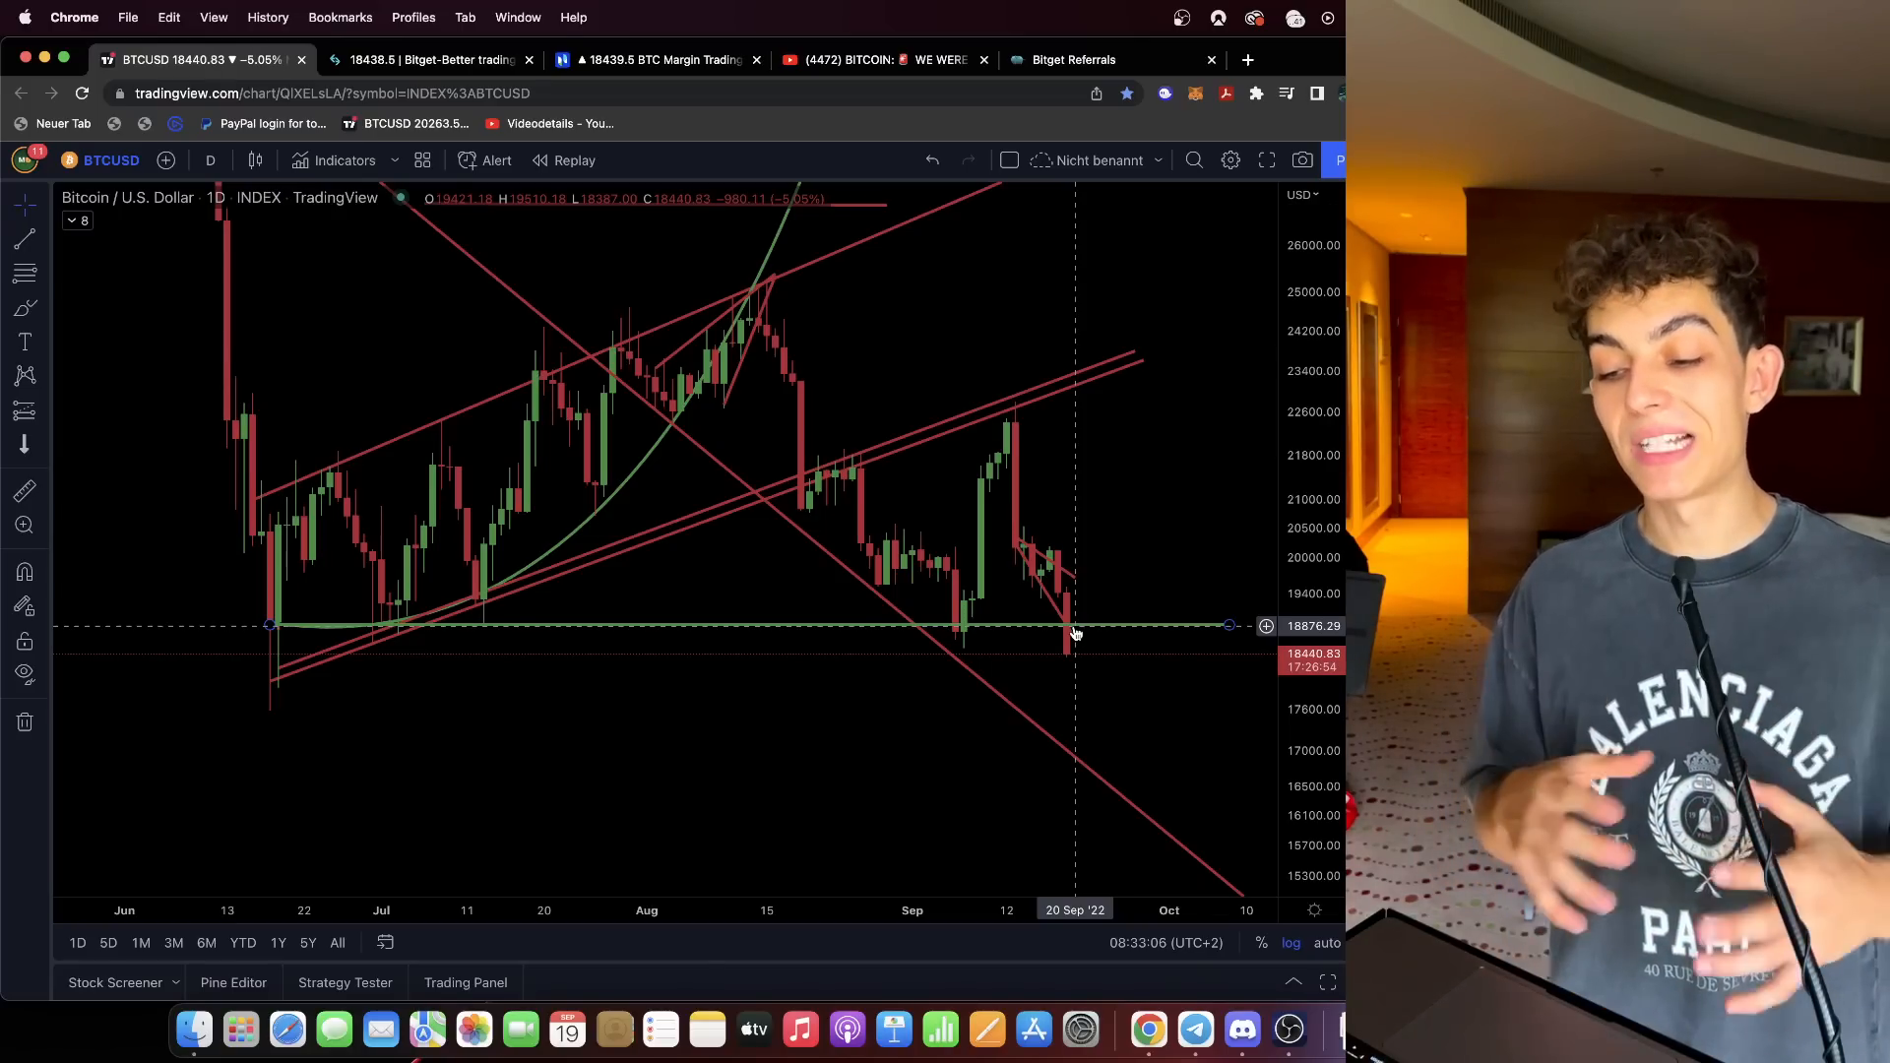
Switch the Bitcoin chart to the weekly (1W) timeframe.
{"action": "left_click", "coordinate": [211, 160]}
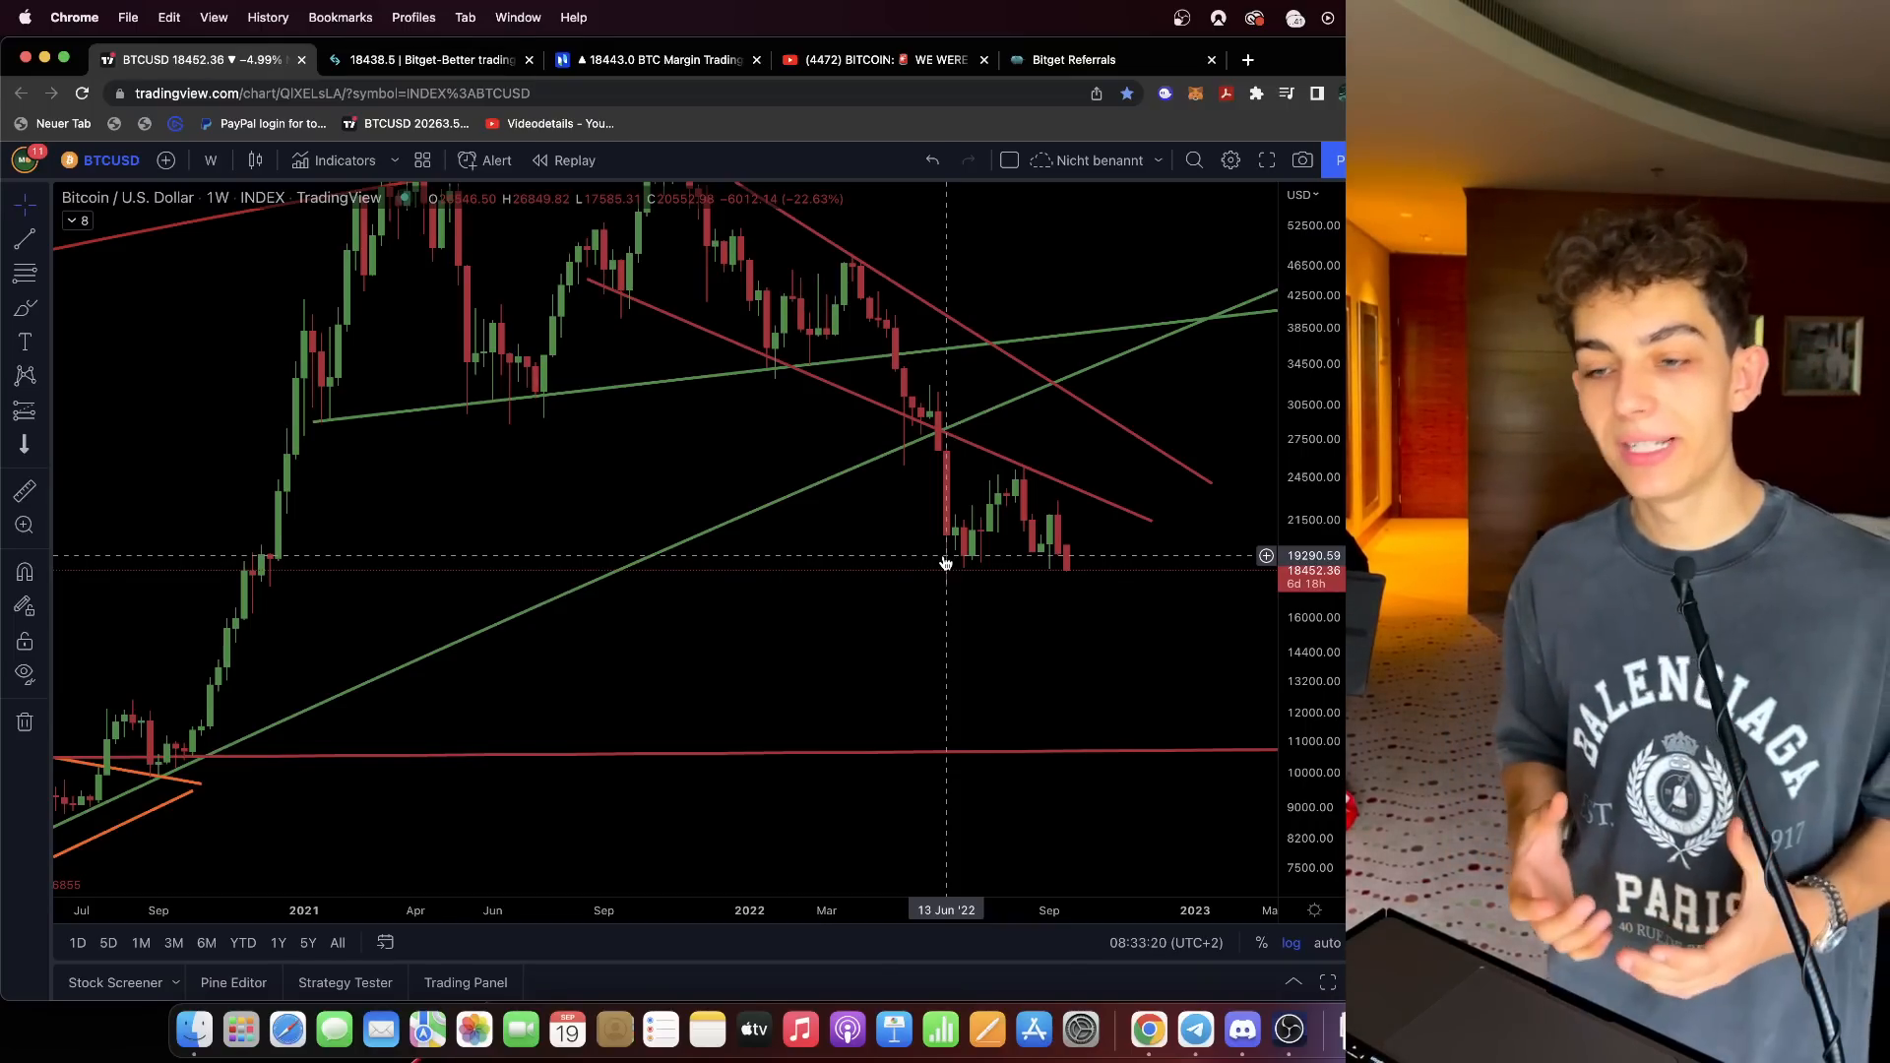
{"action": "mouse_move", "coordinate": [1081, 577]}
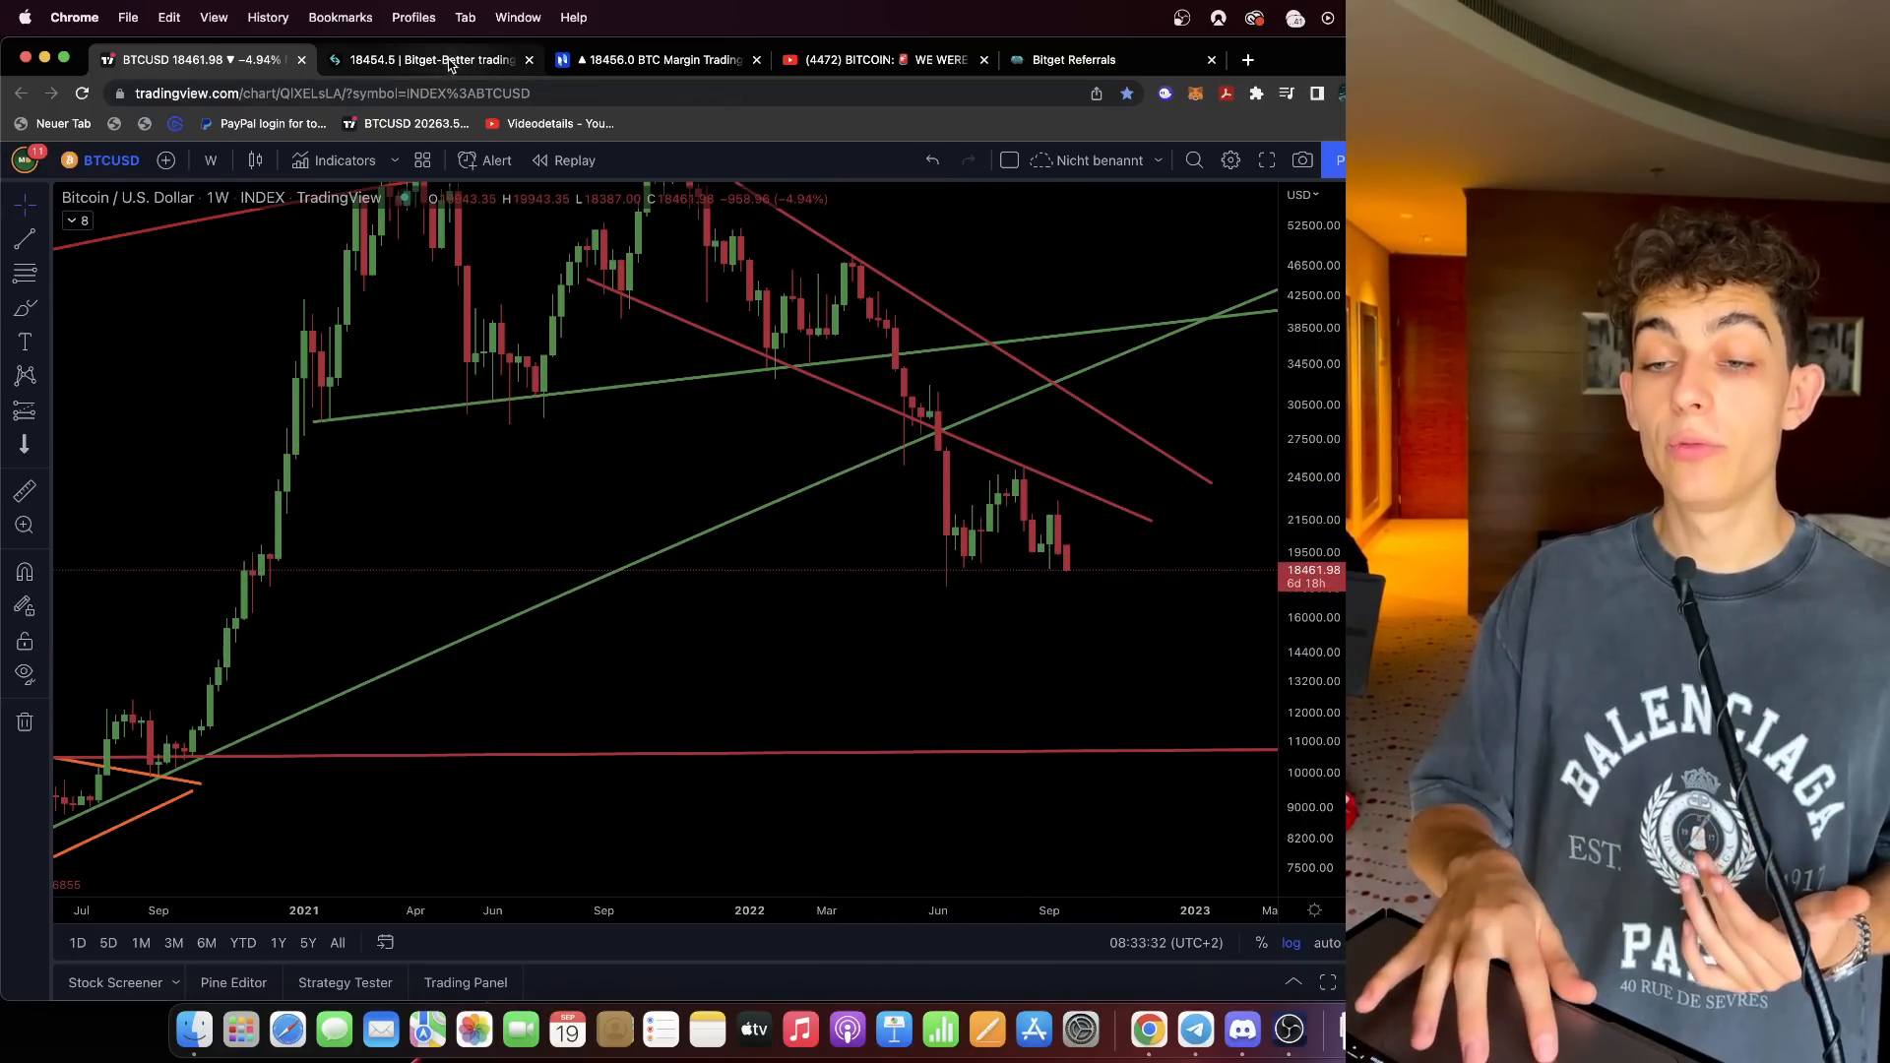
Bring up the Bitget futures page with the ETH and BTC shorts.
{"action": "left_click", "coordinate": [428, 59]}
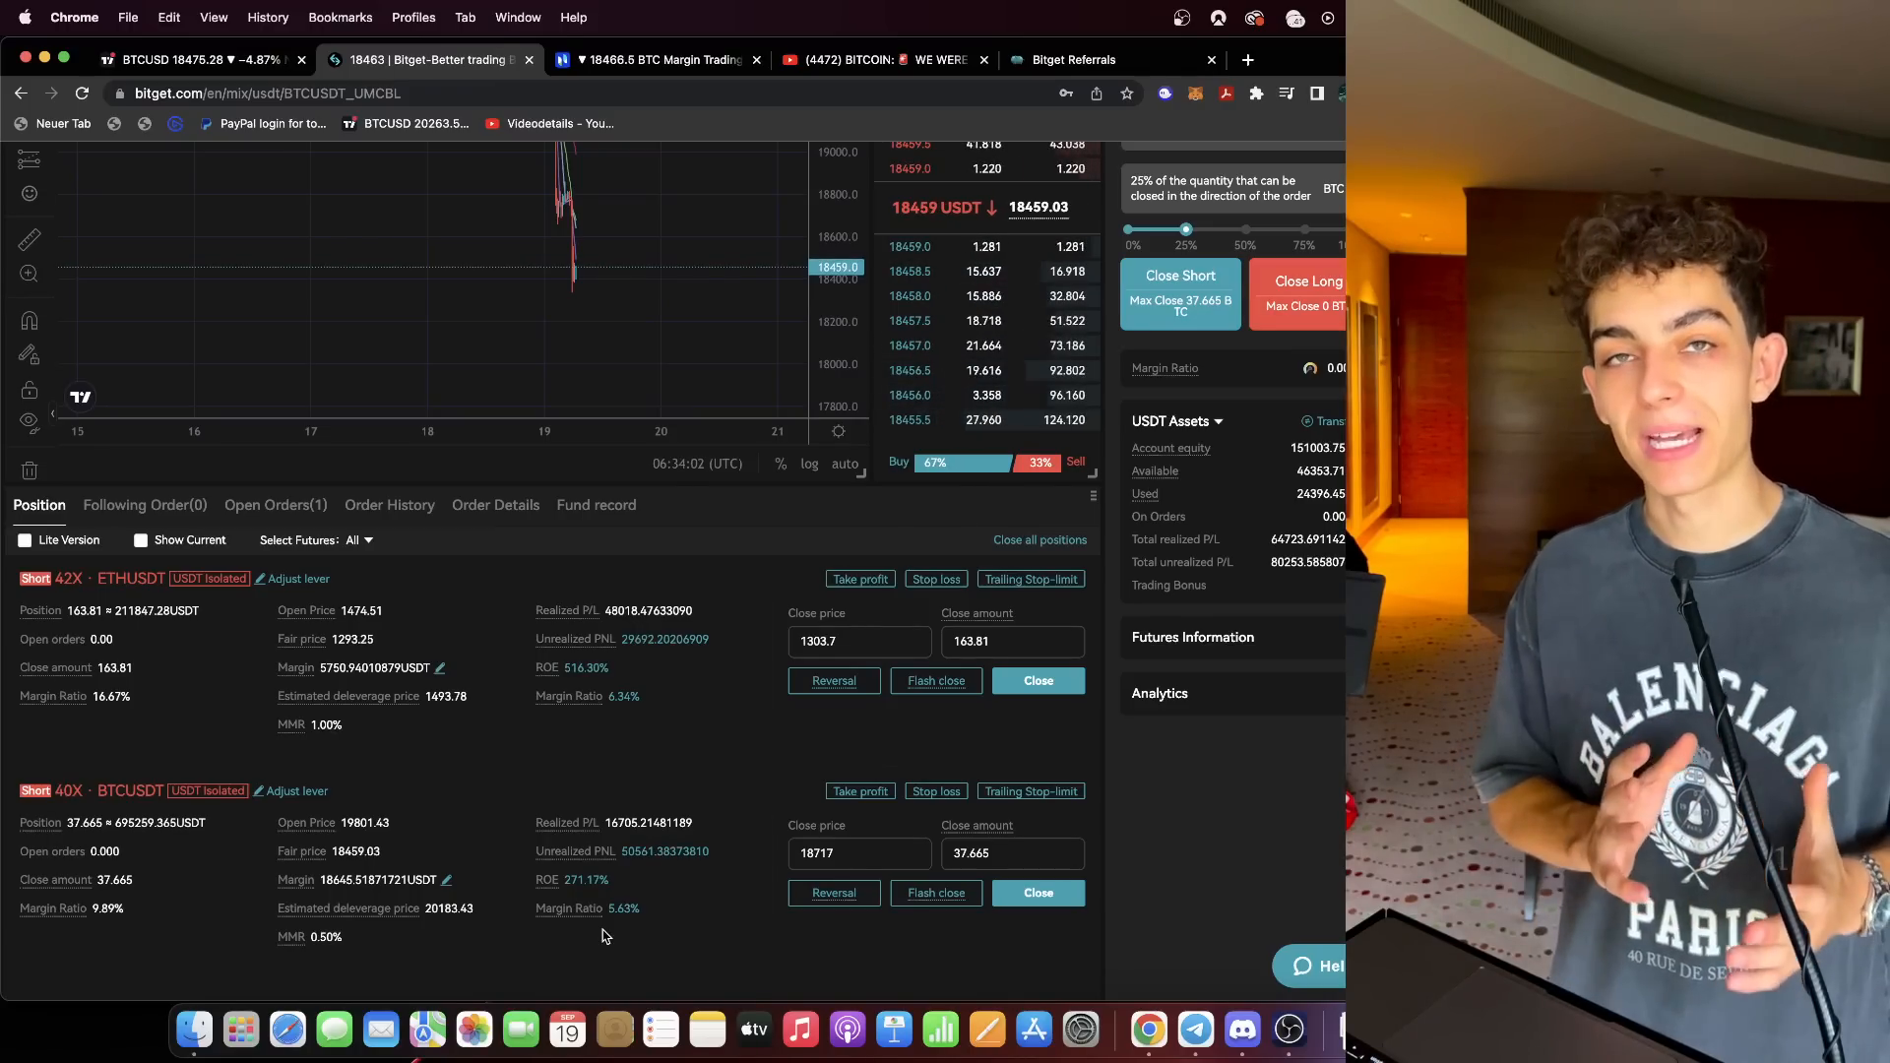
Return from Bitget to the weekly Bitcoin chart in TradingView.
{"action": "left_click", "coordinate": [193, 59]}
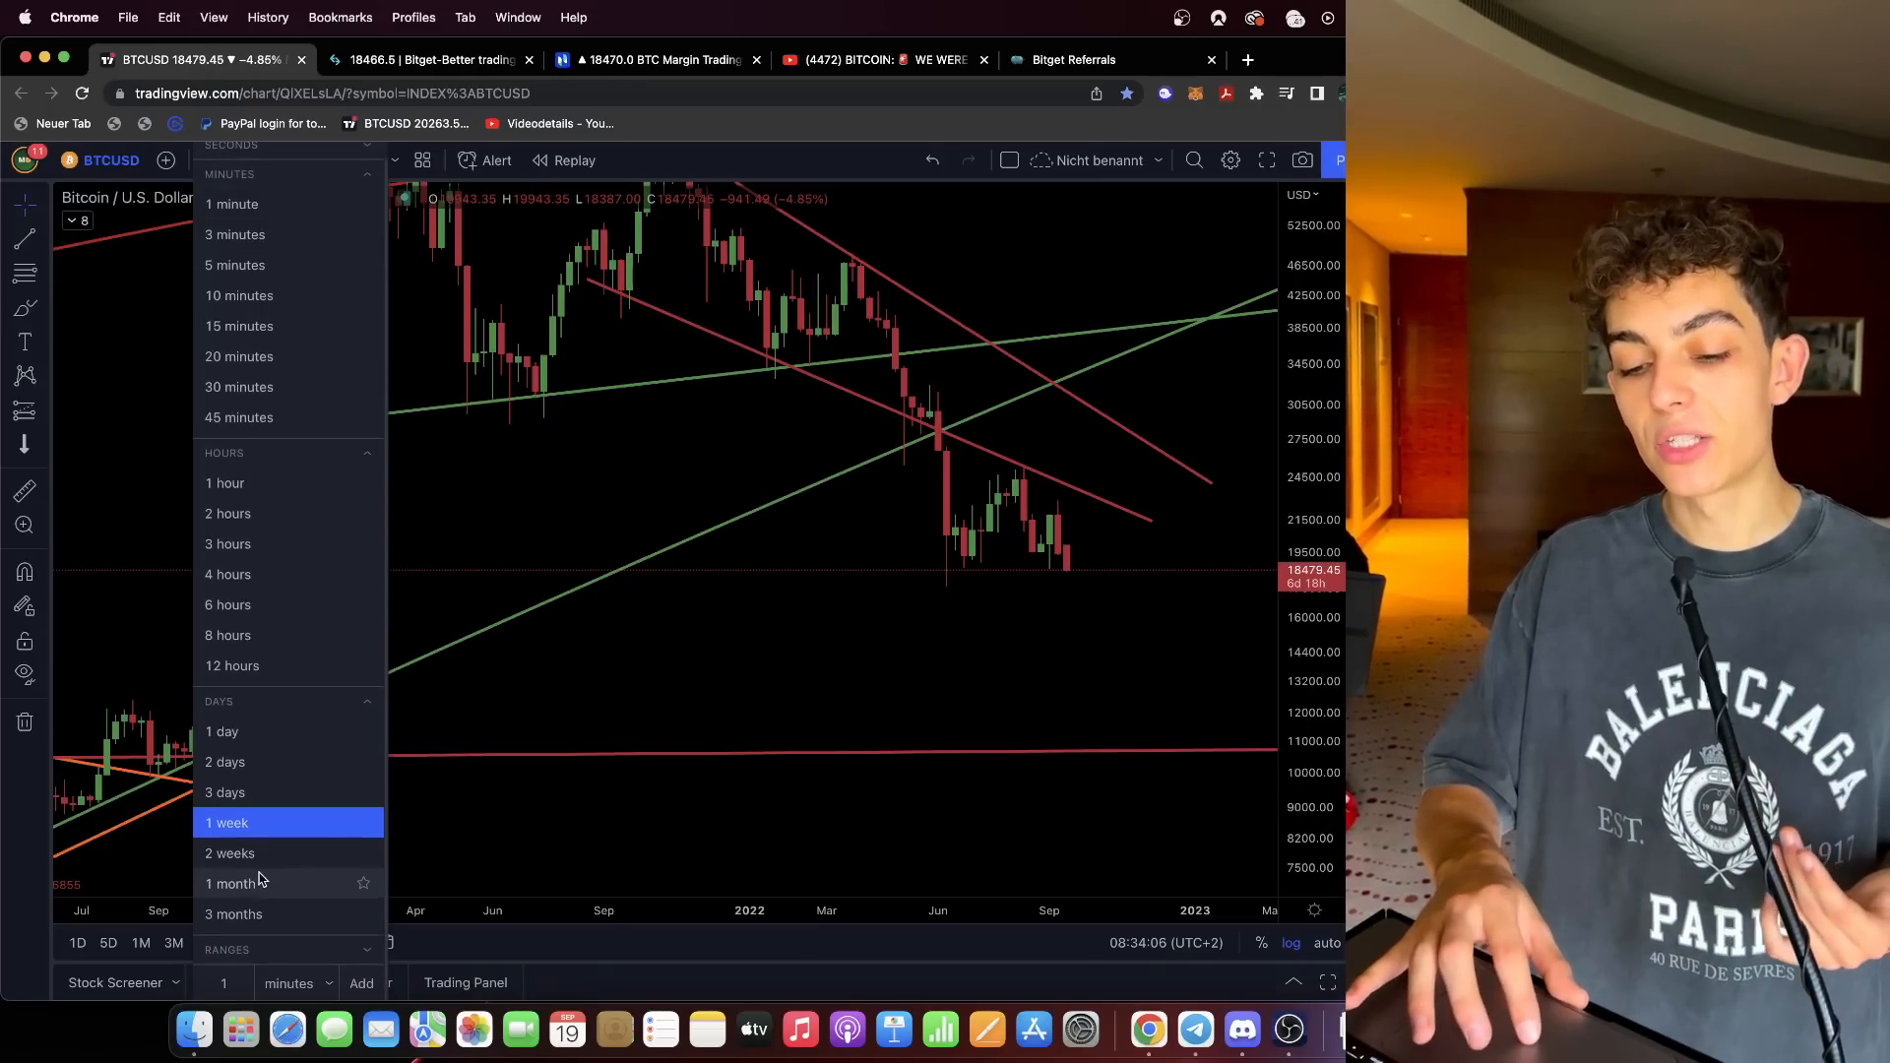
Switch the Bitcoin chart to the 1-month interval to review the long-term rising channel.
{"action": "left_click", "coordinate": [233, 885]}
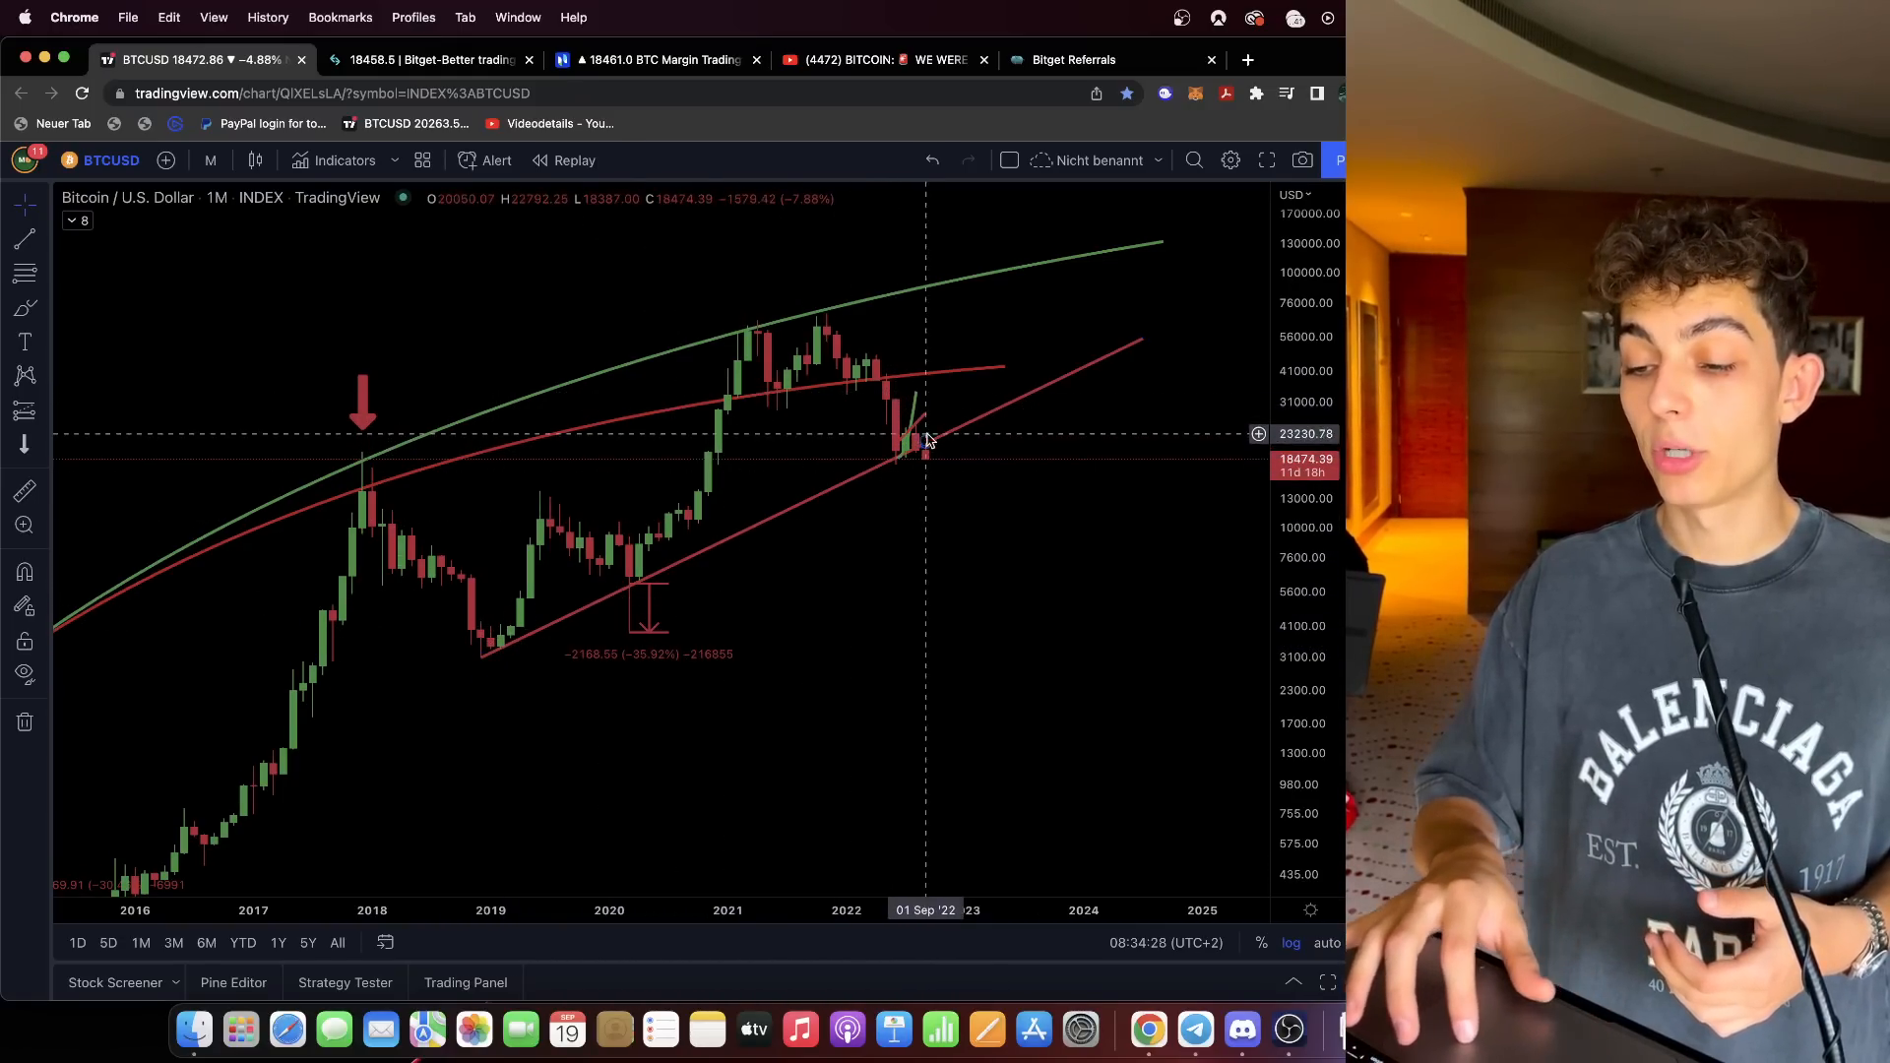
{"action": "mouse_move", "coordinate": [935, 447]}
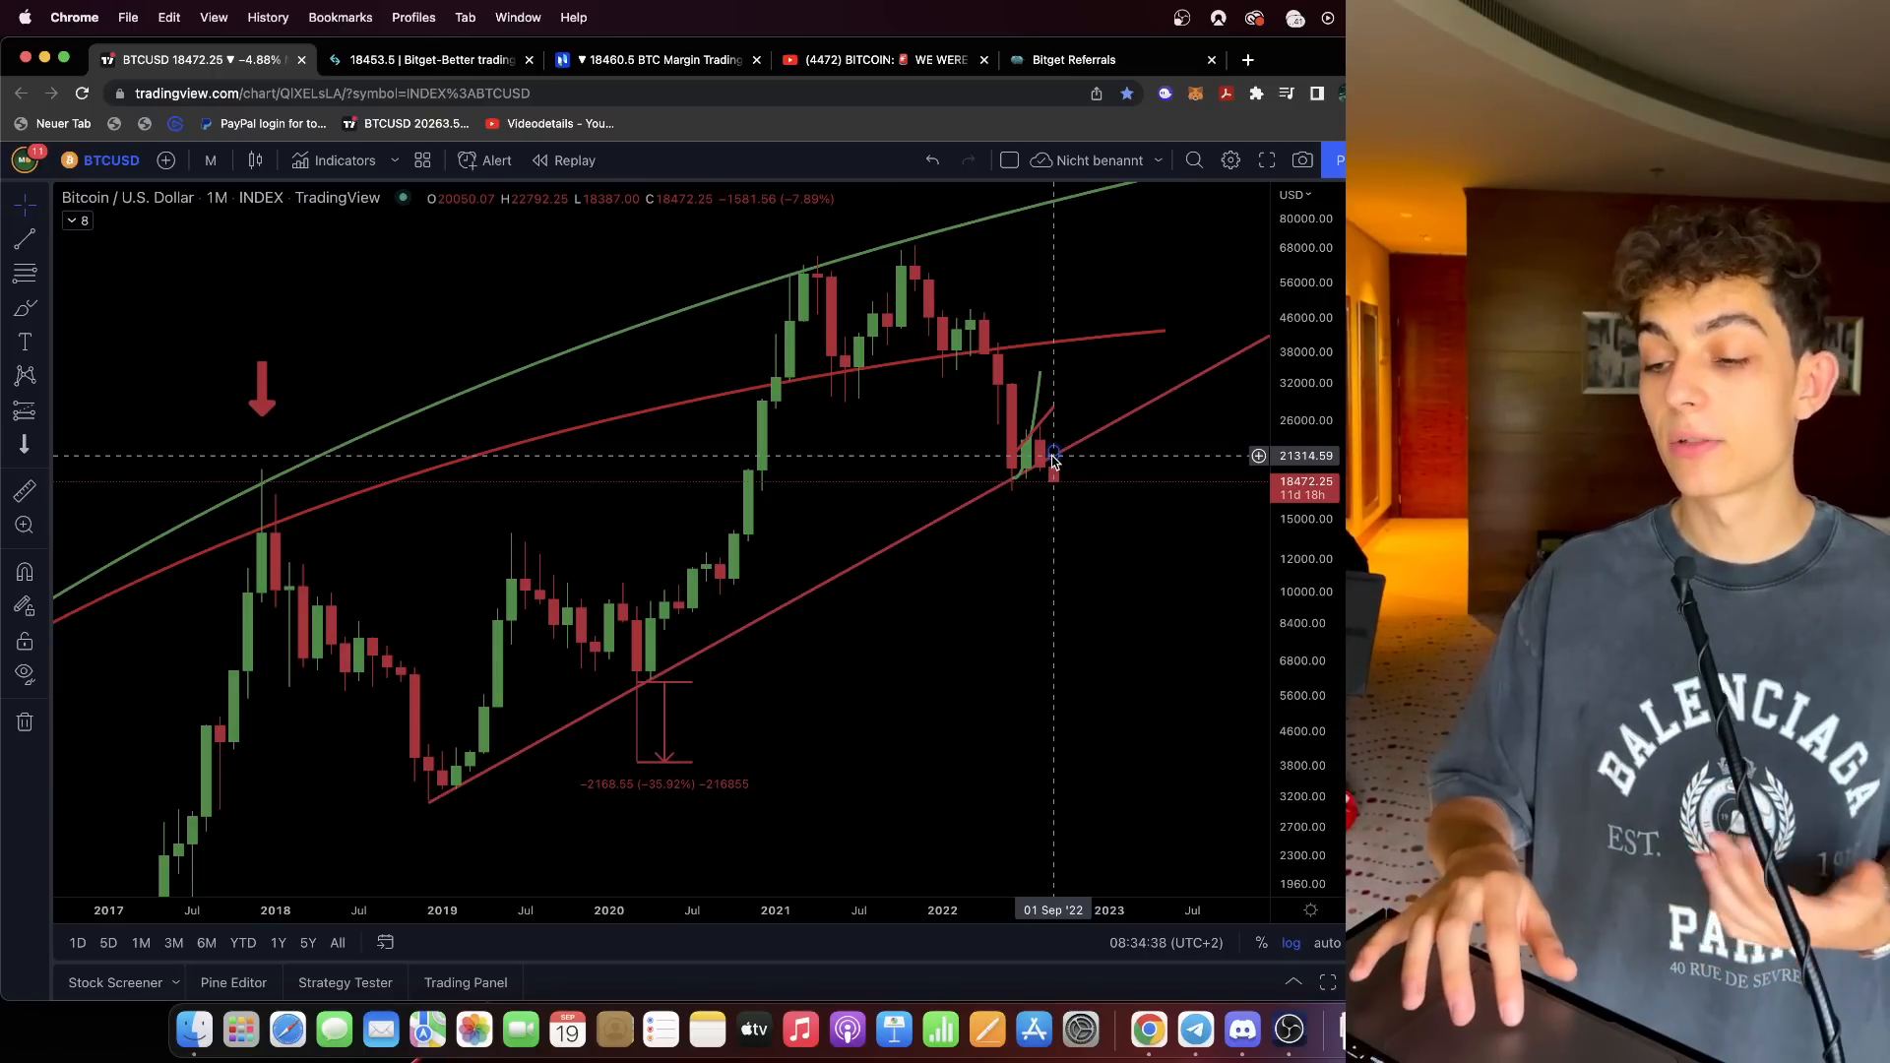
{"action": "mouse_move", "coordinate": [1068, 488]}
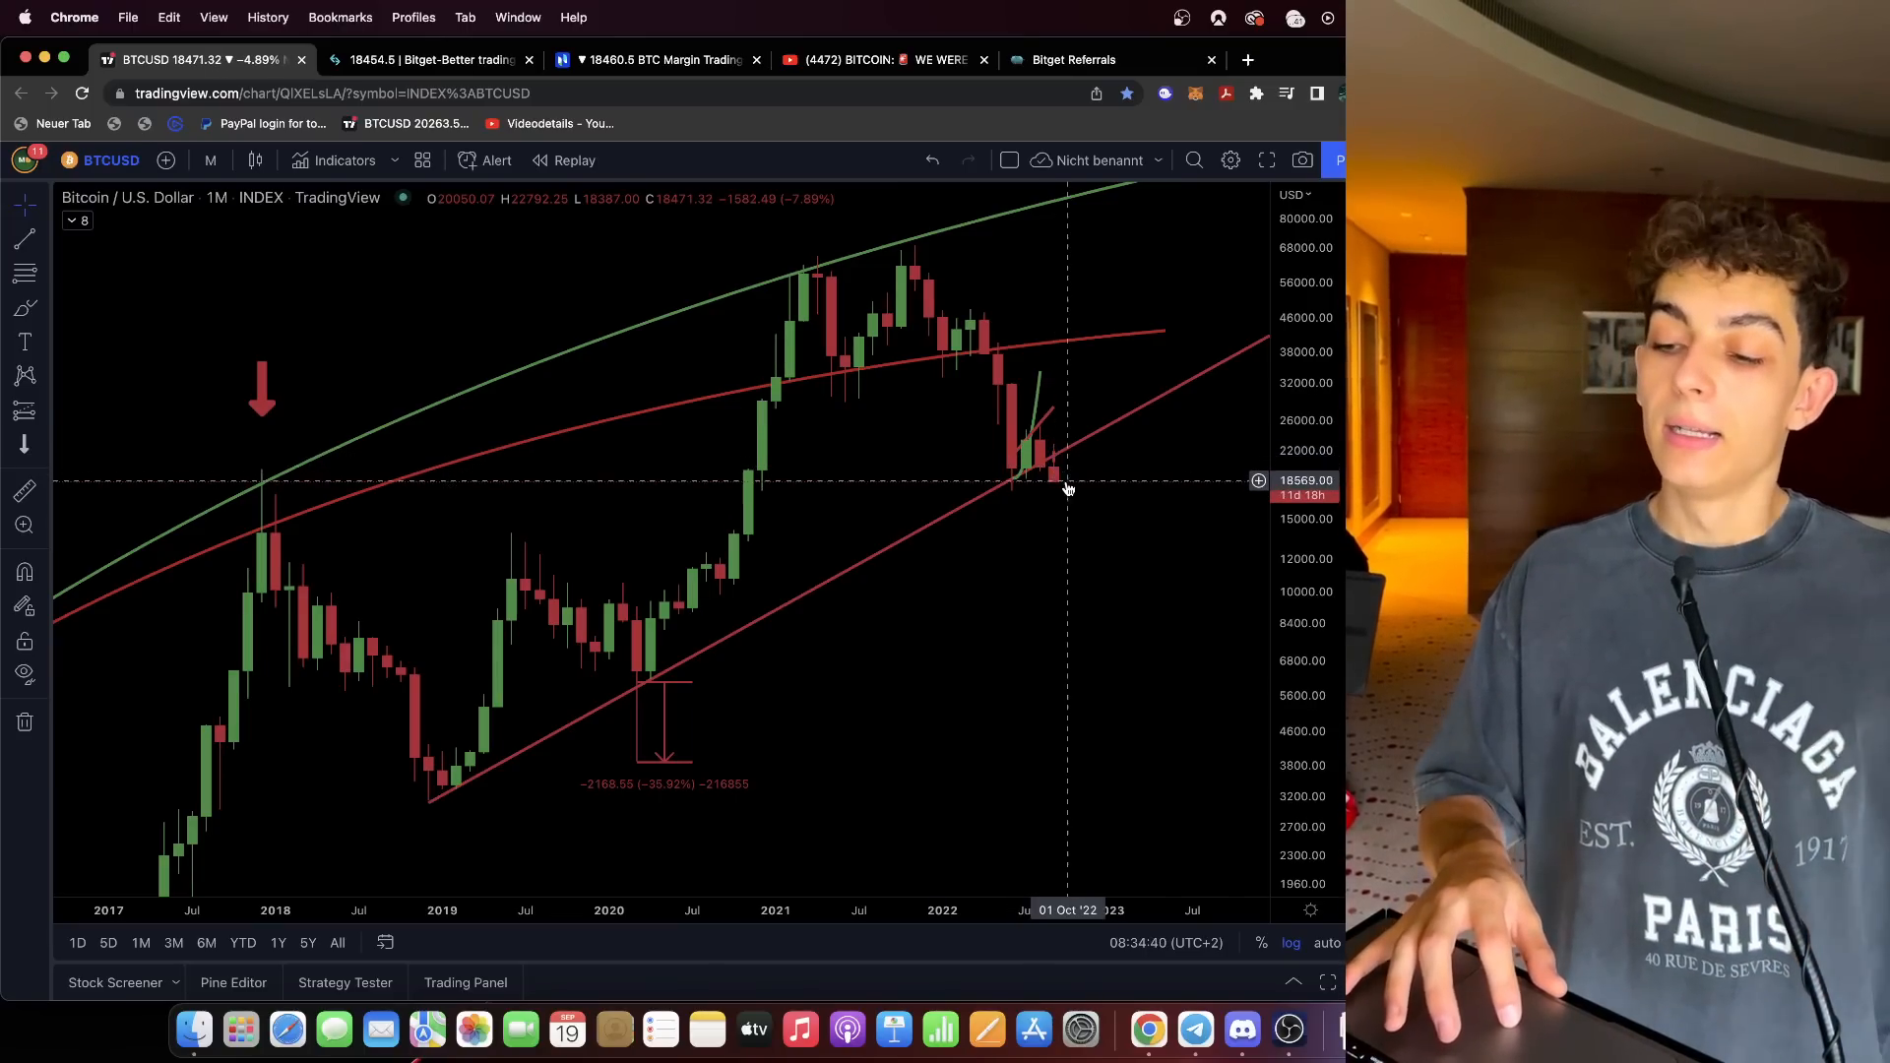
{"action": "mouse_move", "coordinate": [1095, 699]}
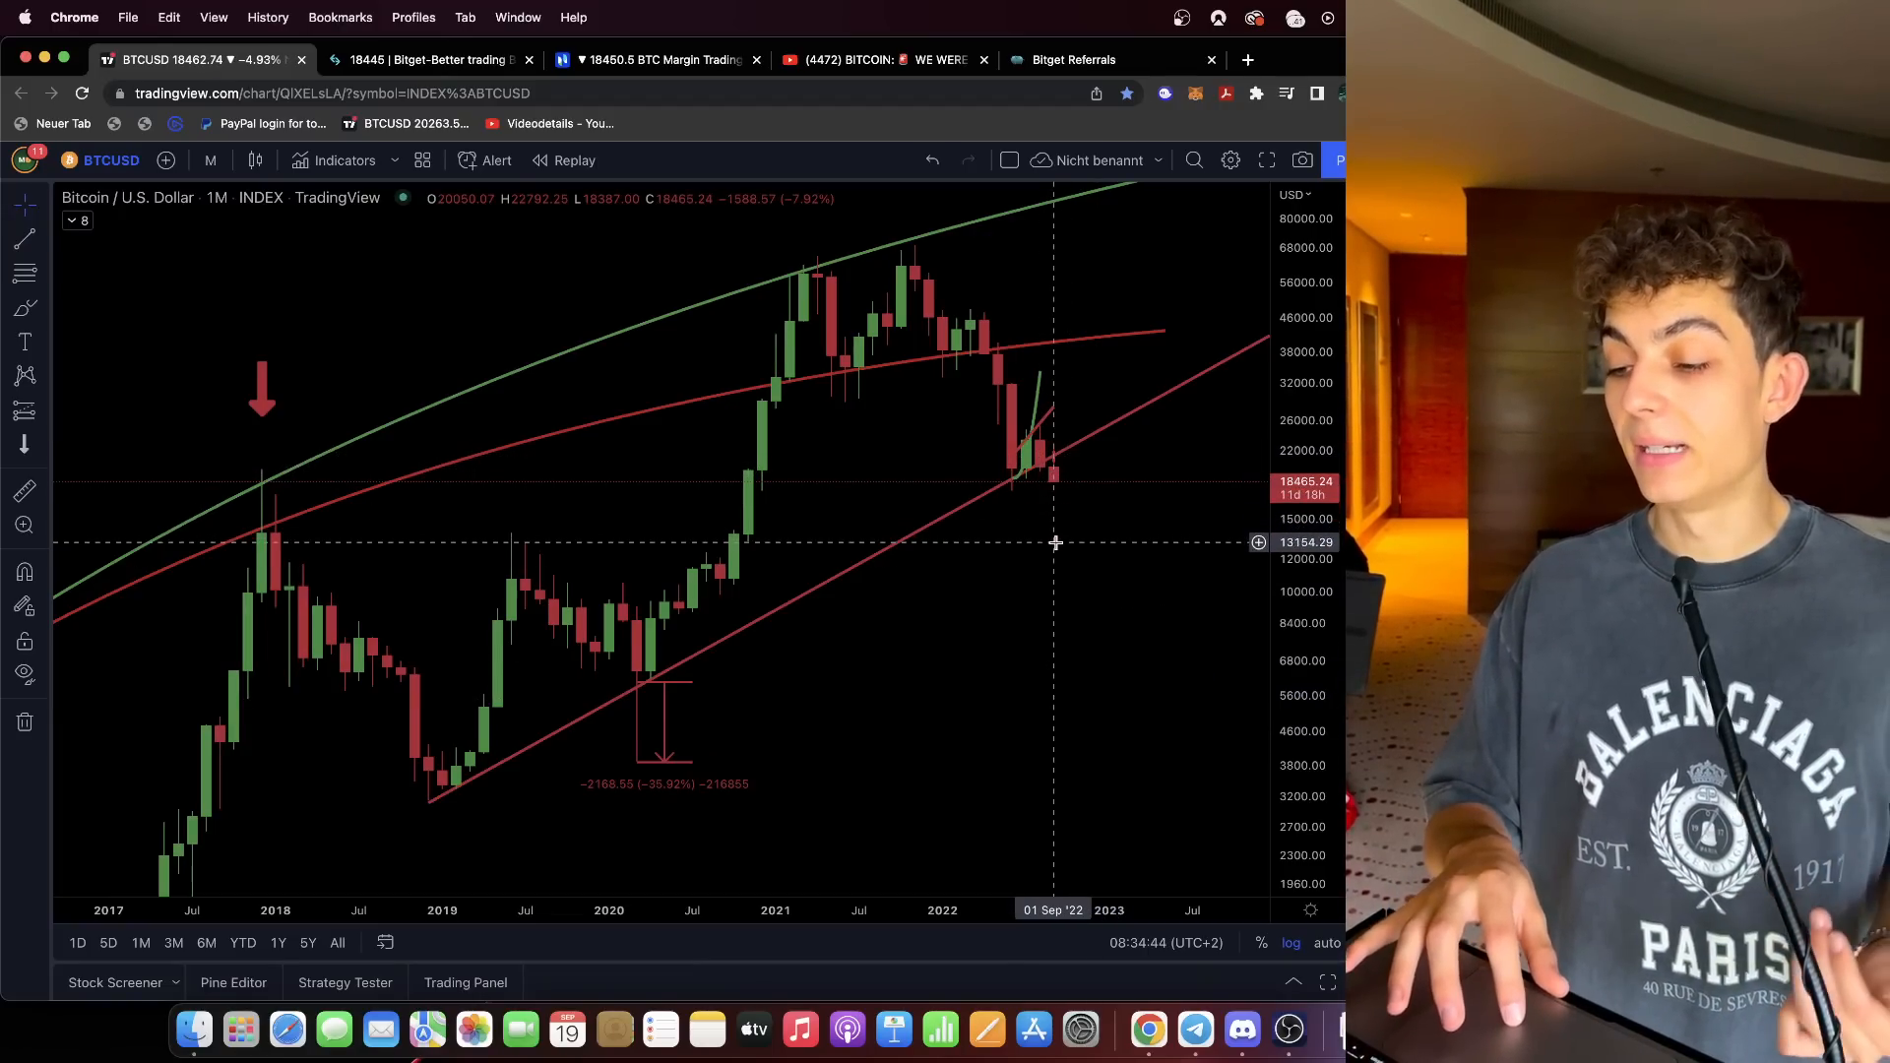
{"action": "mouse_move", "coordinate": [1001, 499]}
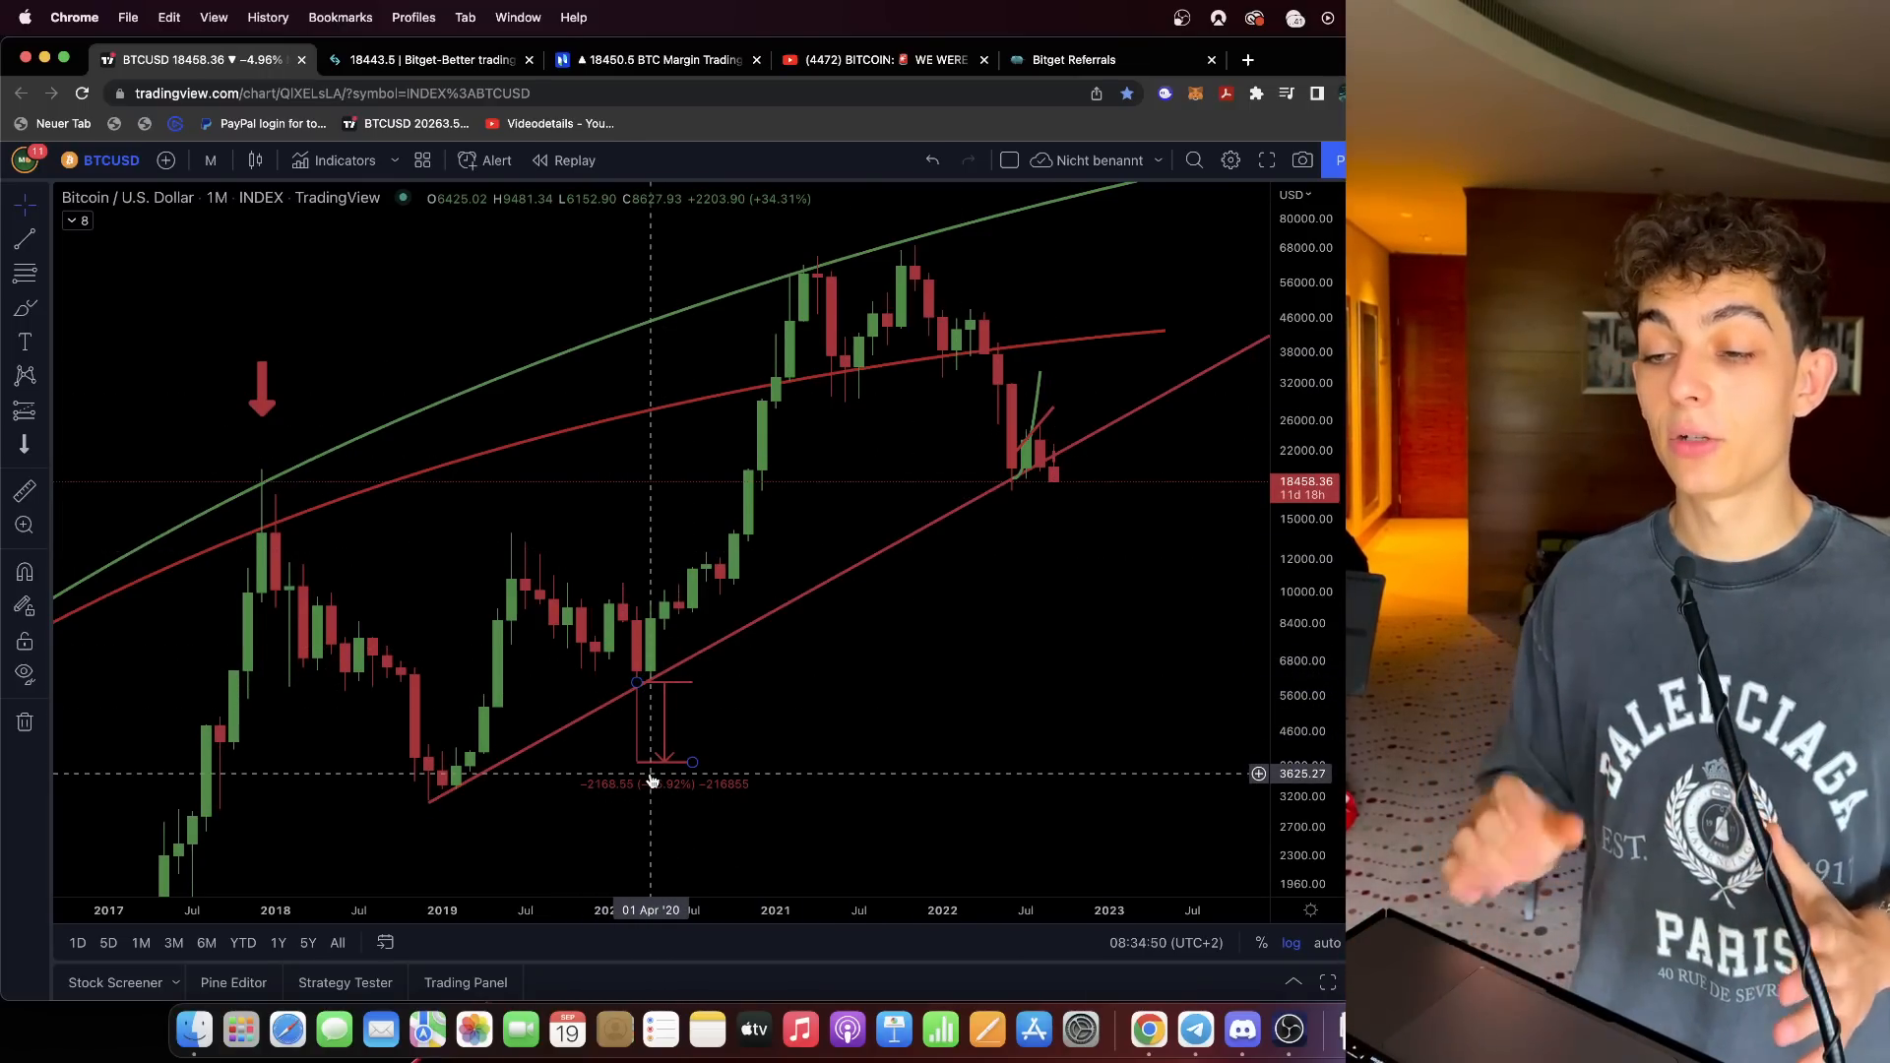
{"action": "left_click", "coordinate": [427, 59]}
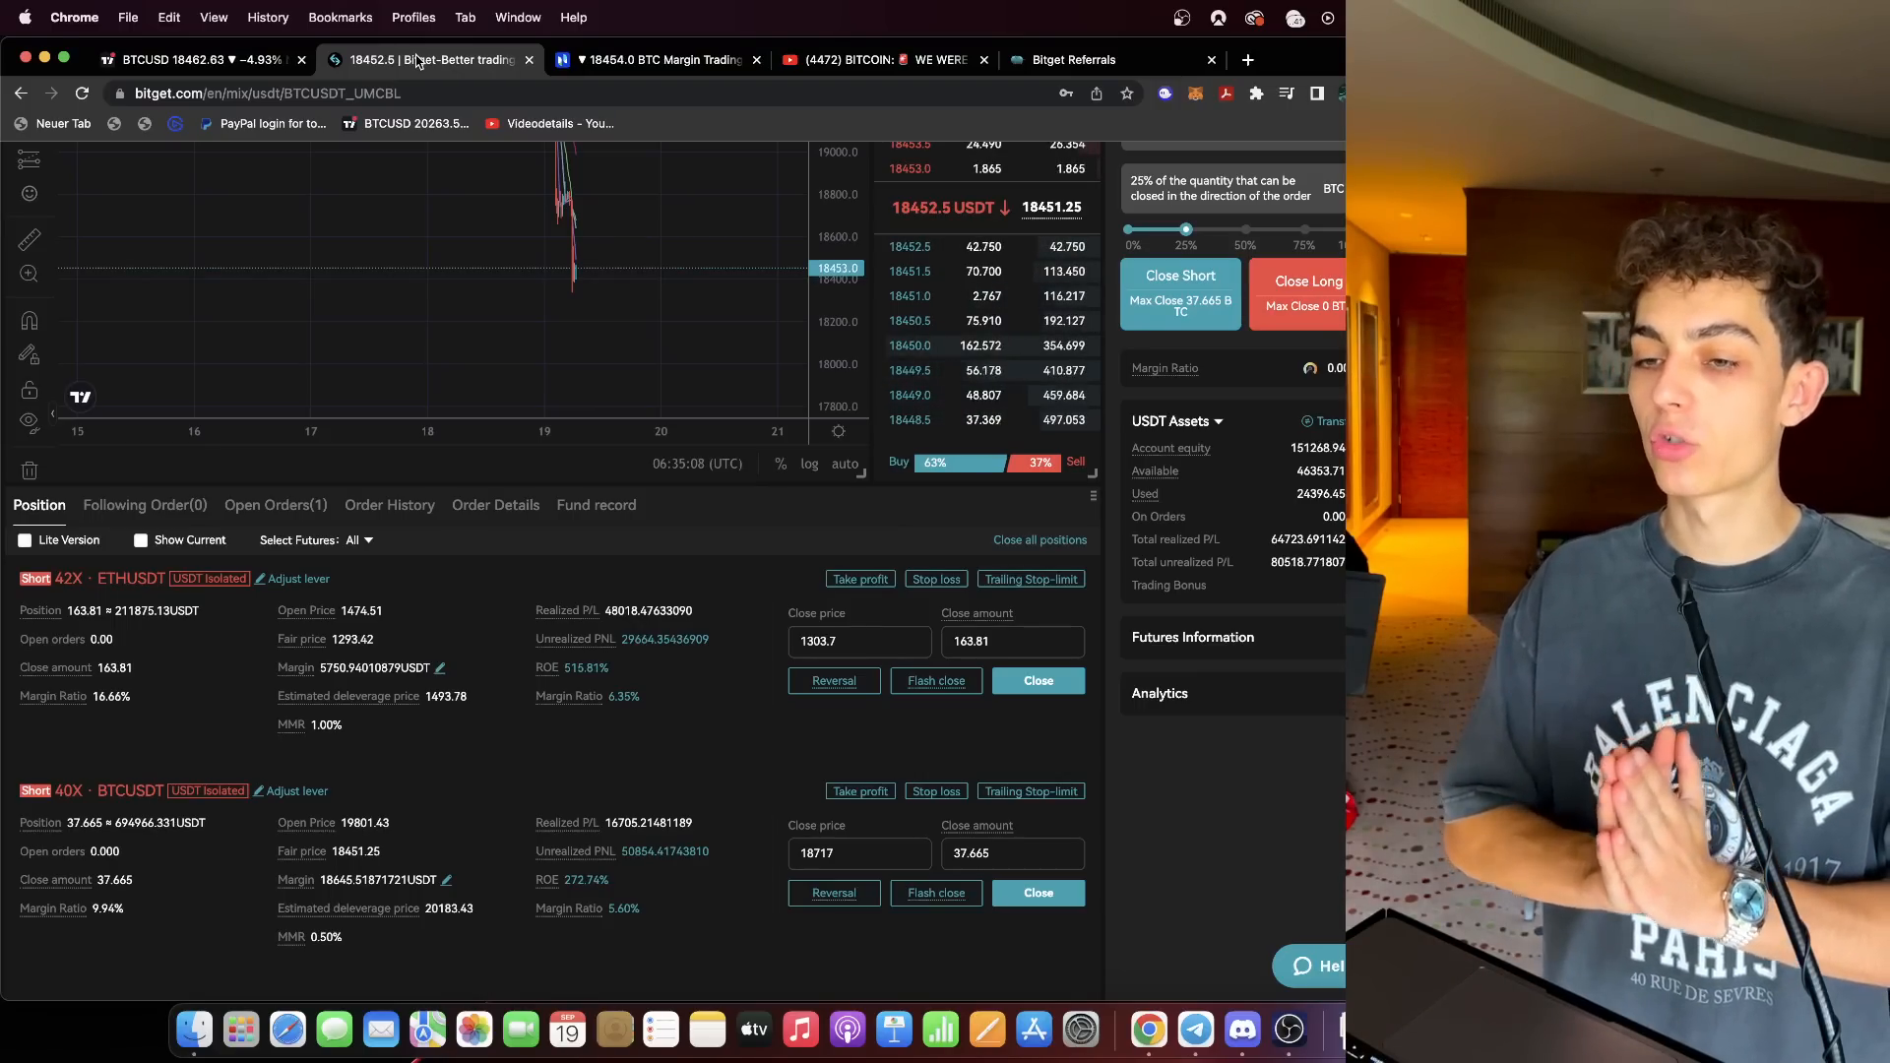
{"action": "left_click", "coordinate": [657, 60]}
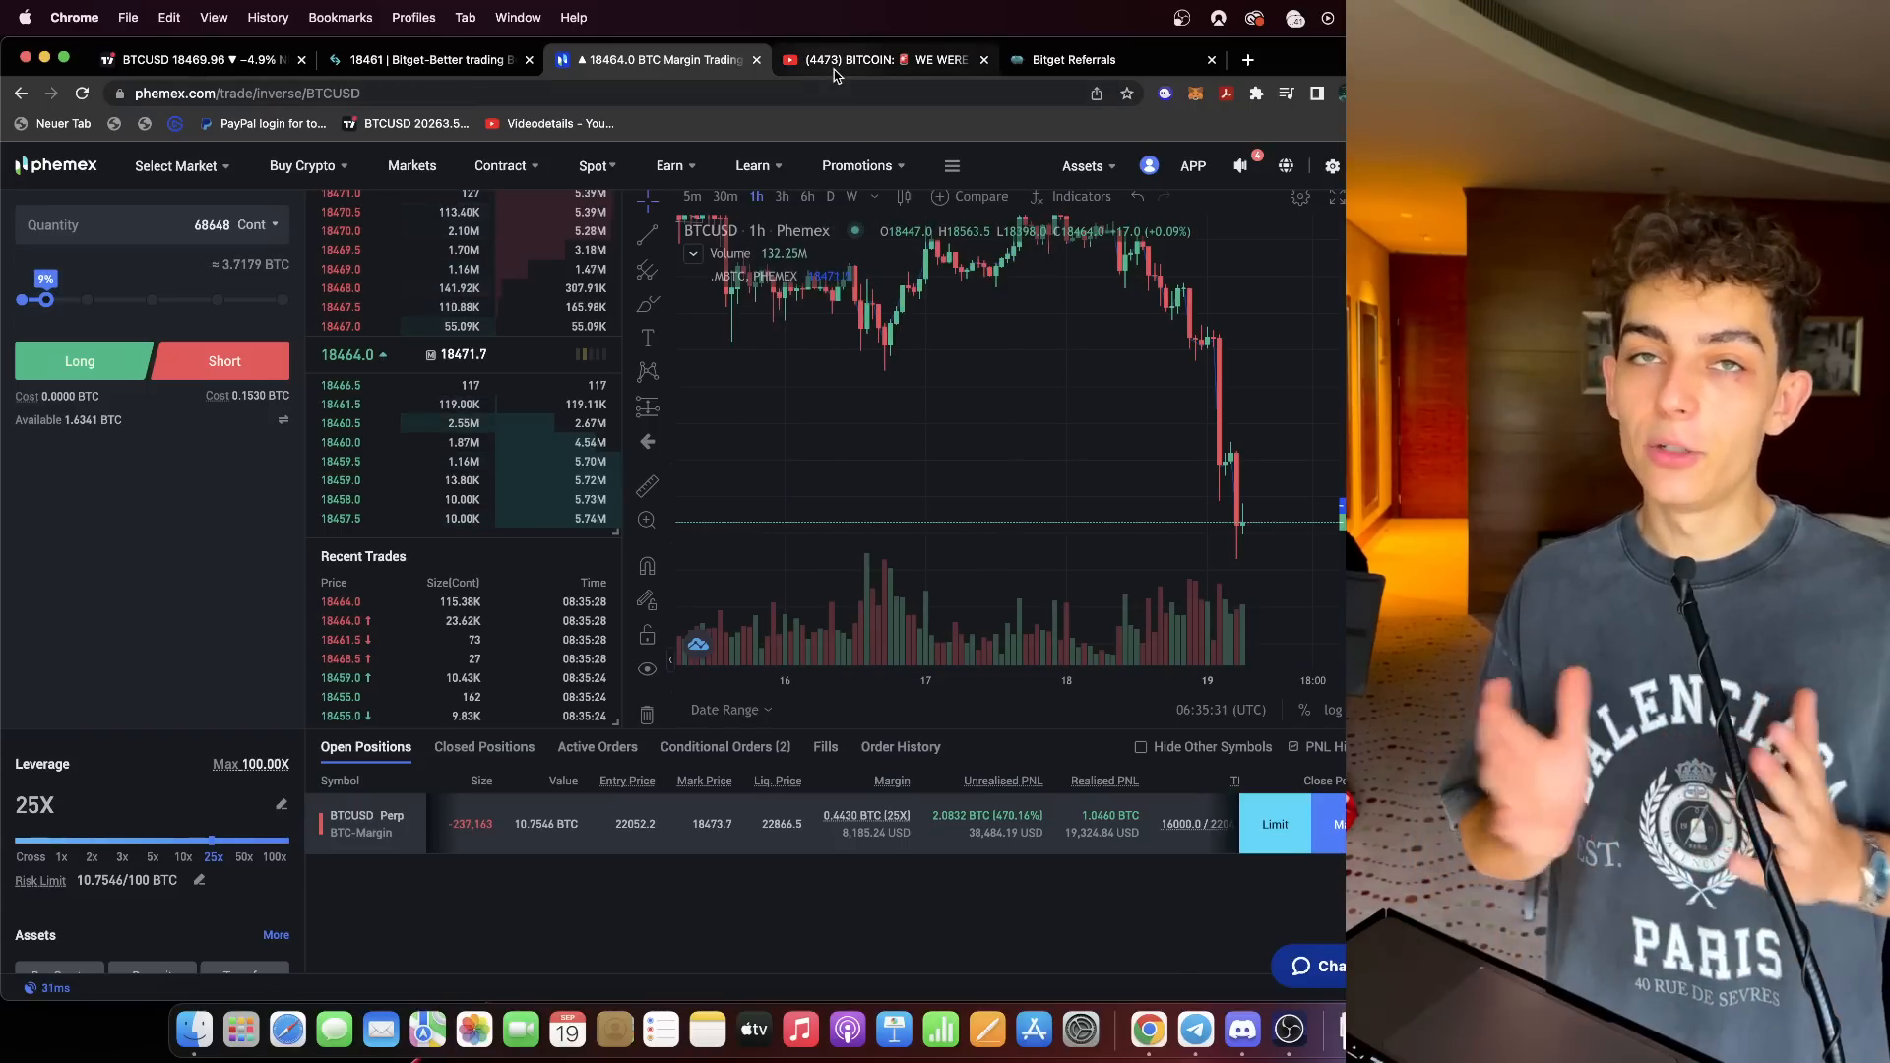
Switch from the Bitget positions to the Phemex BTCUSD margin trading page.
{"action": "left_click", "coordinate": [199, 59]}
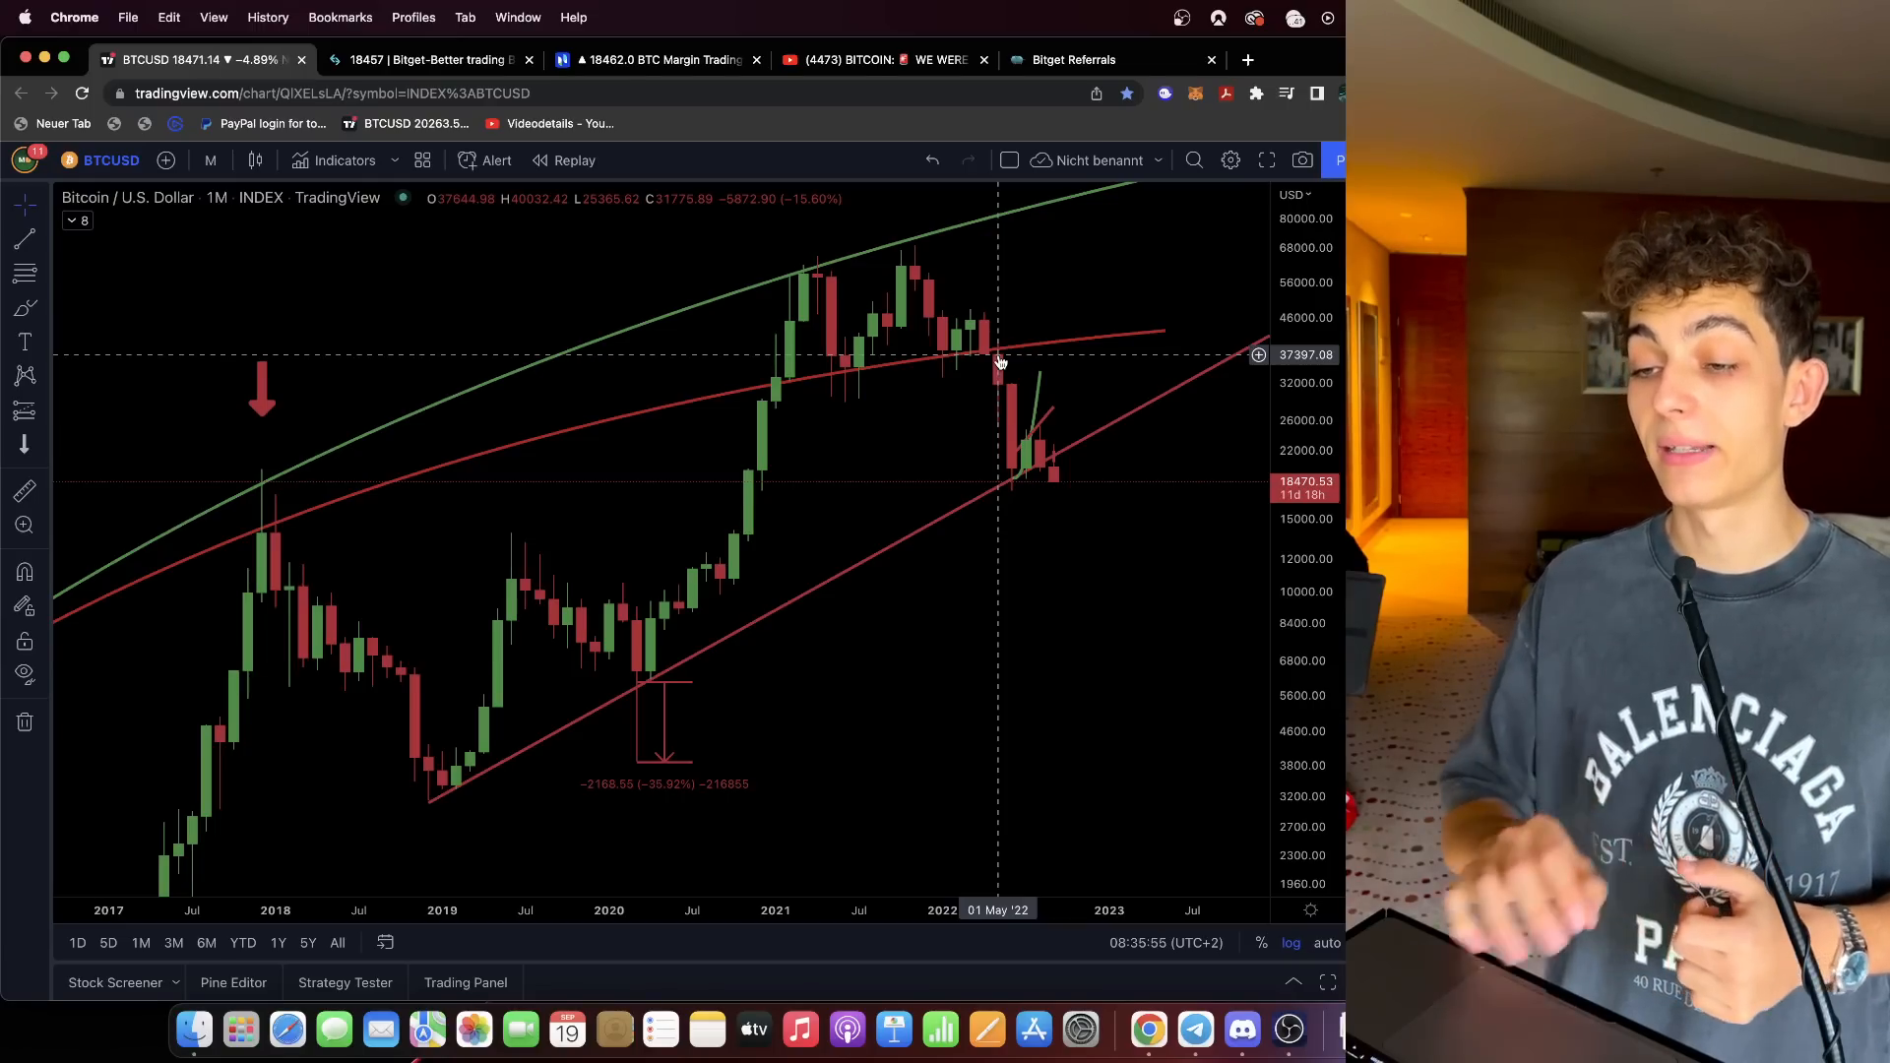
Show the YouTube description with the Bitget and Phemex bonus links, then return to Bitget.
{"action": "left_click", "coordinate": [884, 59]}
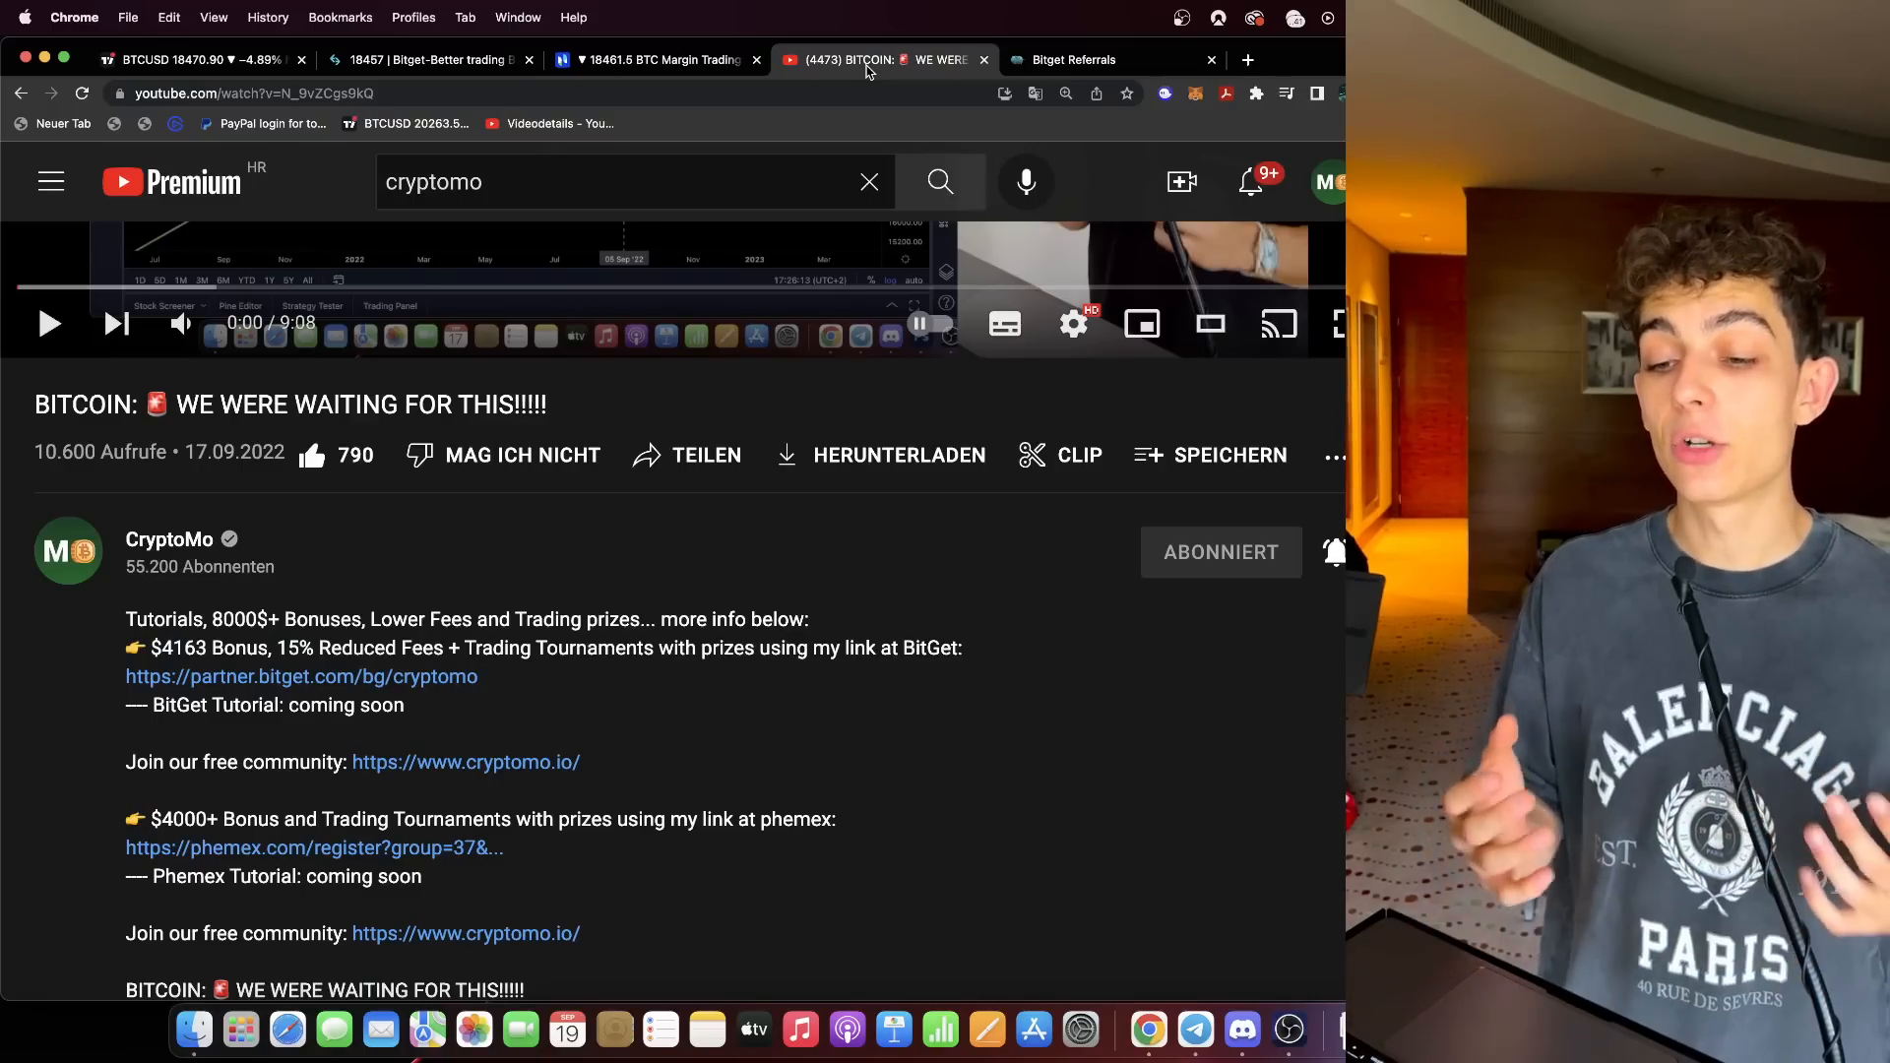
{"action": "left_click", "coordinate": [428, 59]}
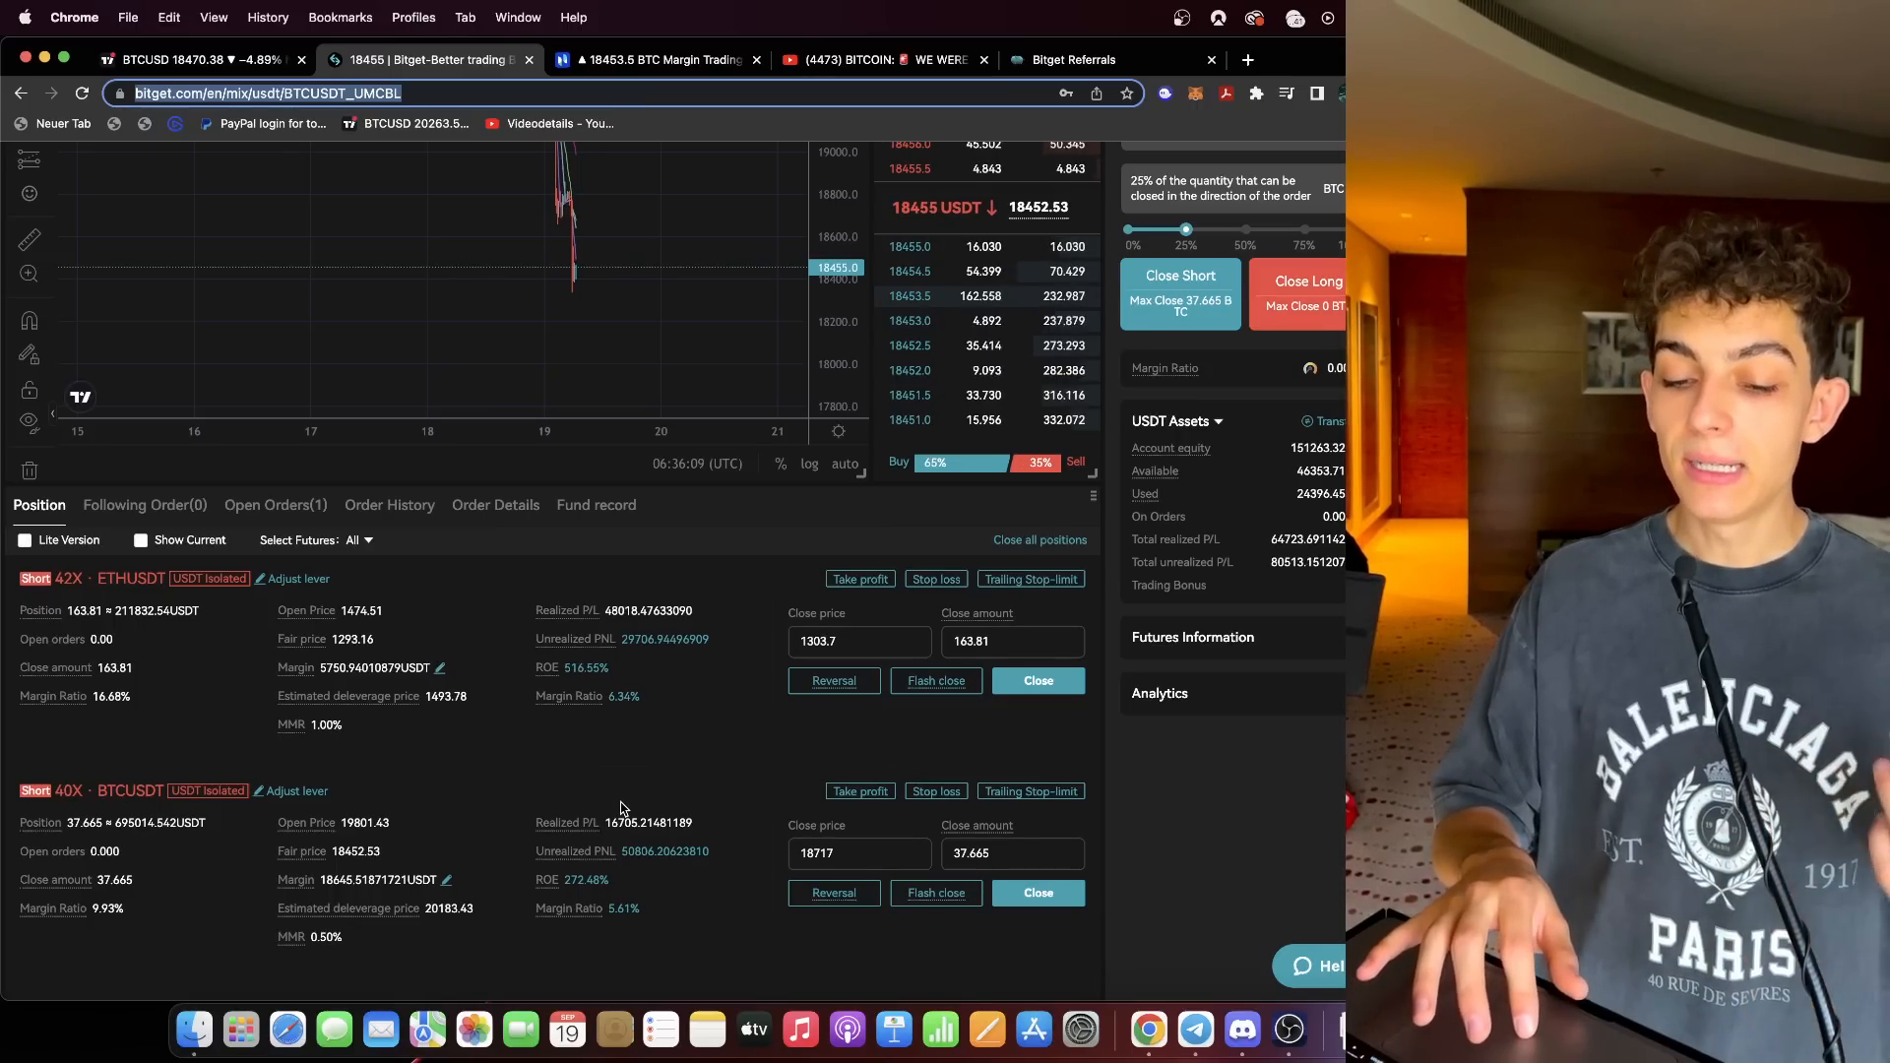
Bring up the Phemex page with the open BTCUSD 25x short position.
{"action": "left_click", "coordinate": [654, 59]}
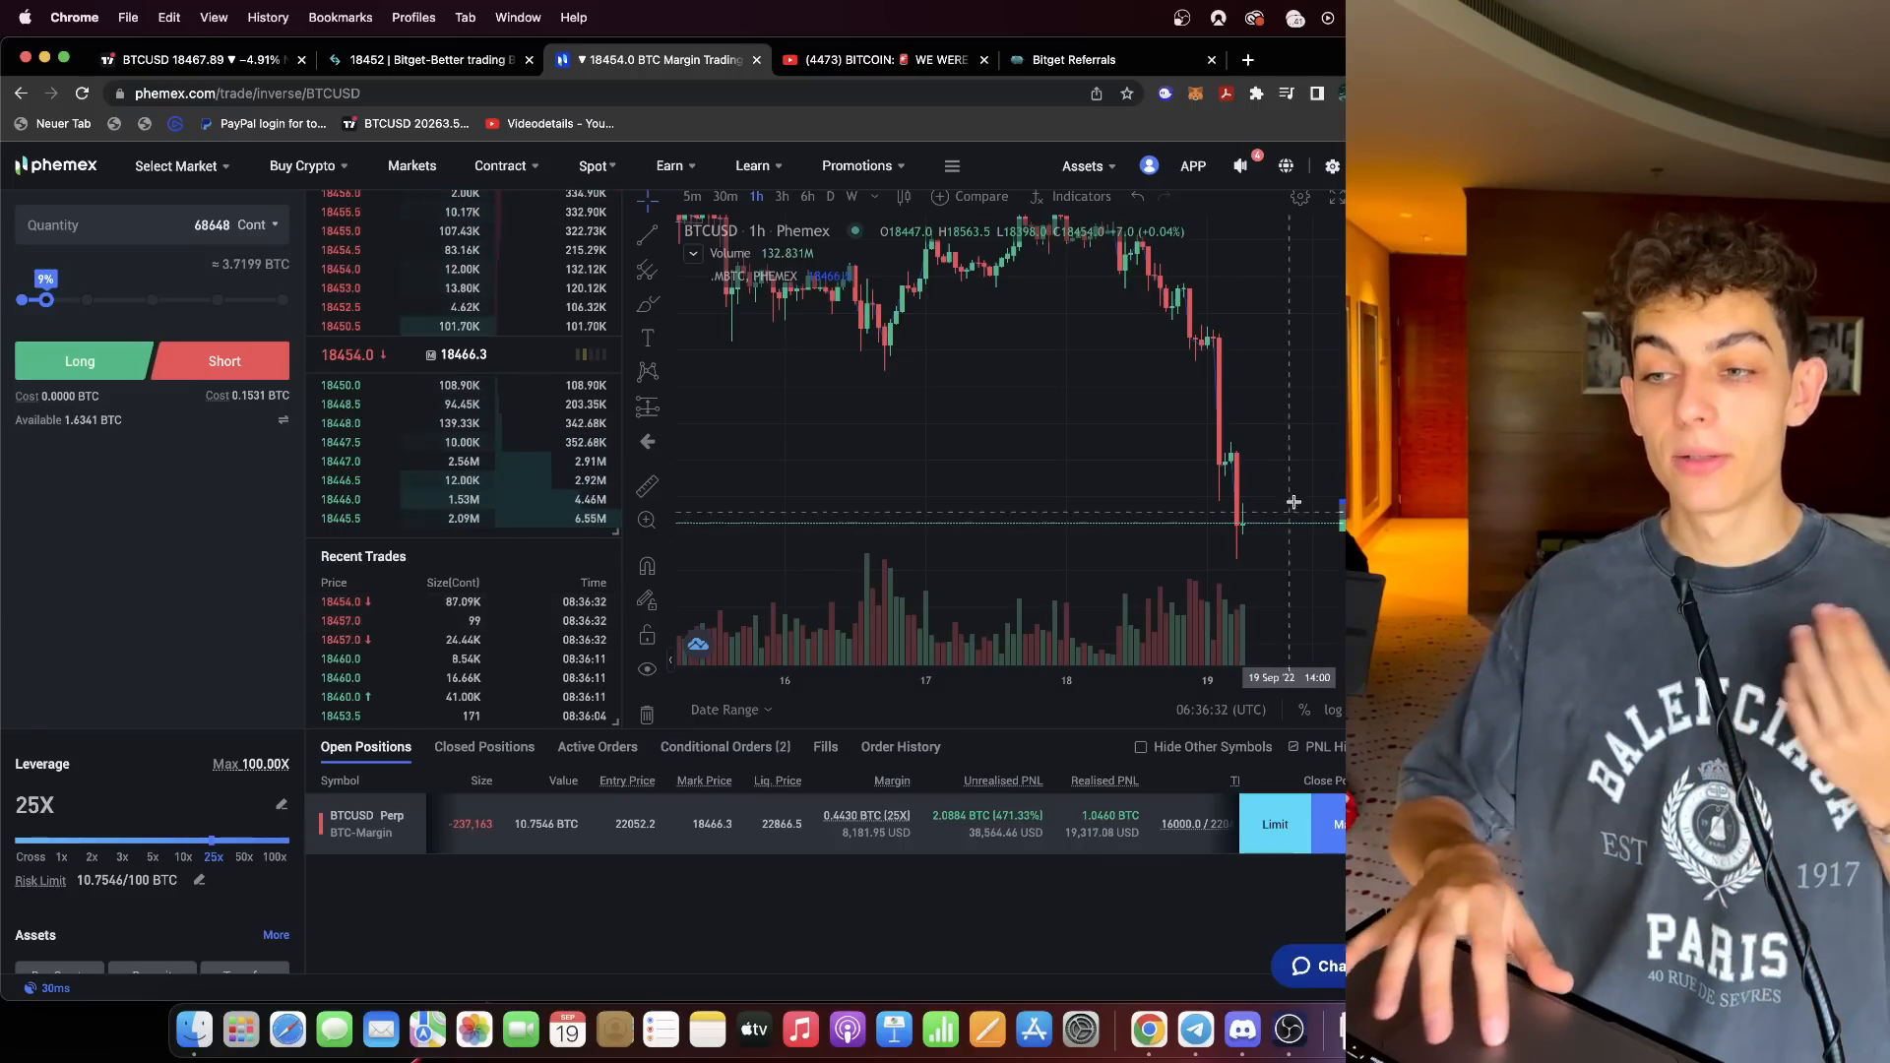
Bring up the YouTube video description with the referral links.
{"action": "left_click", "coordinate": [882, 59]}
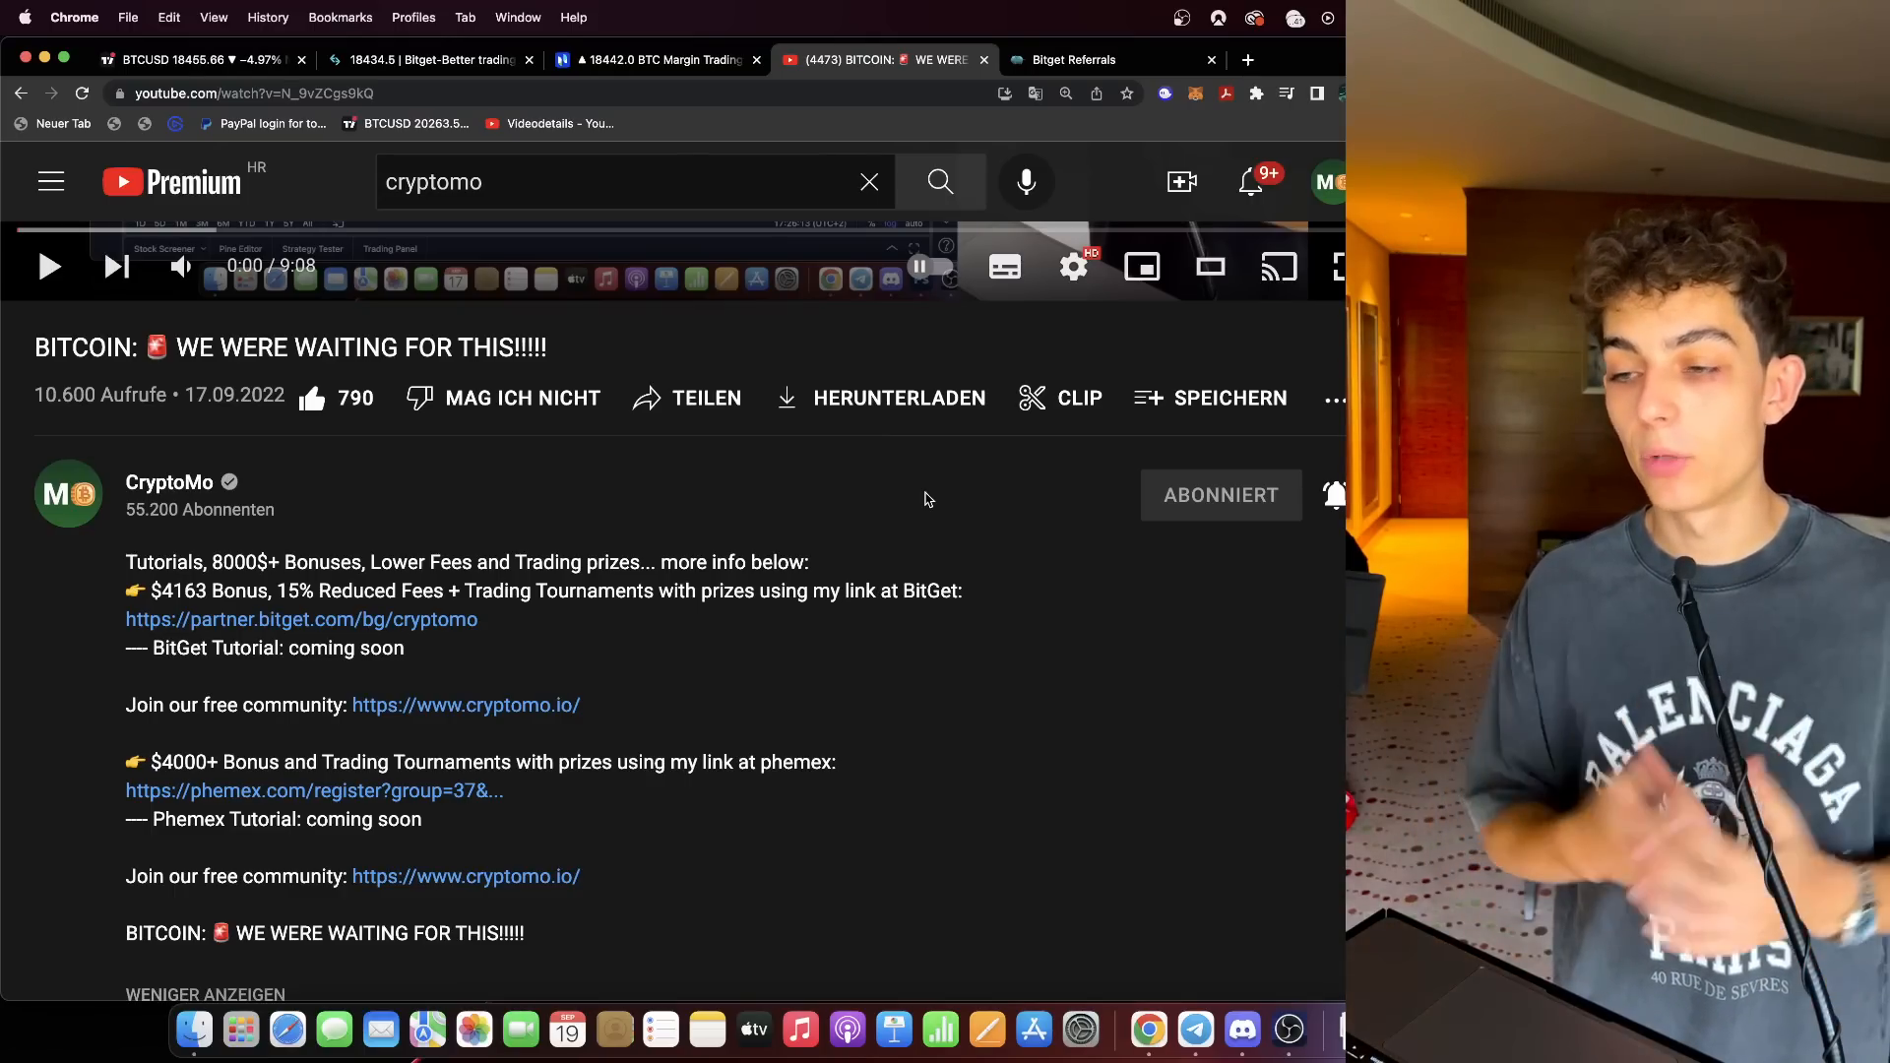
Visit the cryptomo.io free referral community page, then switch to the Discord community server.
{"action": "left_click", "coordinate": [421, 59]}
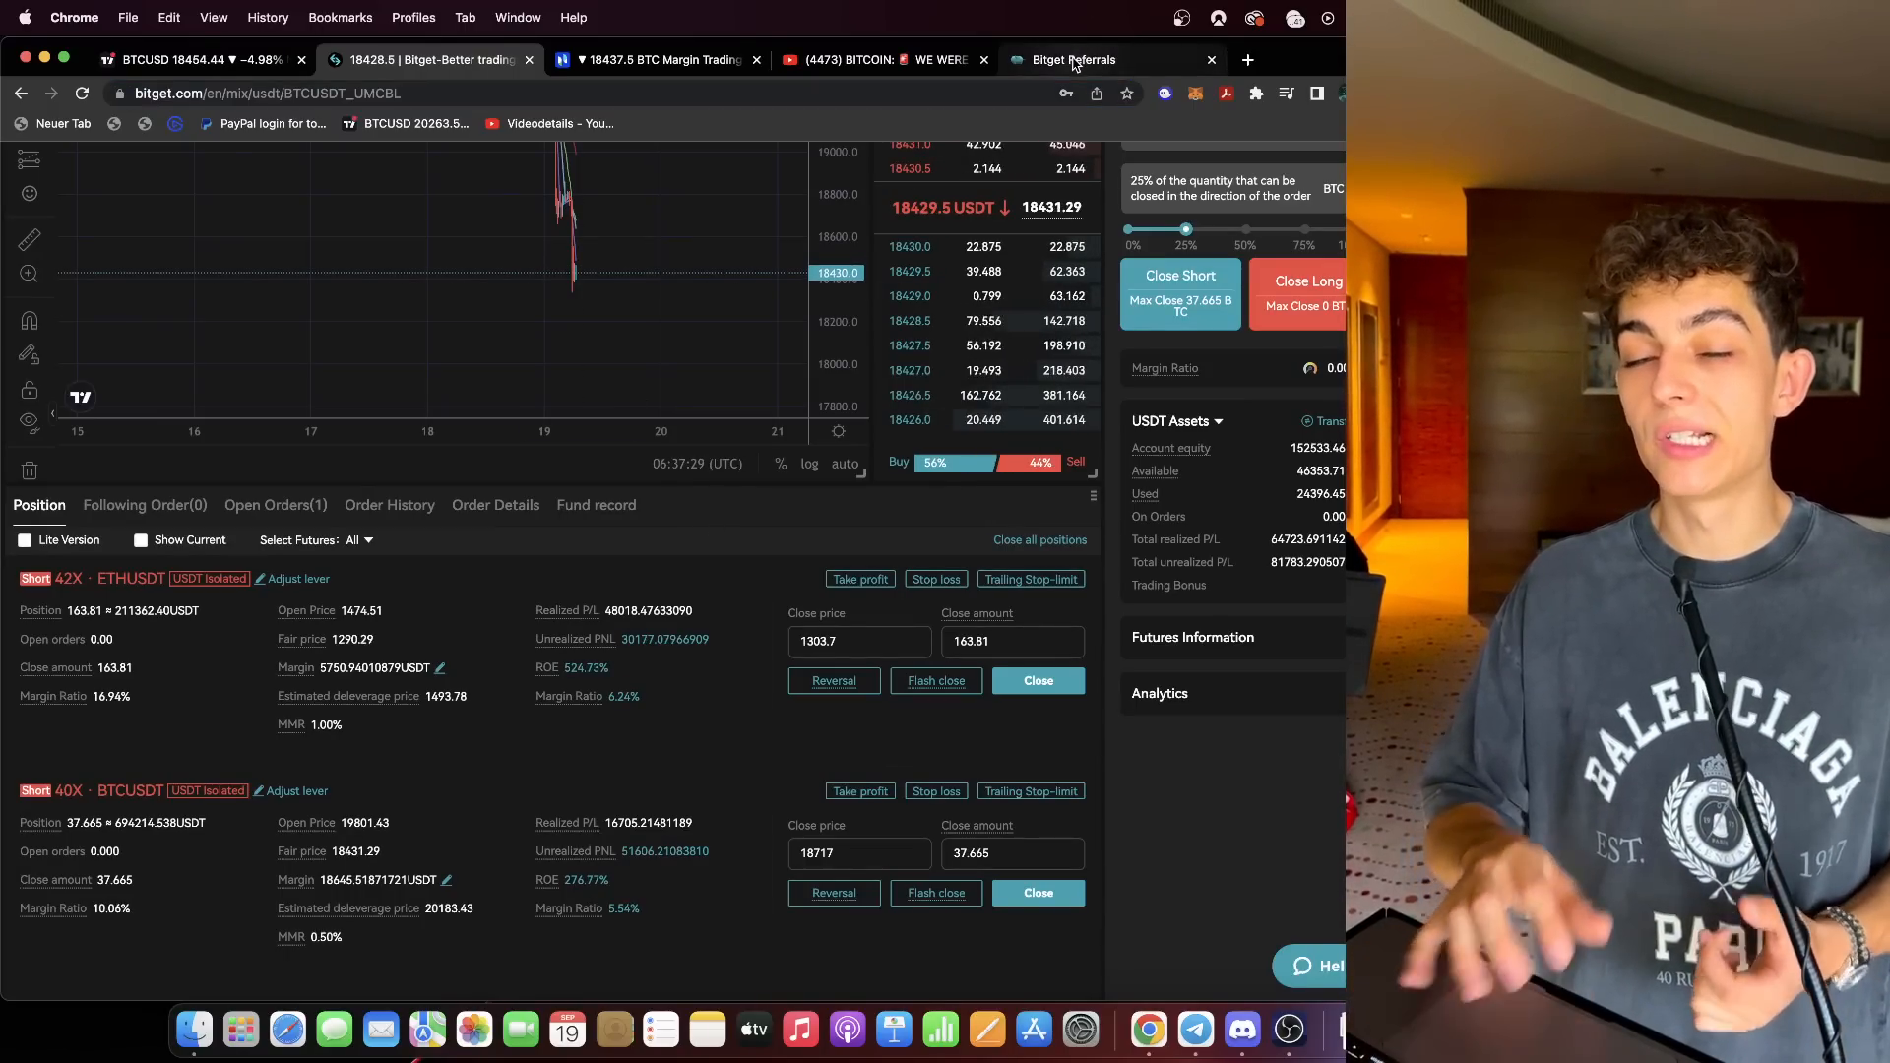
{"action": "left_click", "coordinate": [1071, 59]}
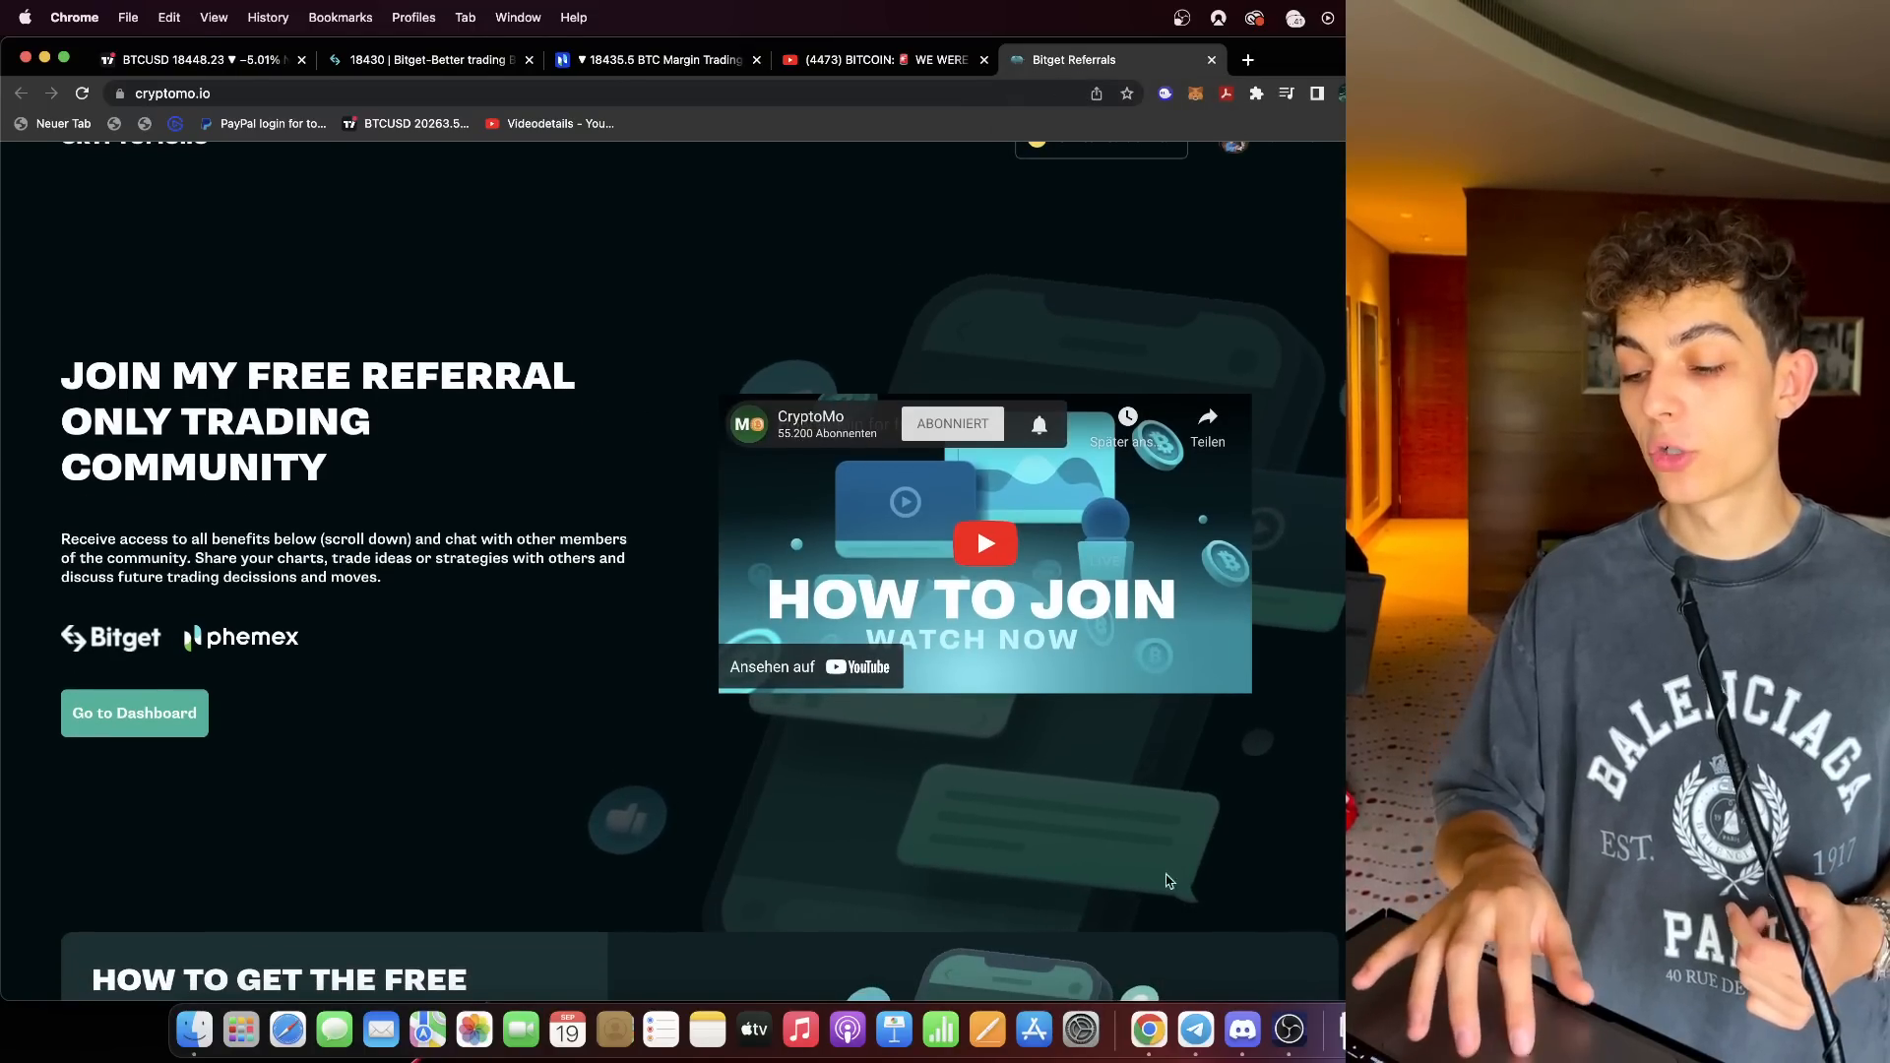
{"action": "left_click", "coordinate": [1264, 1030]}
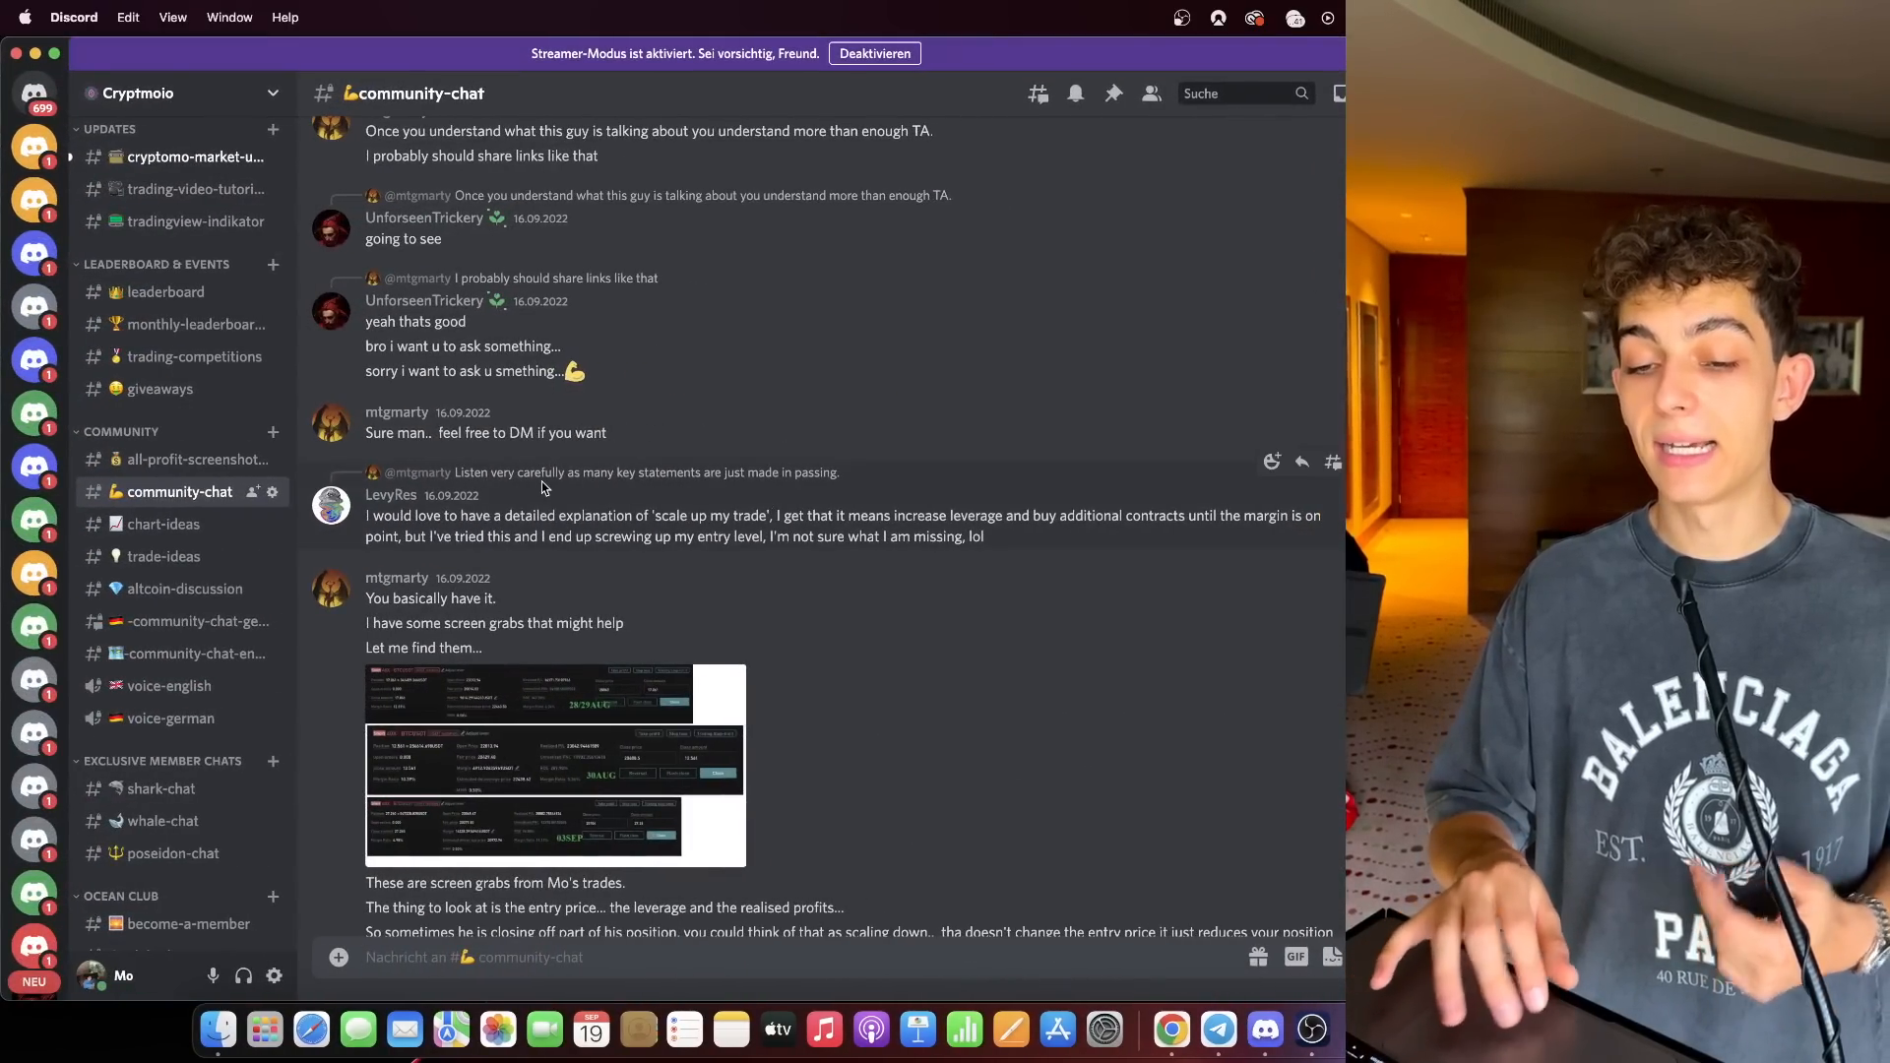
View the German-only chat, then scroll through the cryptomo-market-updates news and exchange-flow posts.
{"action": "left_click", "coordinate": [193, 620]}
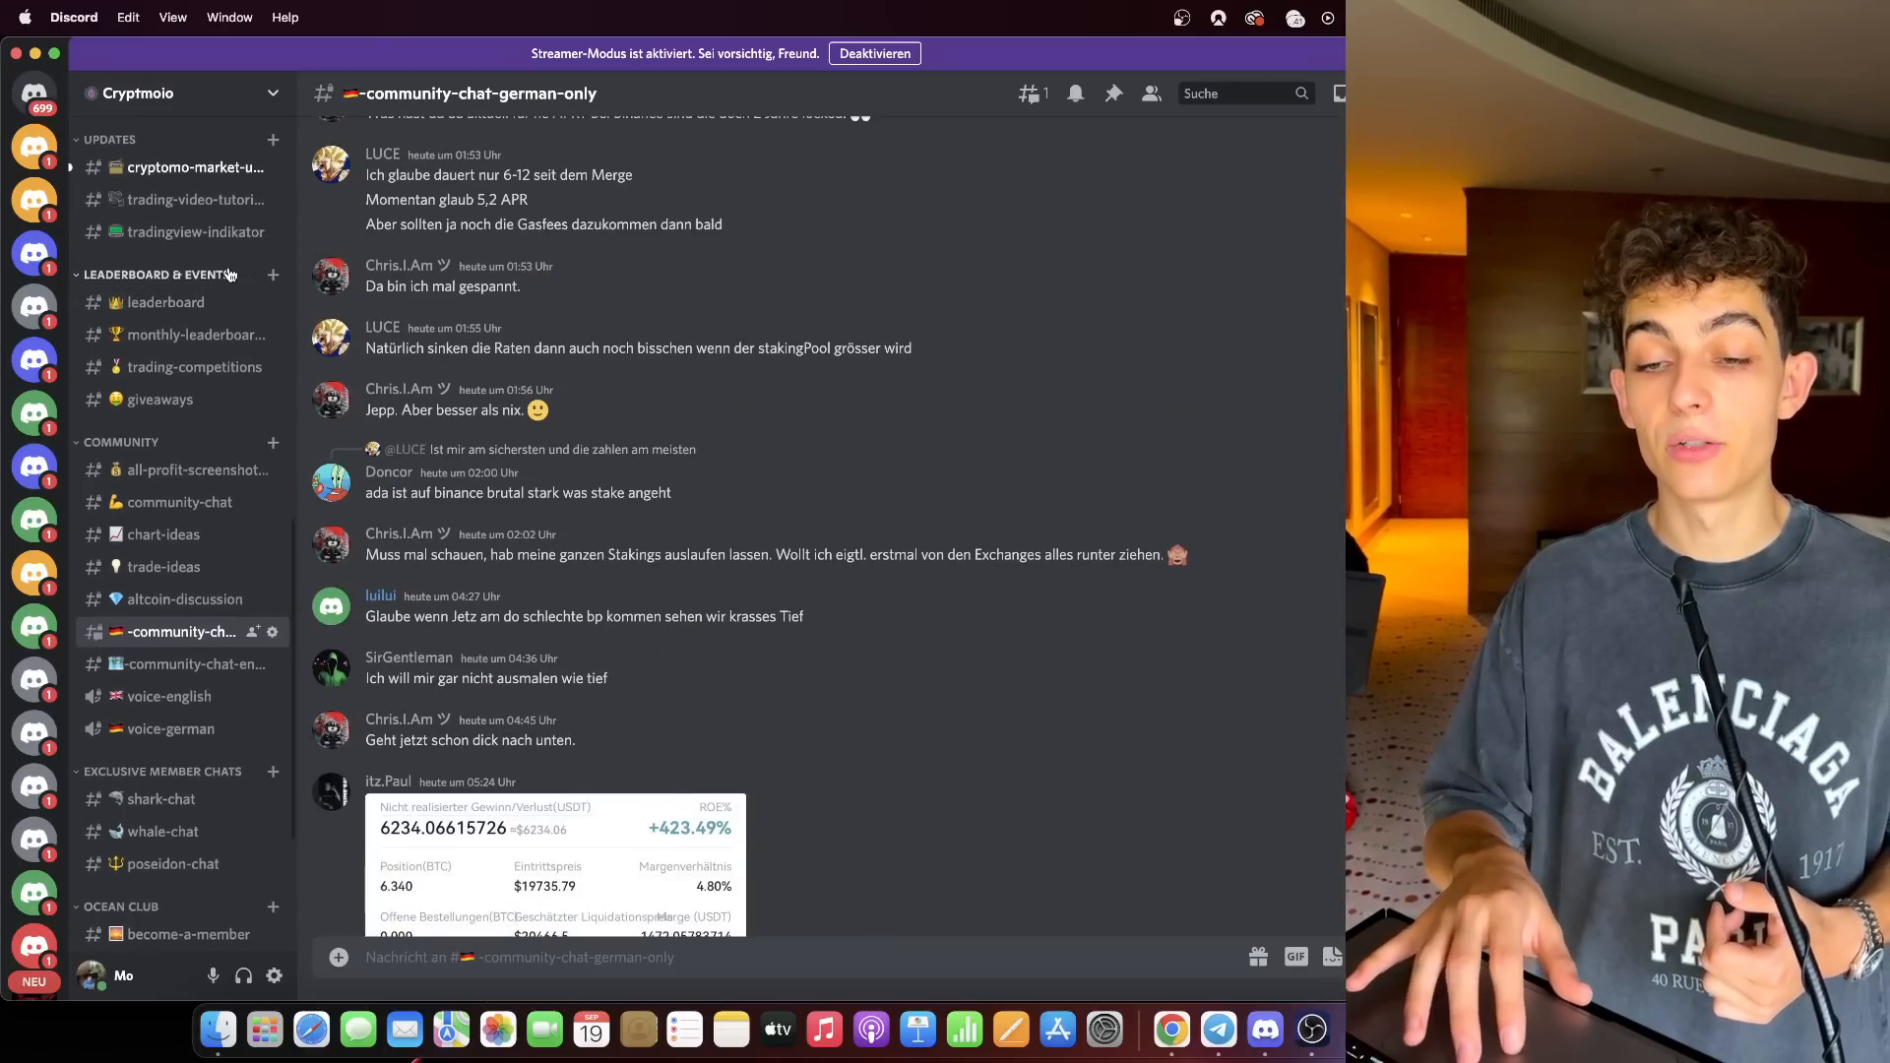
{"action": "left_click", "coordinate": [193, 166]}
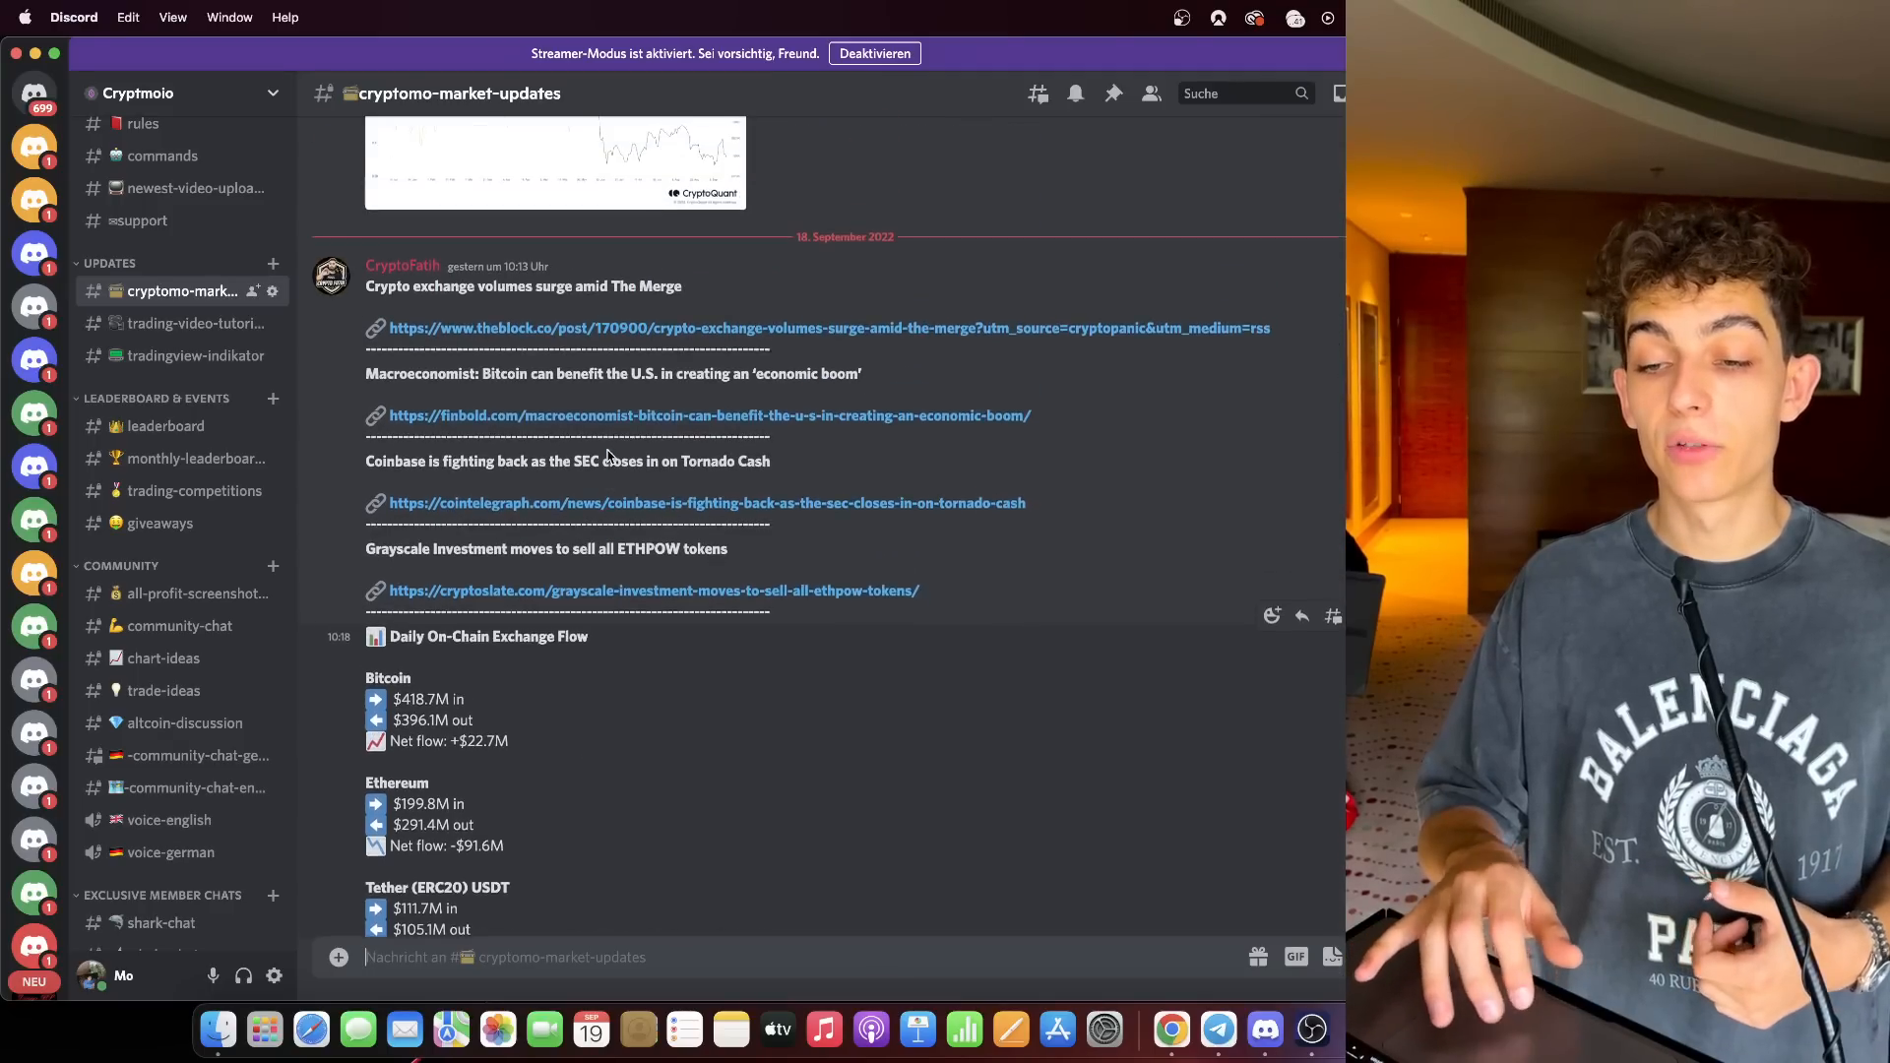
{"action": "scroll", "scroll_direction": "down", "scroll_amount": 3}
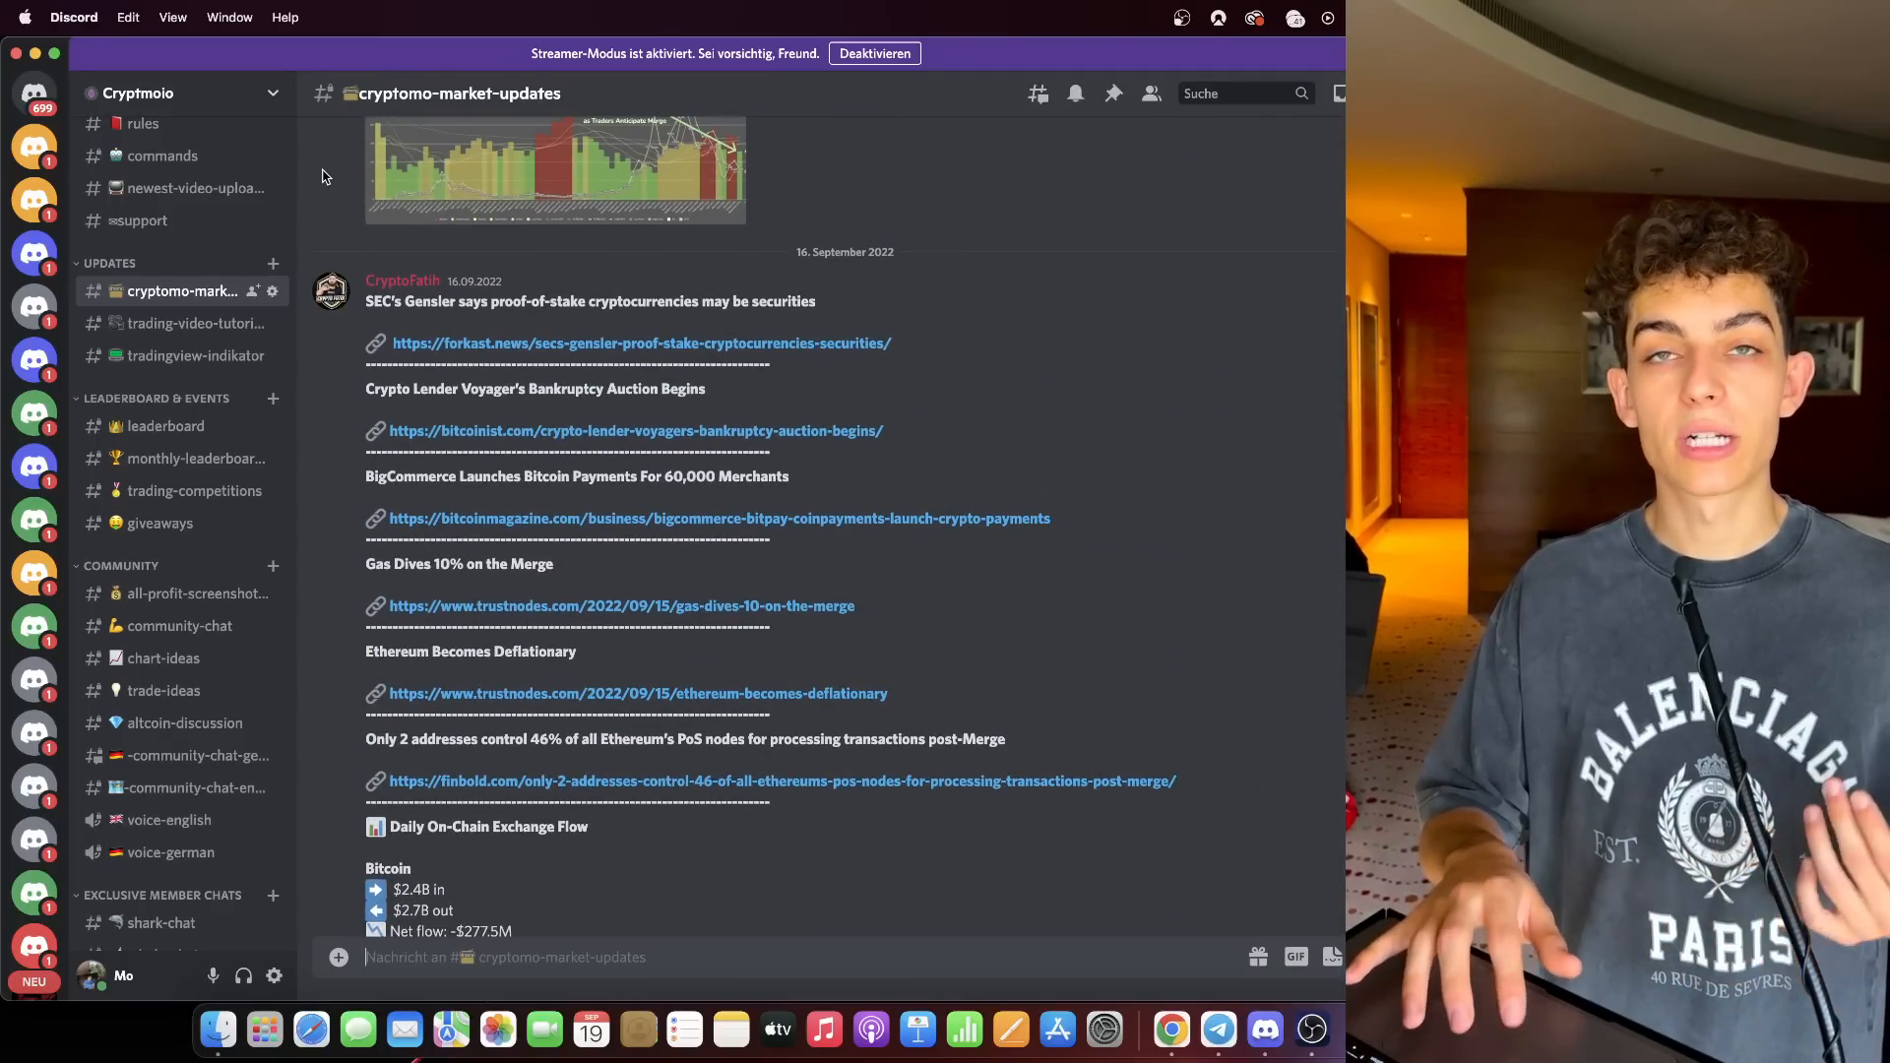
{"action": "left_click", "coordinate": [874, 53]}
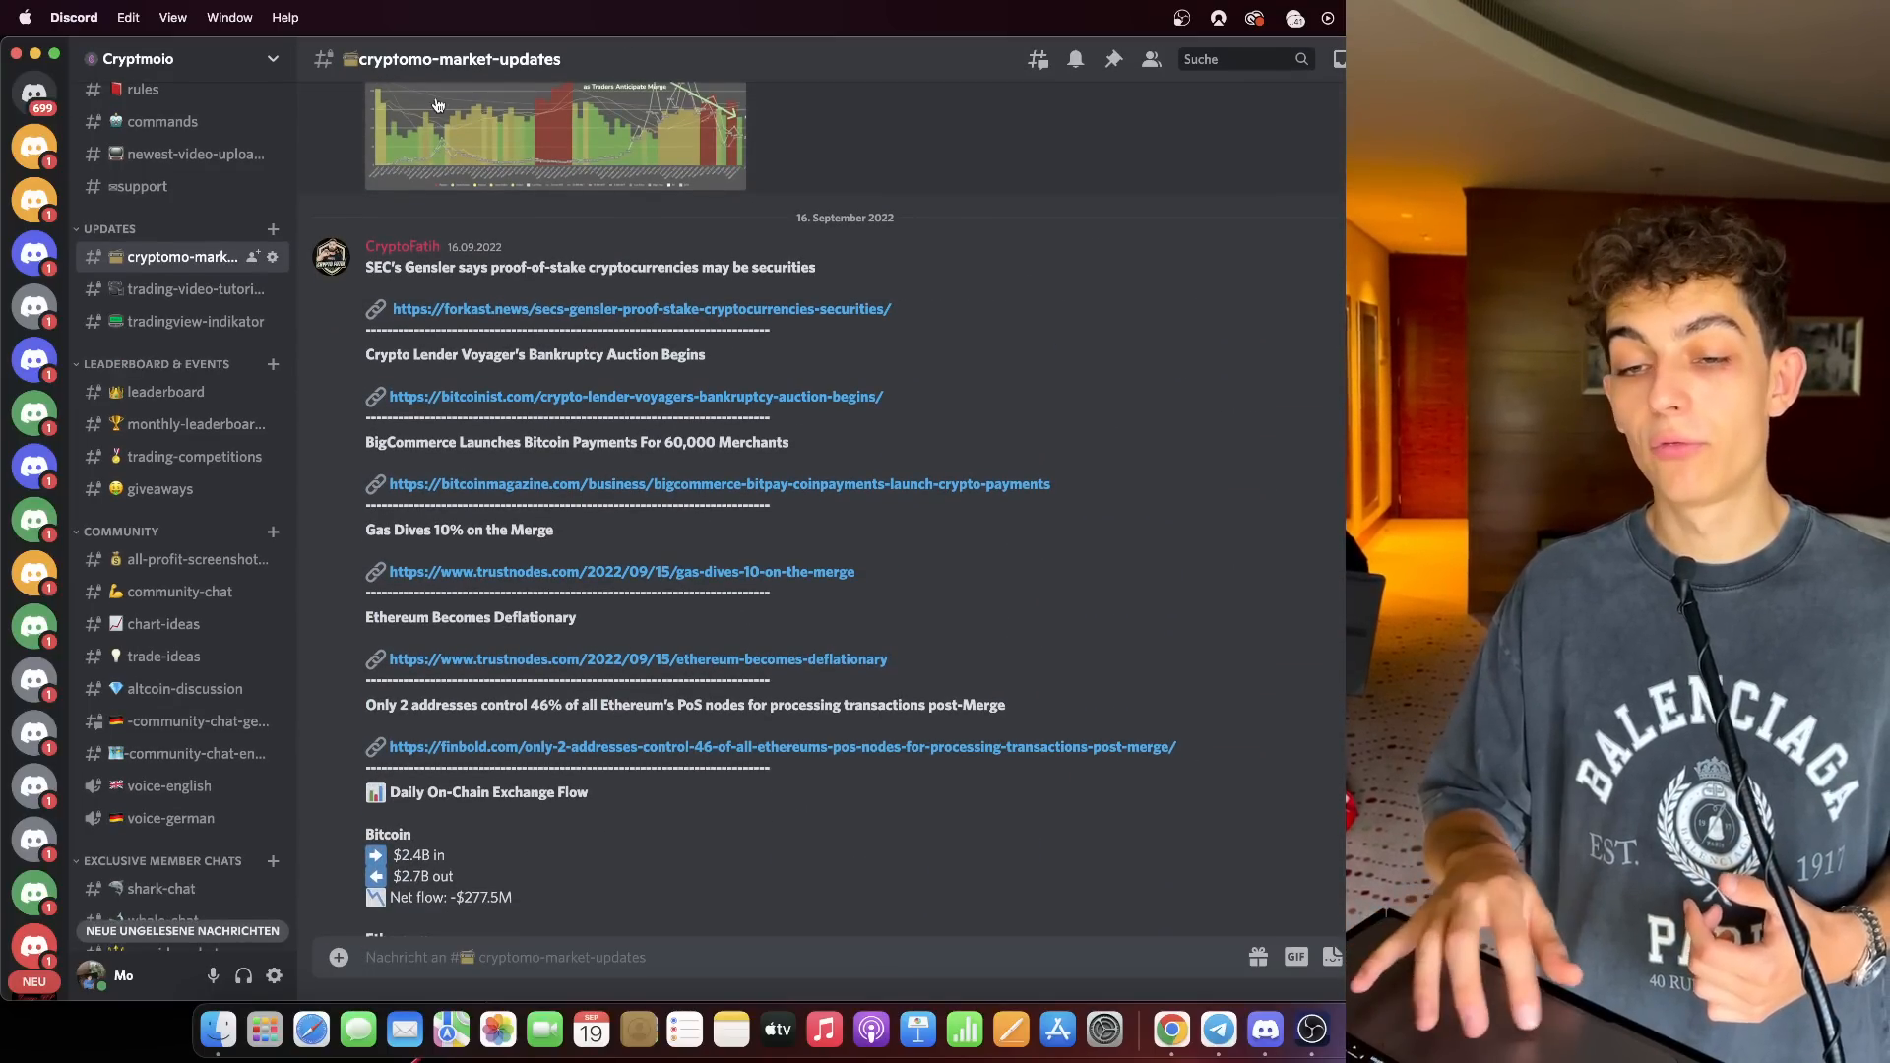